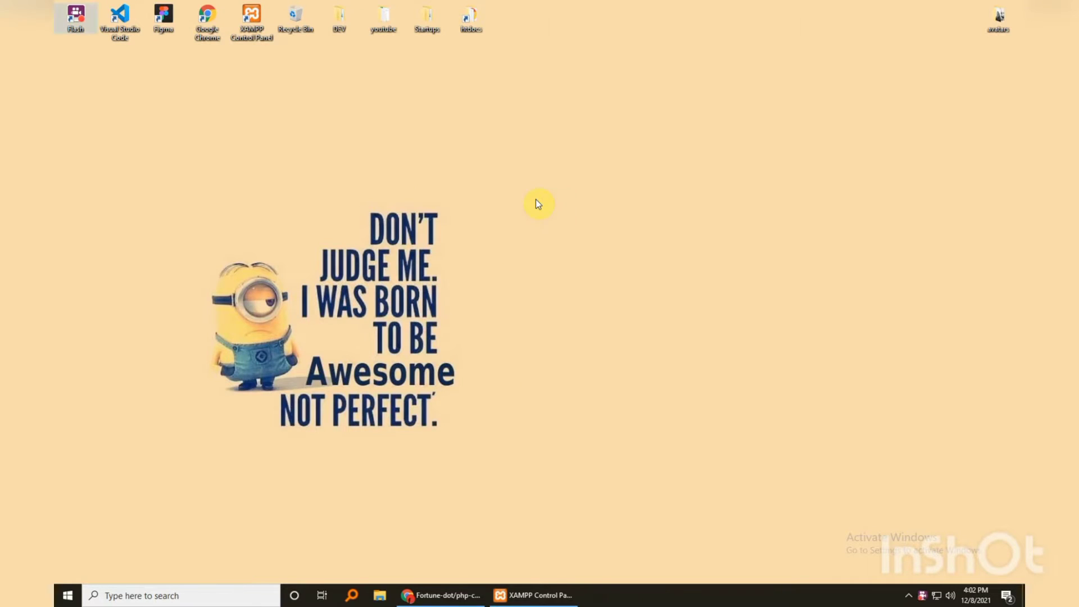
pyautogui.moveTo(541, 211)
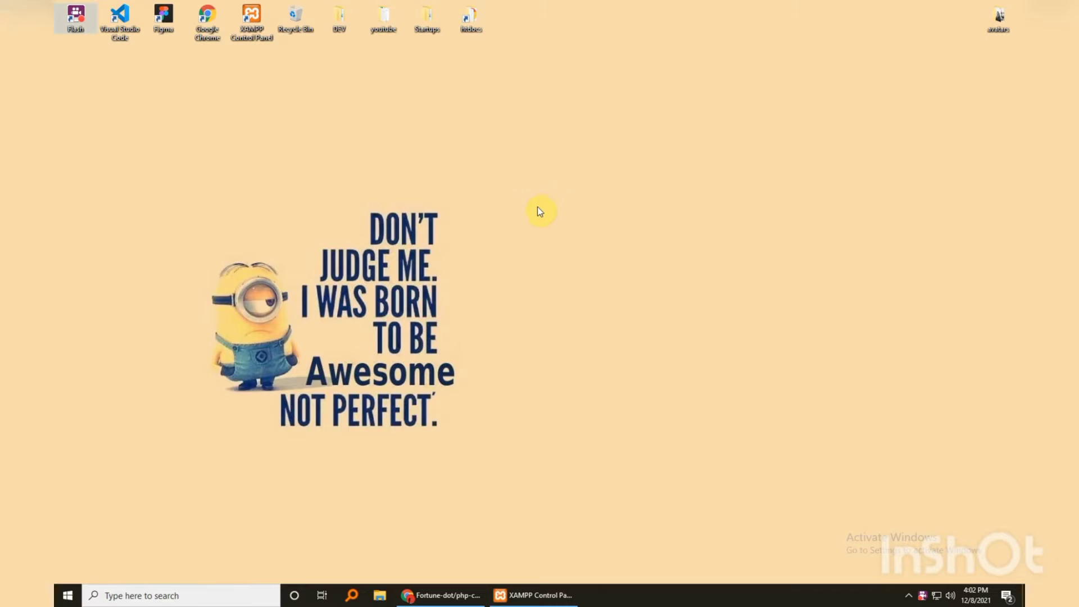
pyautogui.moveTo(521, 200)
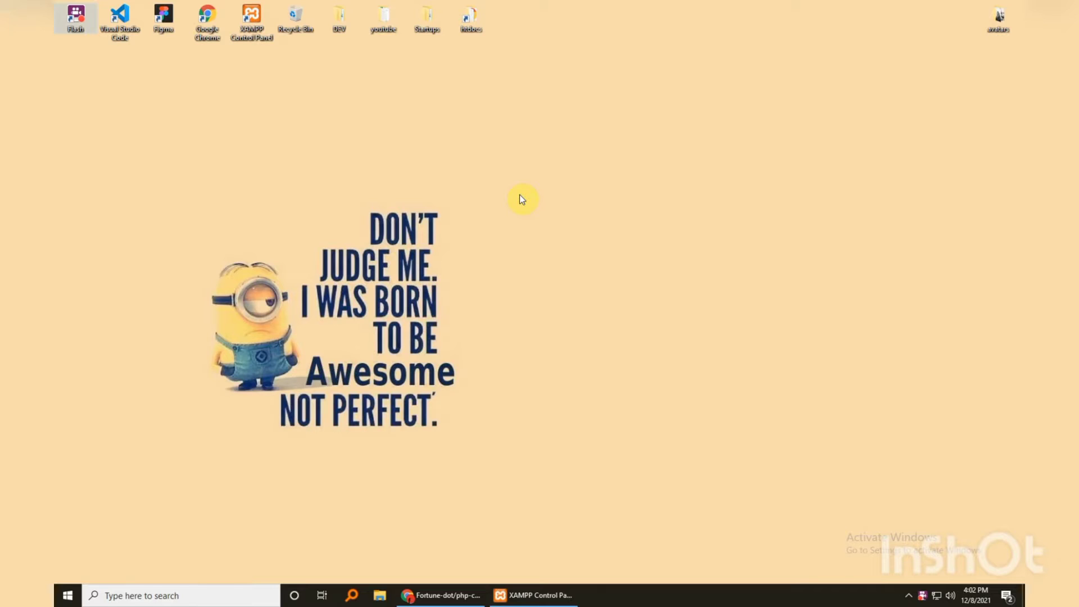
pyautogui.moveTo(489, 165)
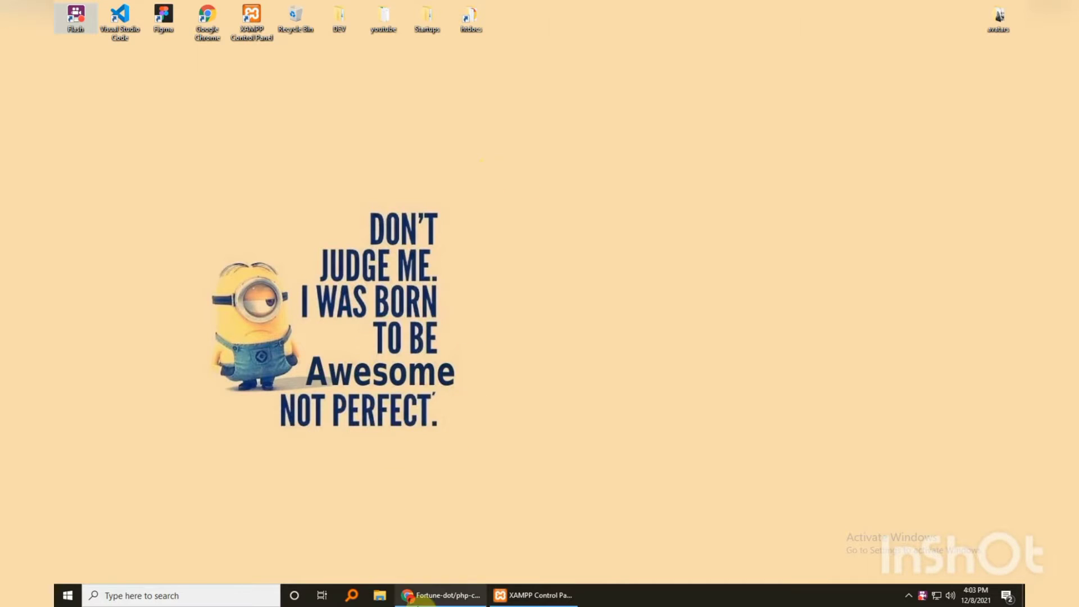
# Review the php-chat repository's file list and README listing PHP, MySQL, jQuery and Bootstrap 5.
pyautogui.click(440, 596)
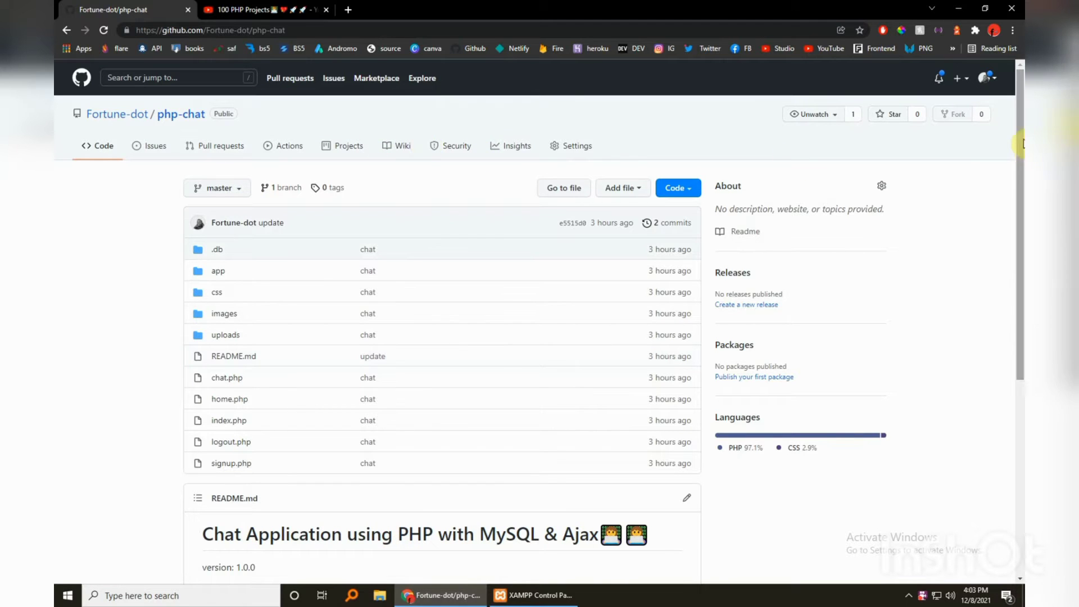
pyautogui.scroll(-3)
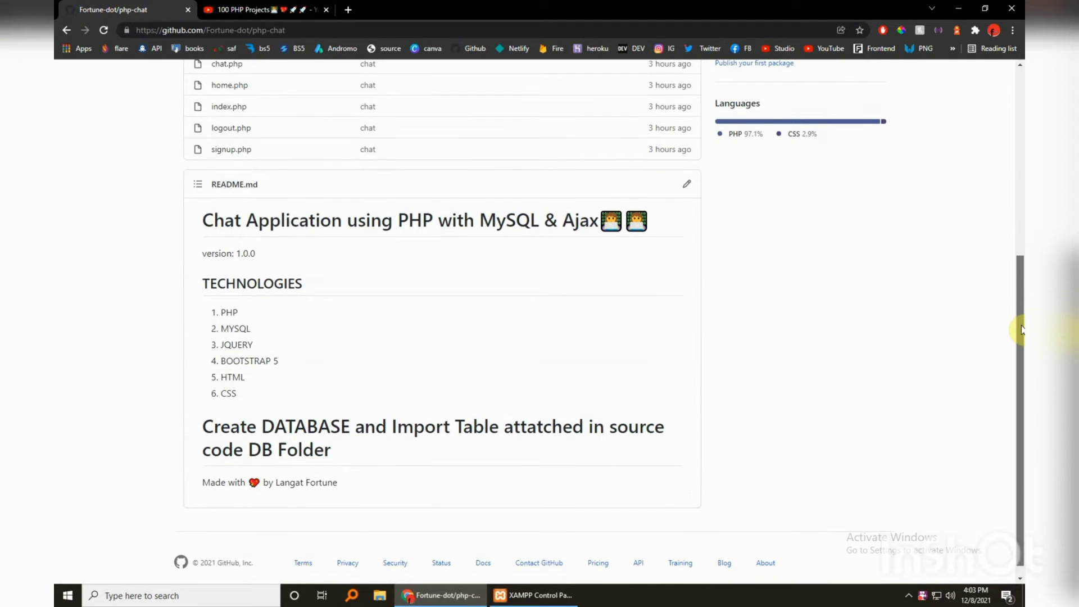
pyautogui.scroll(3)
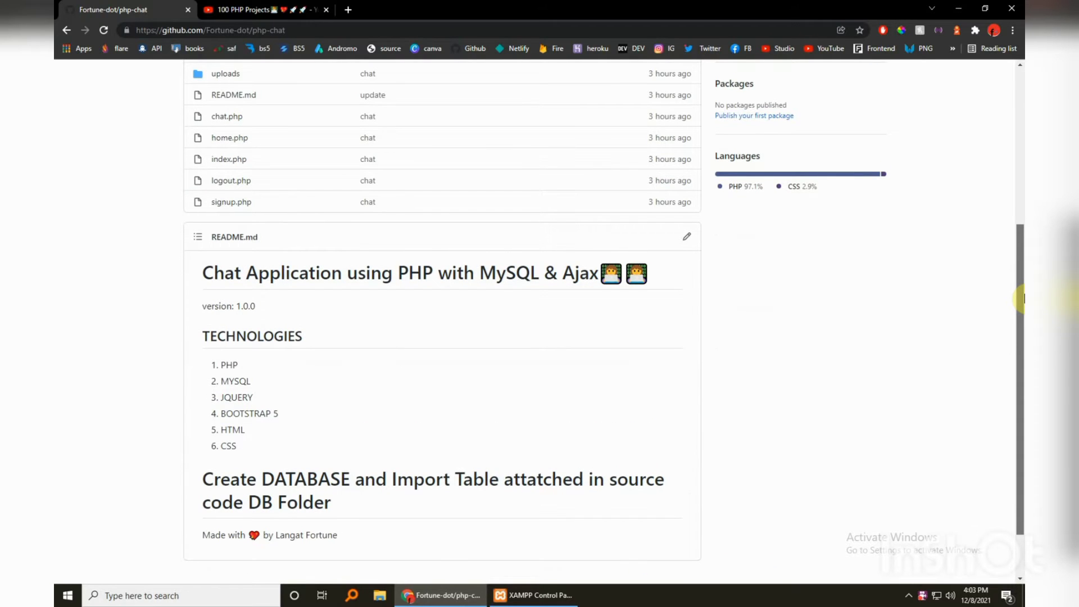
pyautogui.scroll(3)
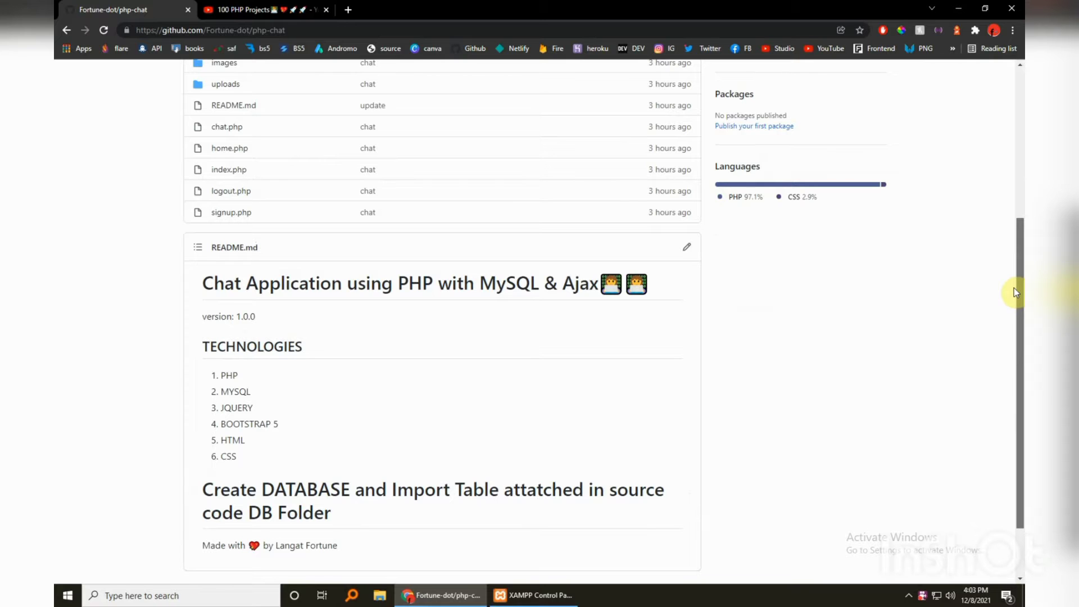
pyautogui.scroll(3)
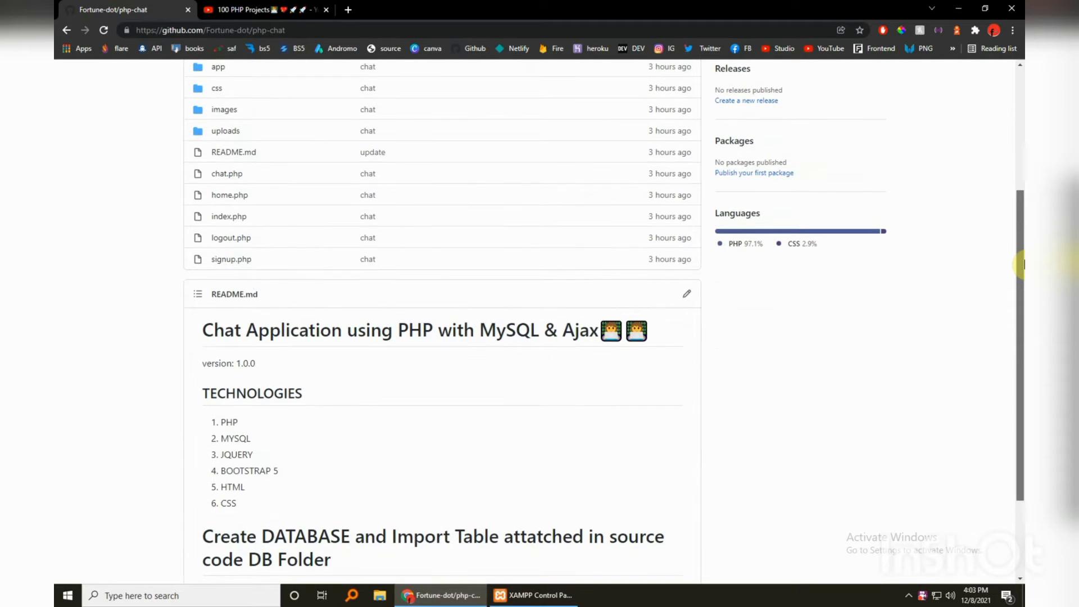
pyautogui.scroll(3)
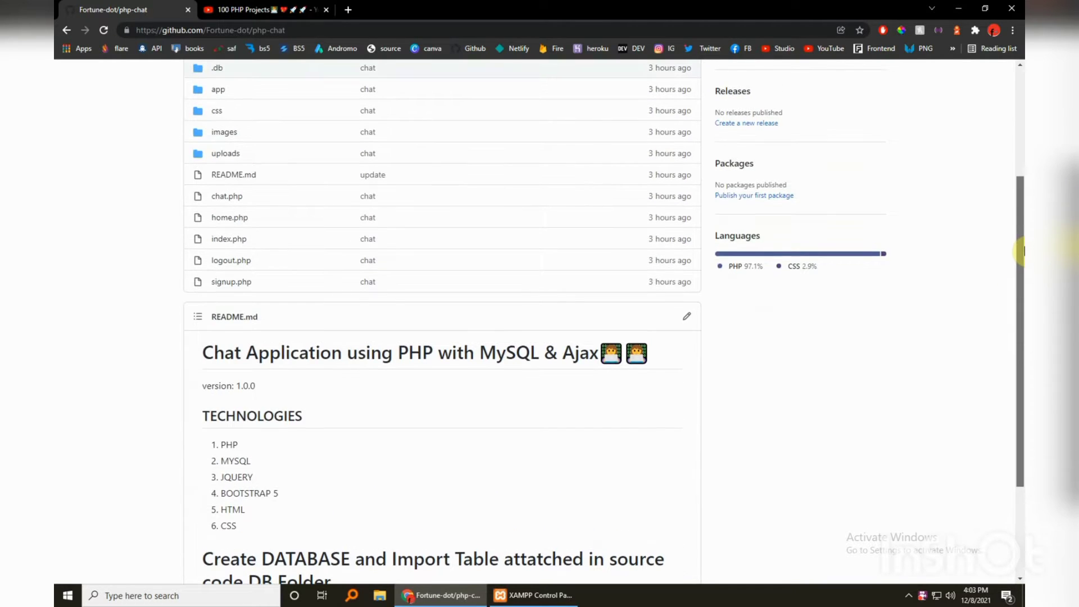
pyautogui.scroll(3)
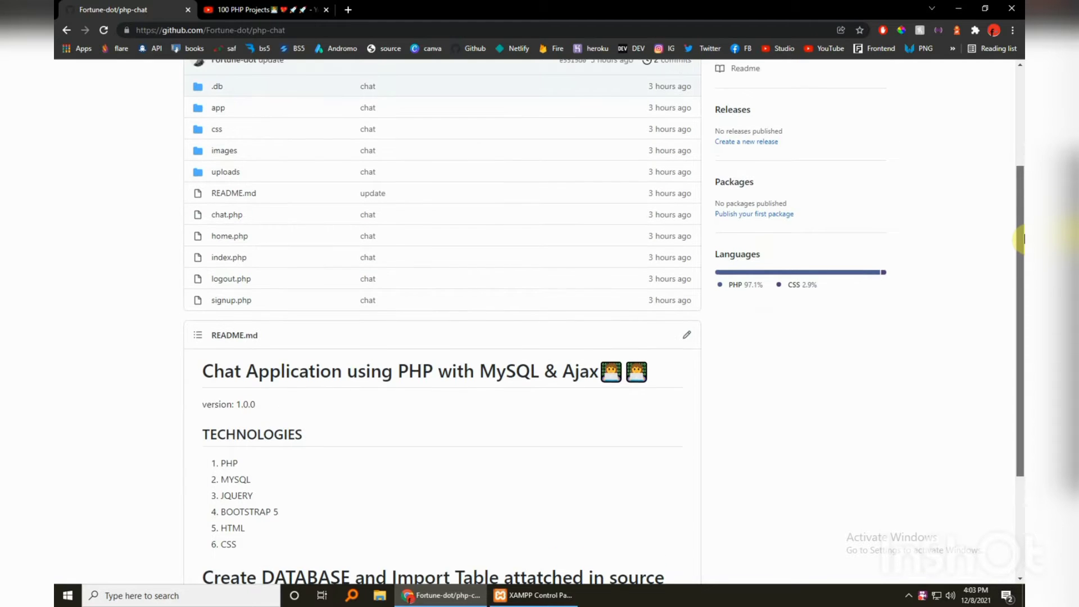
pyautogui.scroll(3)
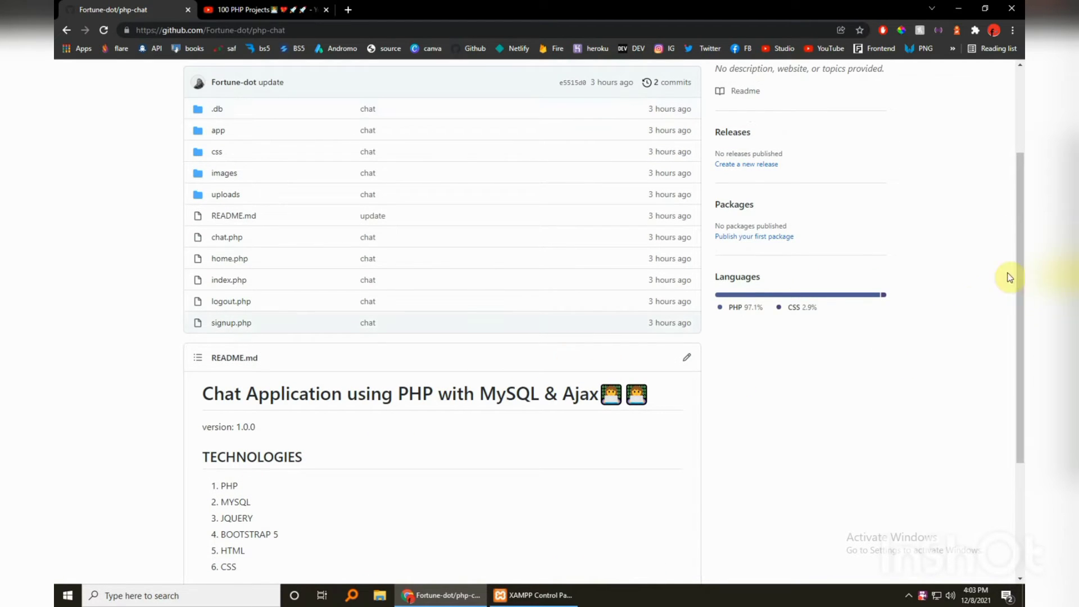
pyautogui.scroll(-3)
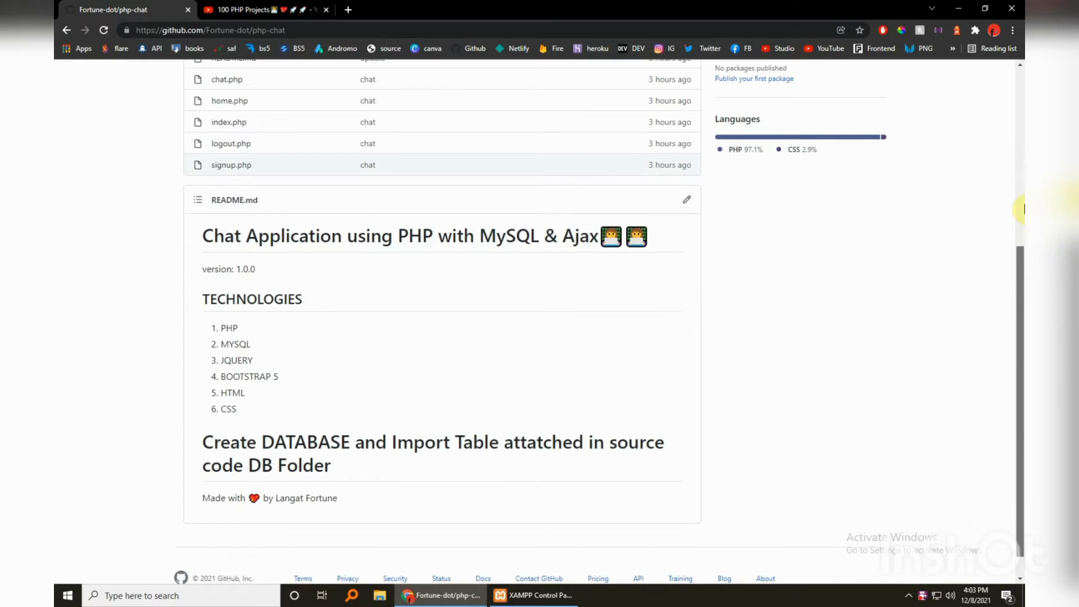
pyautogui.scroll(3)
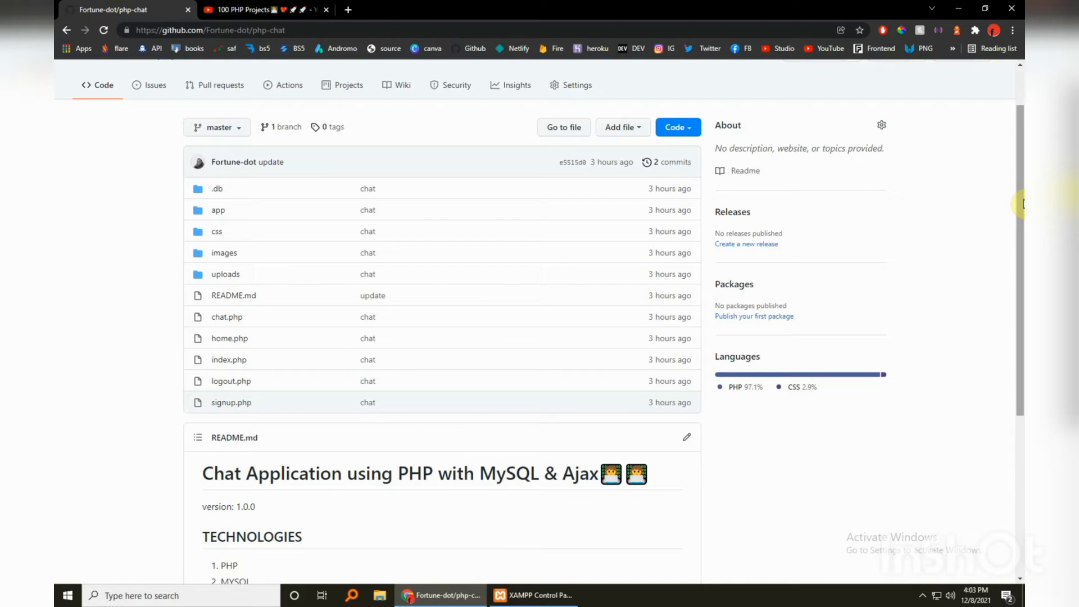
pyautogui.scroll(-3)
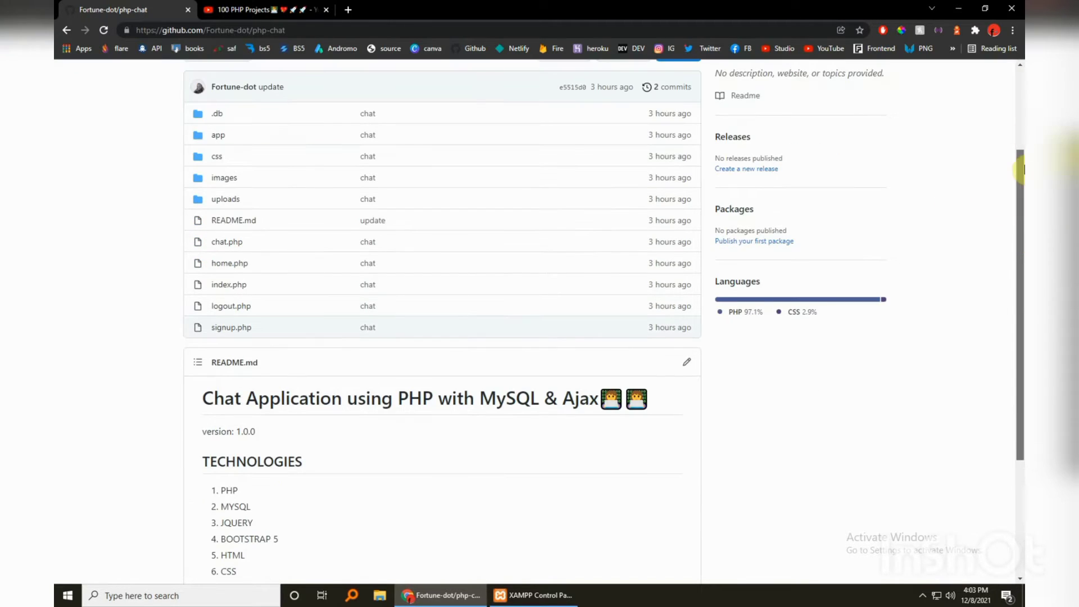
pyautogui.scroll(3)
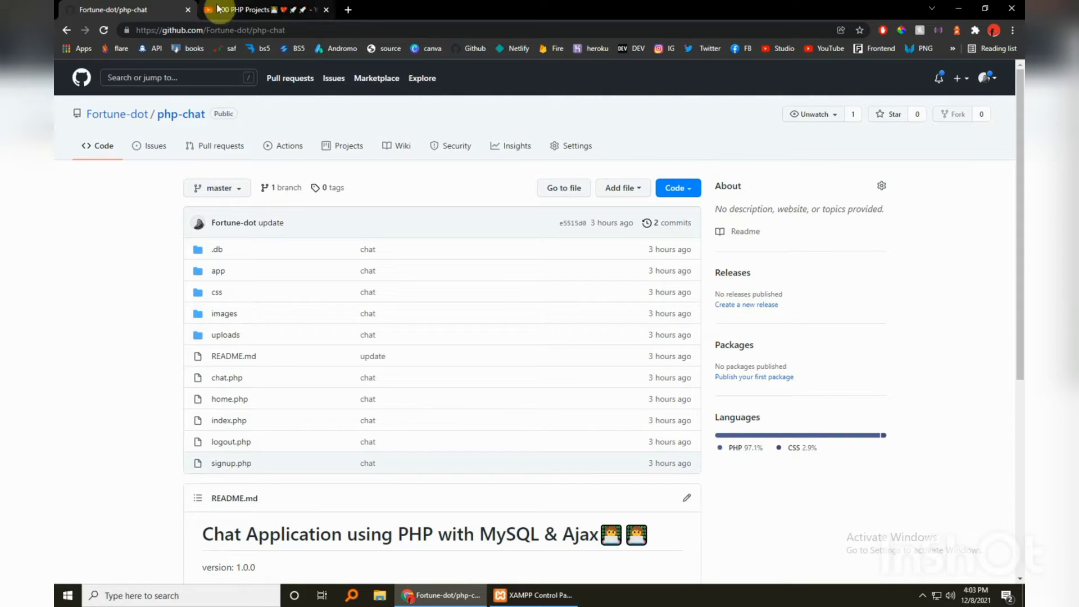
pyautogui.moveTo(821, 191)
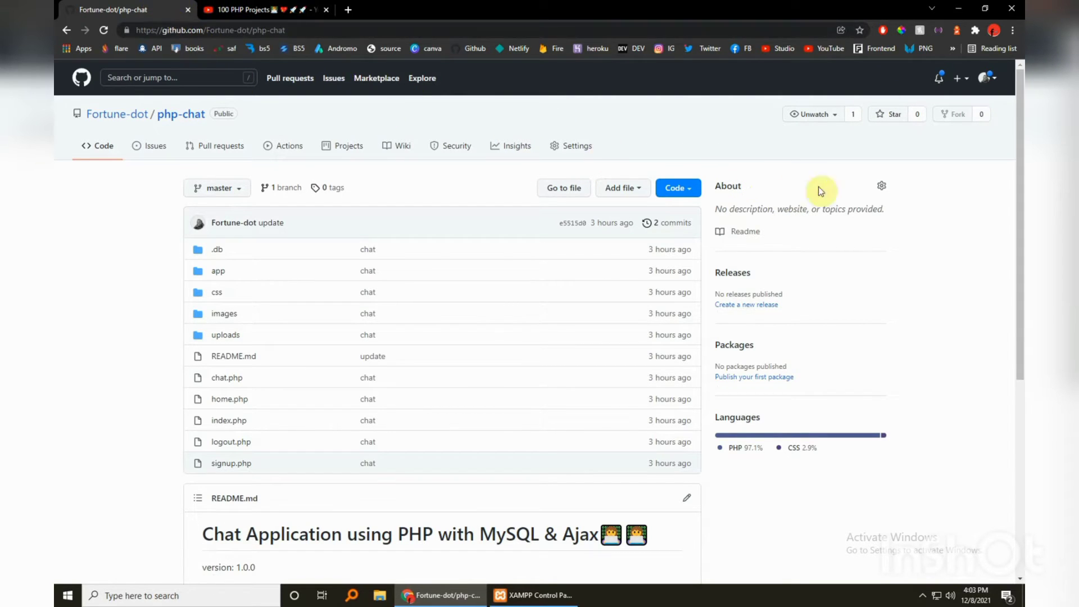
pyautogui.scroll(-3)
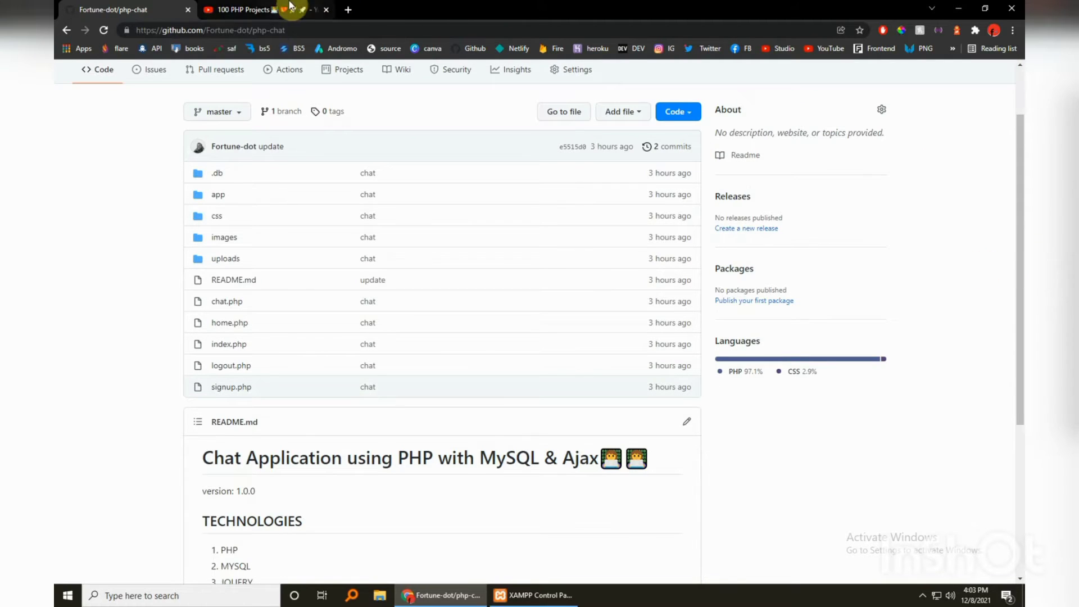
# Show Fortune Dev Academy's 100 PHP Projects playlist on YouTube.
pyautogui.click(241, 10)
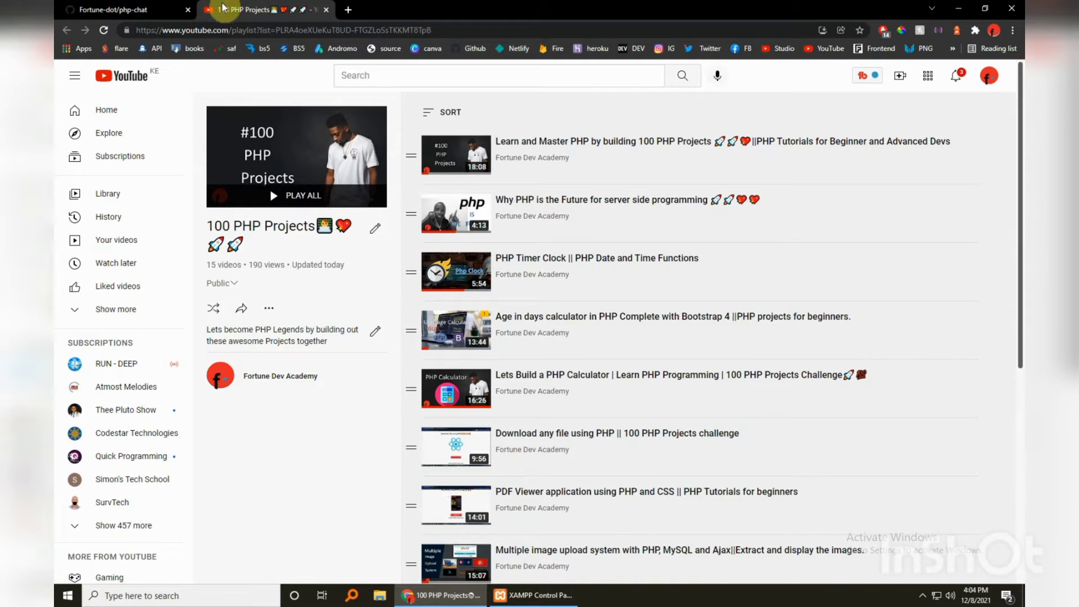
# Download the php-chat repository as php-chat-master.zip into C:\xampp\htdocs.
pyautogui.click(103, 10)
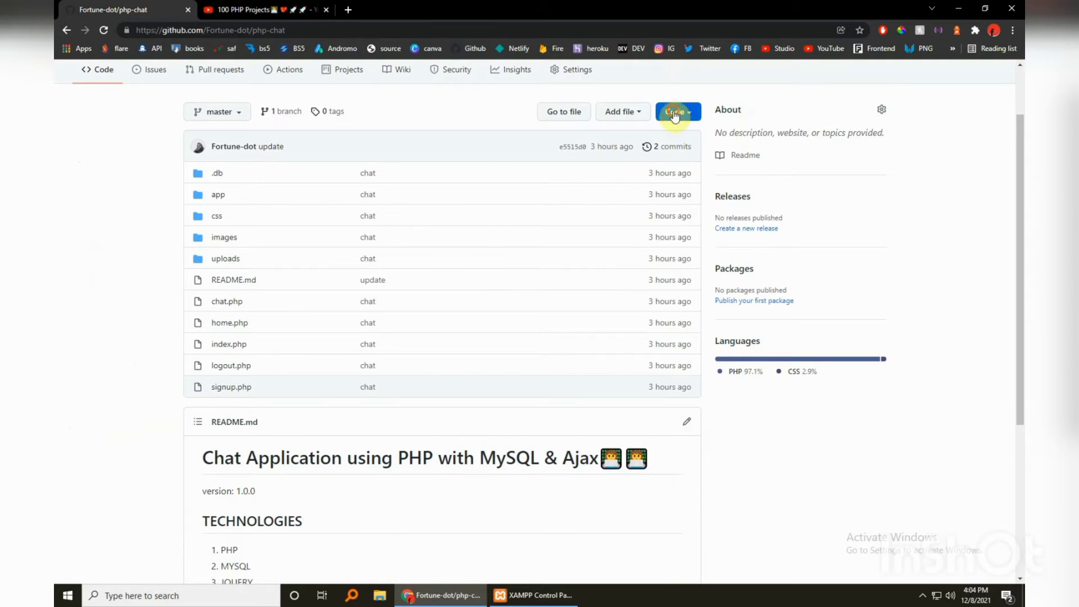
pyautogui.click(677, 111)
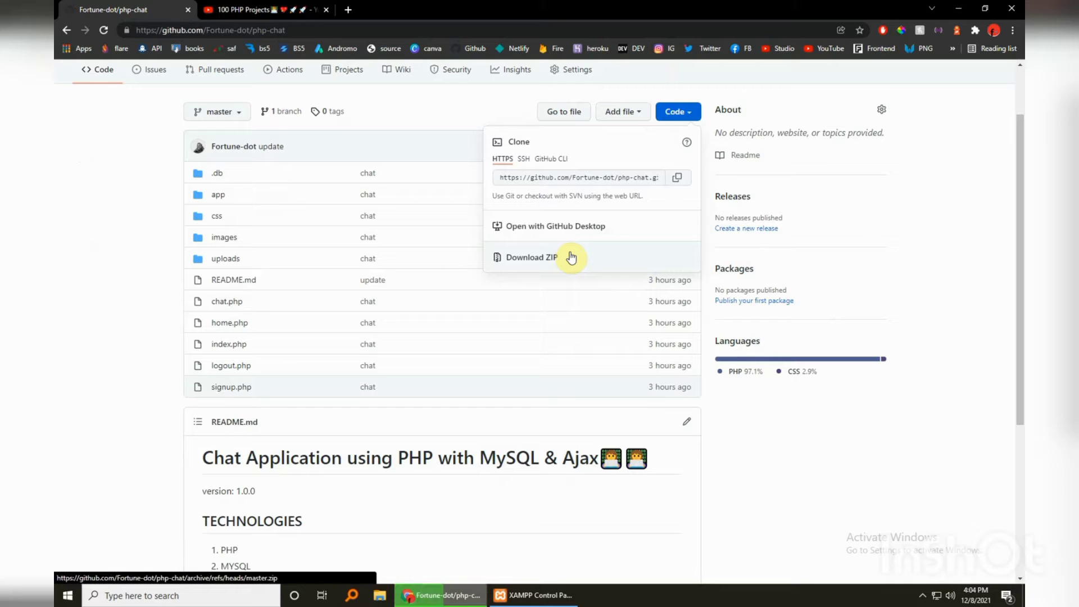
pyautogui.click(530, 256)
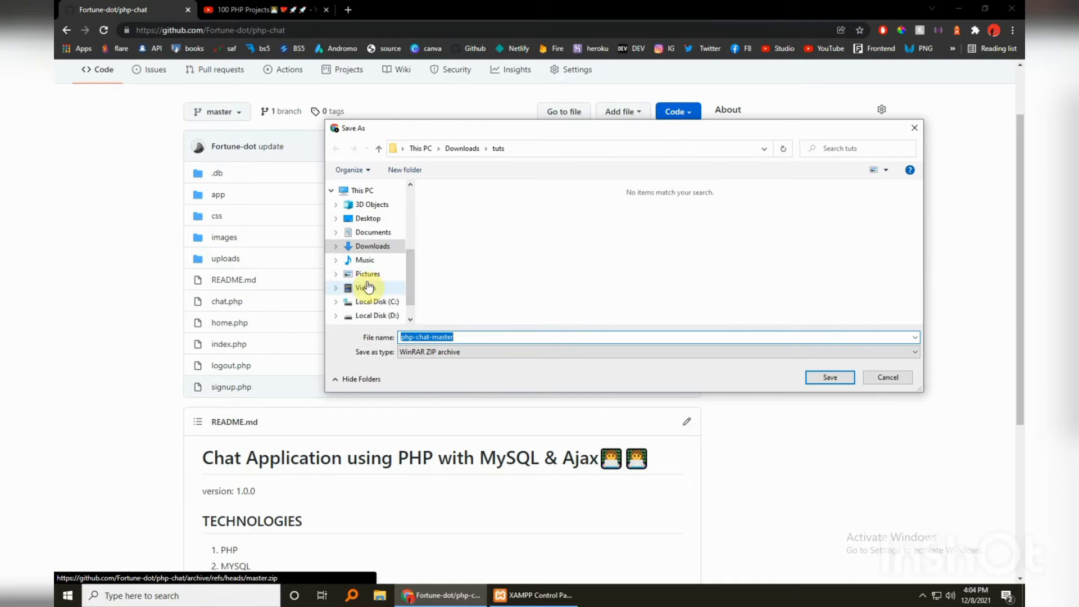
pyautogui.click(361, 191)
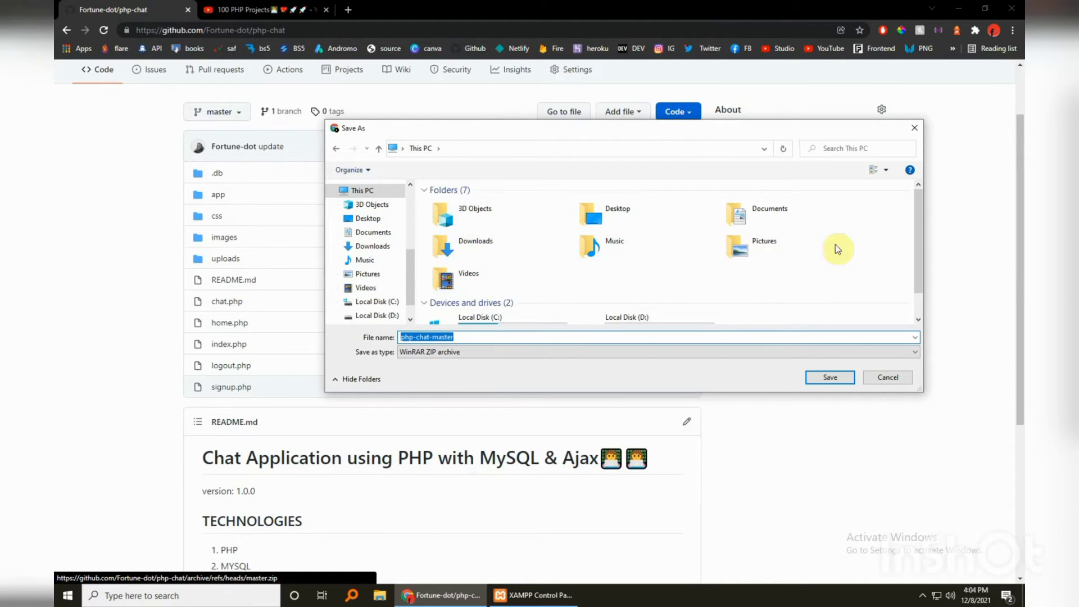
pyautogui.click(368, 218)
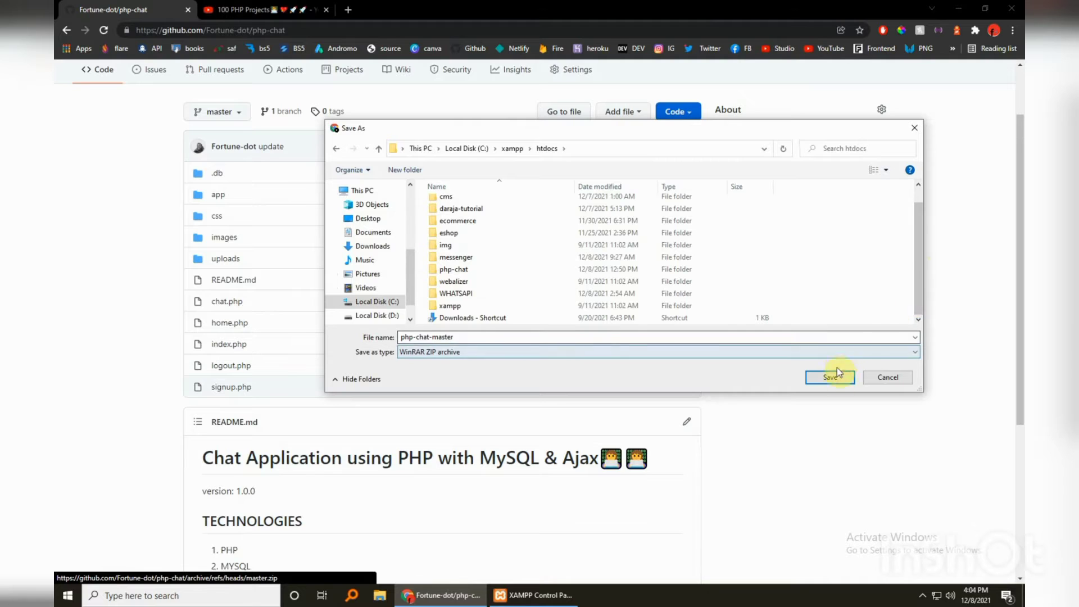
pyautogui.click(829, 378)
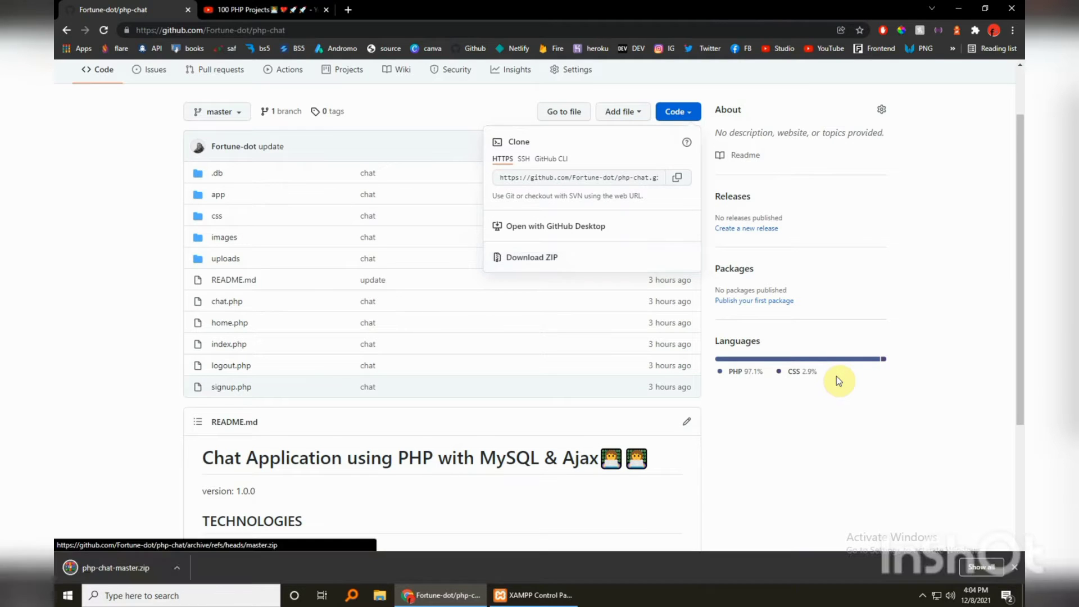
pyautogui.moveTo(479, 576)
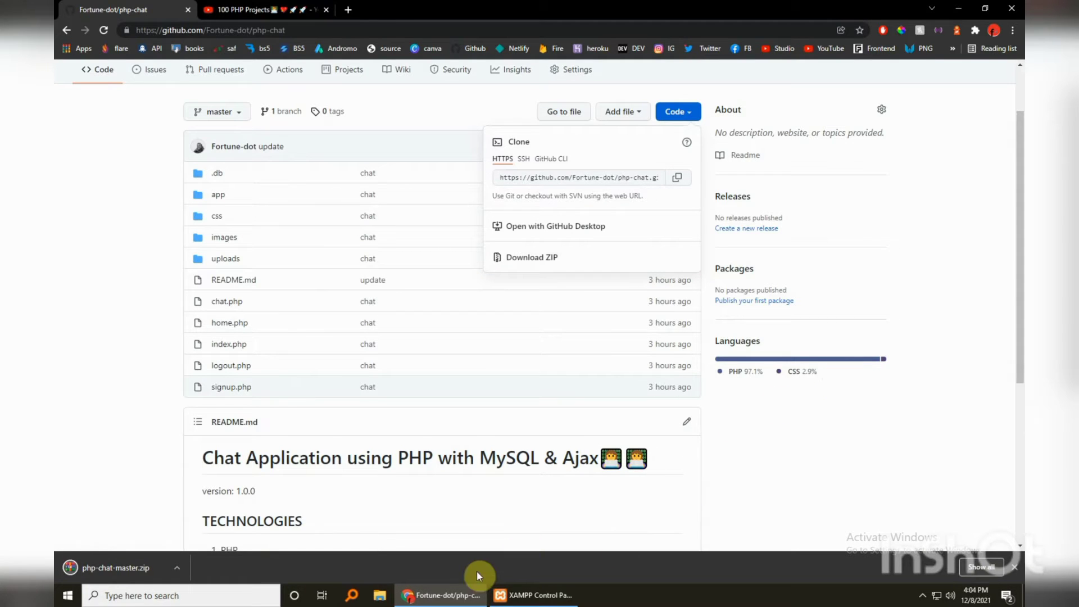
# Extract php-chat-master.zip in htdocs and rename the extracted folder to php-chat-tutorial.
pyautogui.click(379, 596)
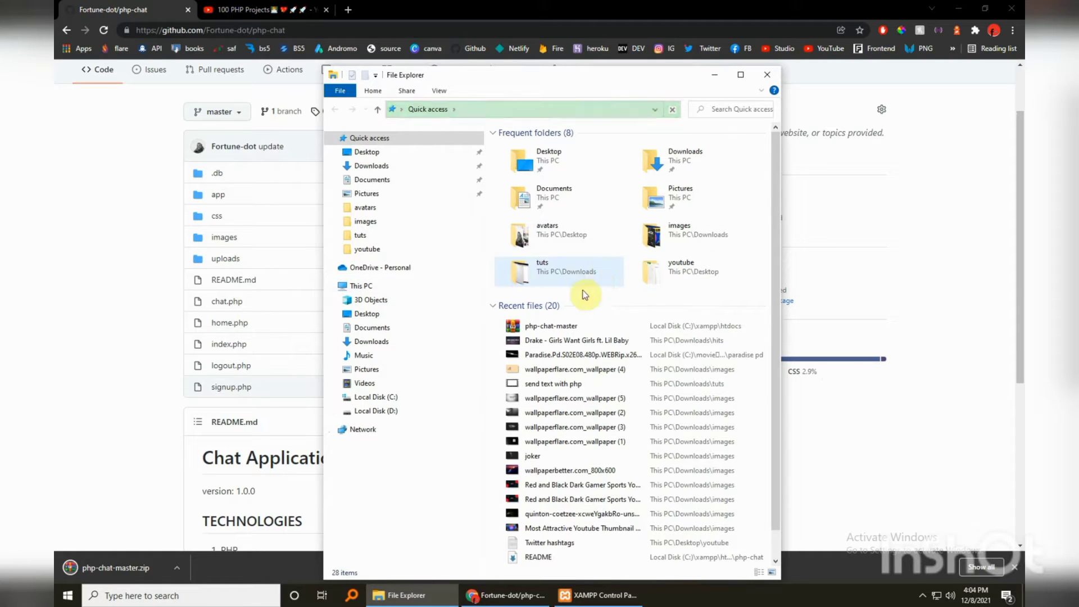
pyautogui.click(366, 151)
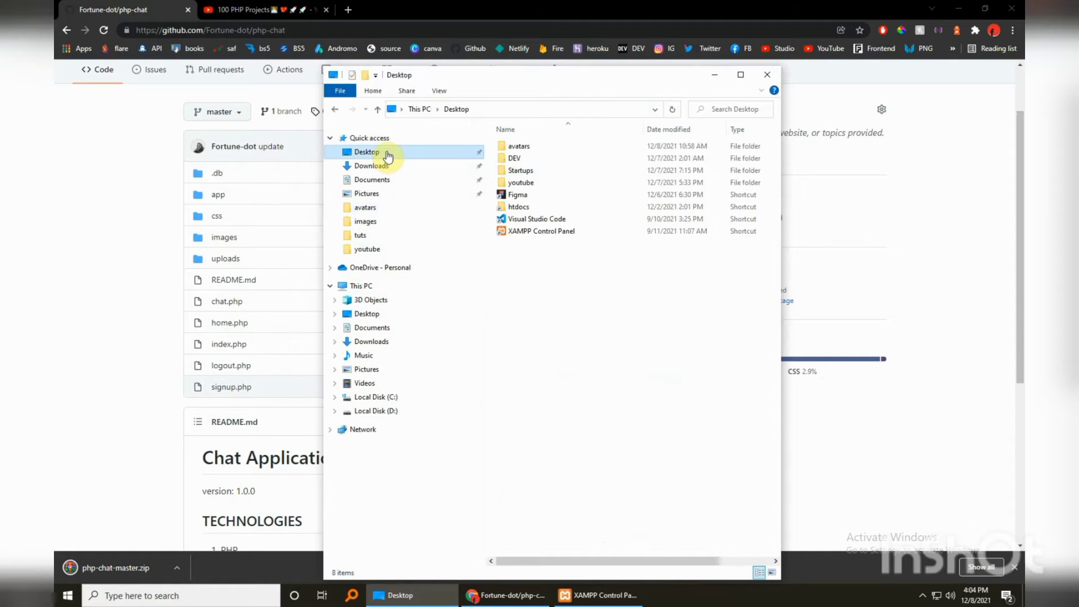
pyautogui.doubleClick(518, 206)
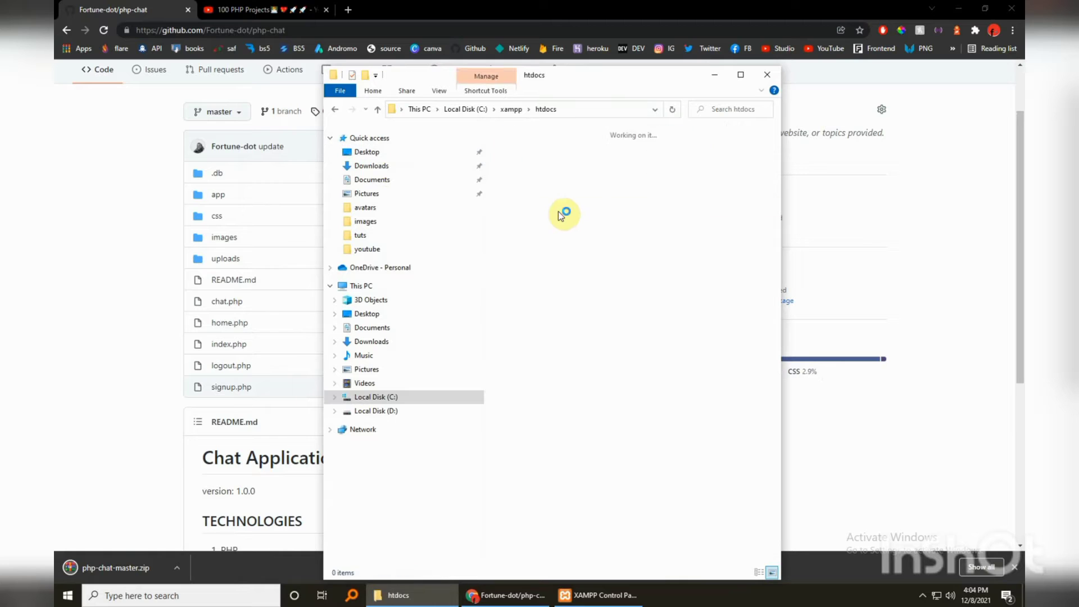
pyautogui.rightClick(525, 434)
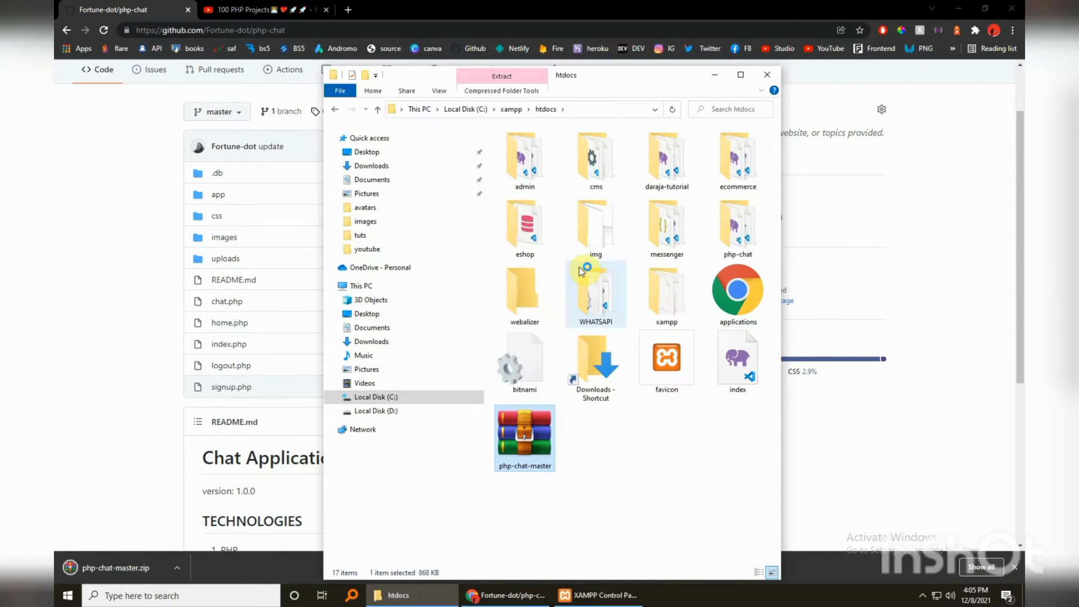
pyautogui.moveTo(582, 271)
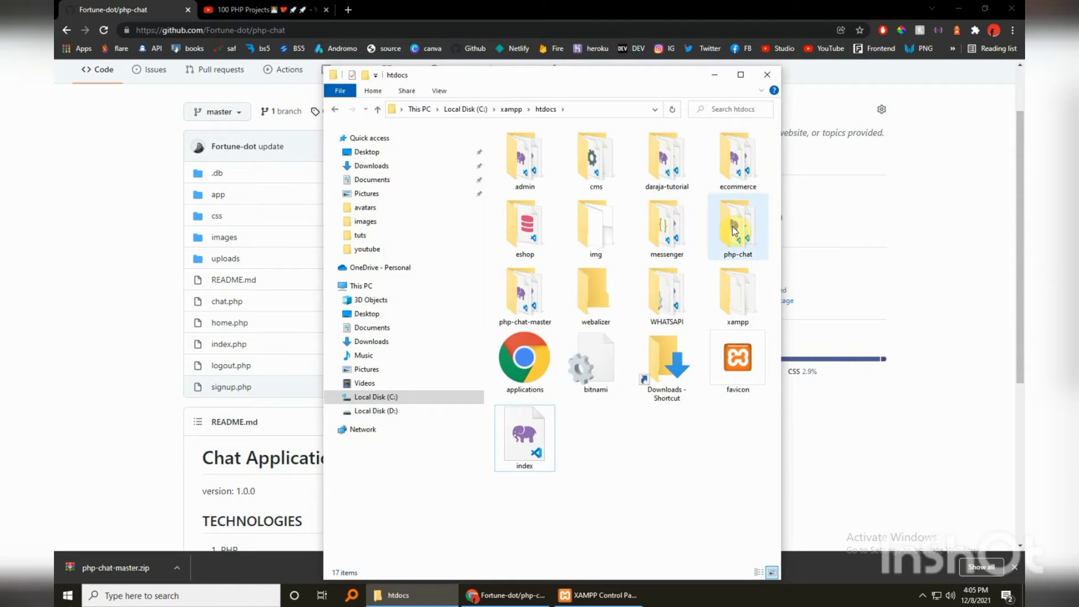
pyautogui.moveTo(738, 227)
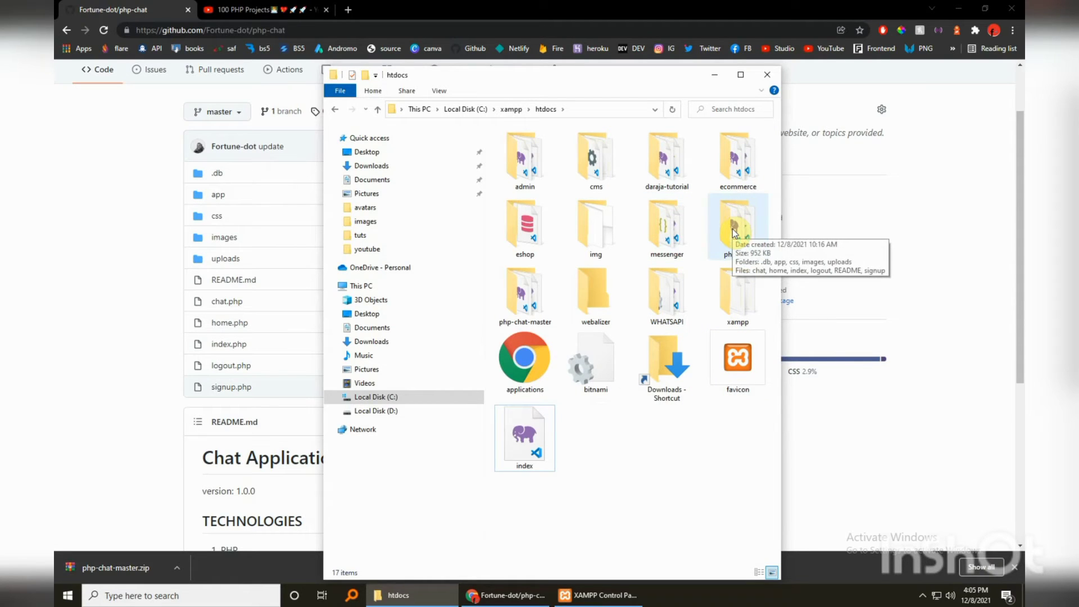
pyautogui.click(525, 293)
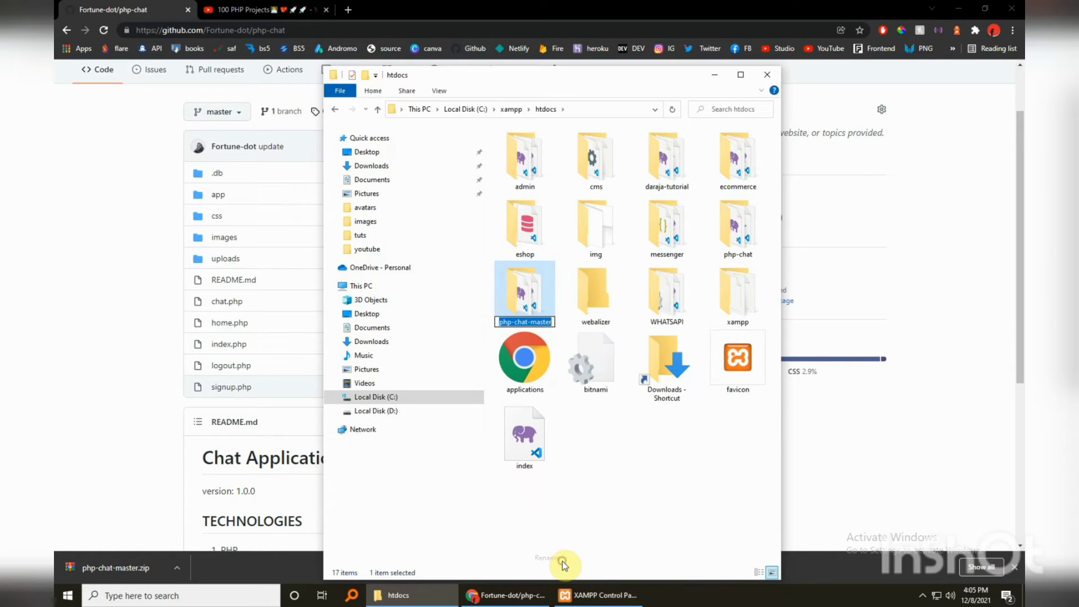
pyautogui.write('php')
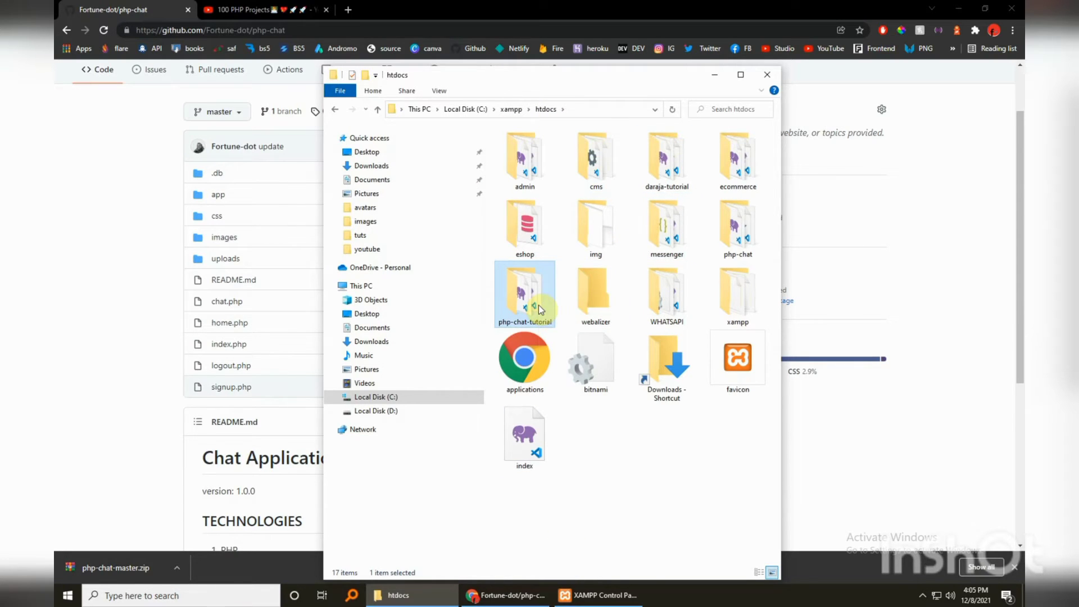
pyautogui.moveTo(718, 74)
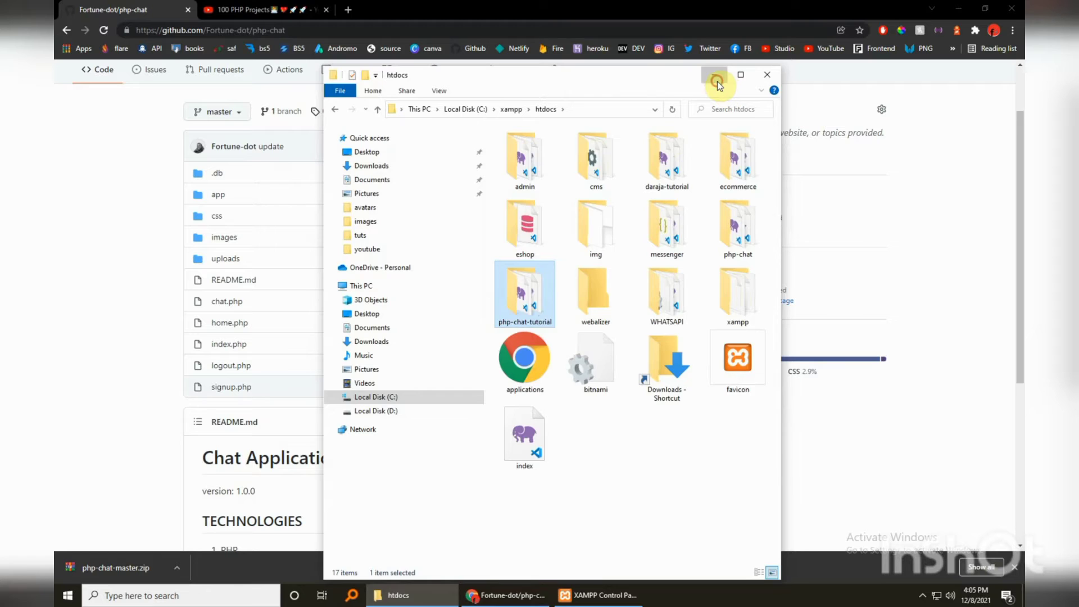
# Load localhost/phpmyadmin in the second tab and show the README's database-import instruction.
pyautogui.click(247, 10)
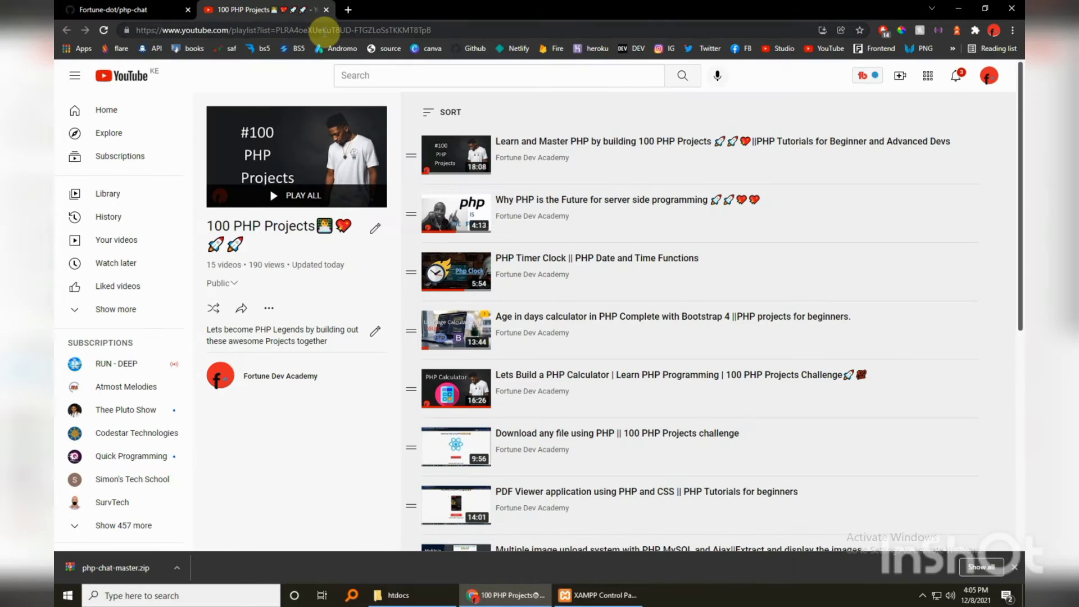
pyautogui.moveTo(347, 10)
pyautogui.write('localhost/phpmyadmin')
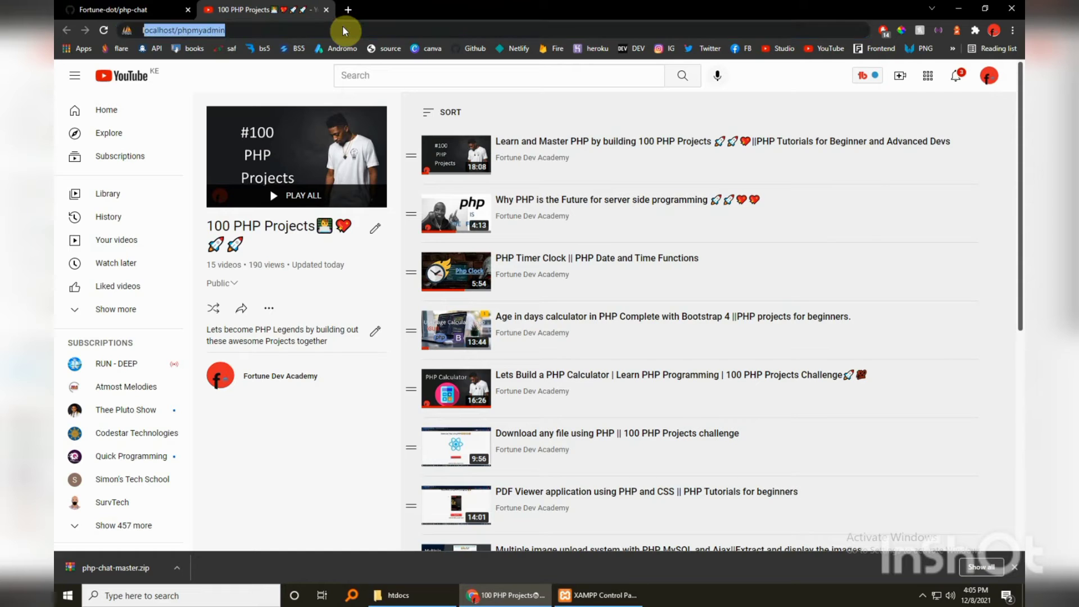
pyautogui.click(182, 29)
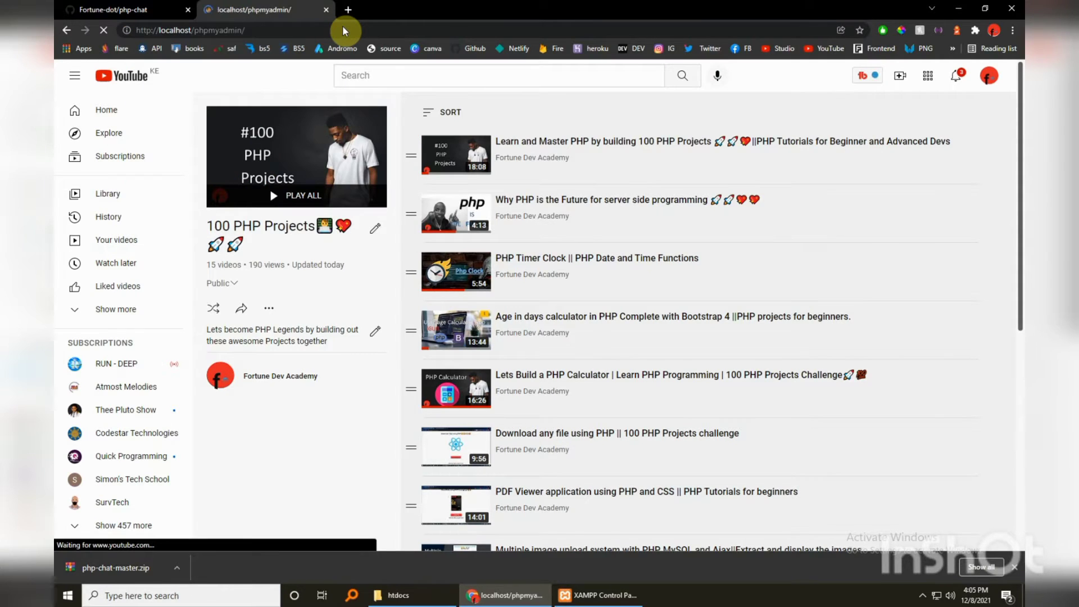
pyautogui.moveTo(1017, 581)
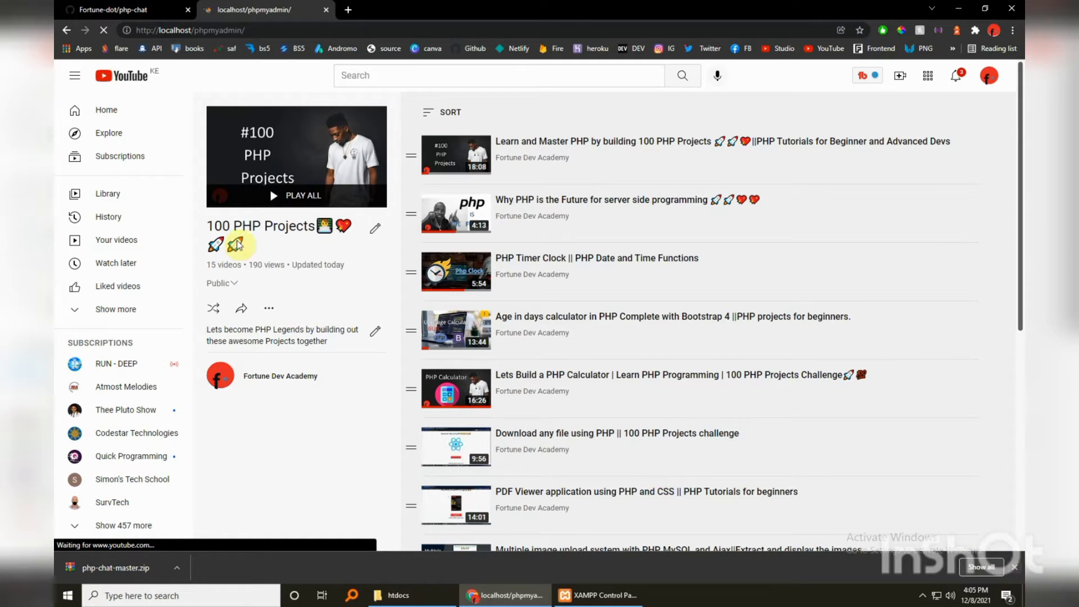
pyautogui.click(124, 10)
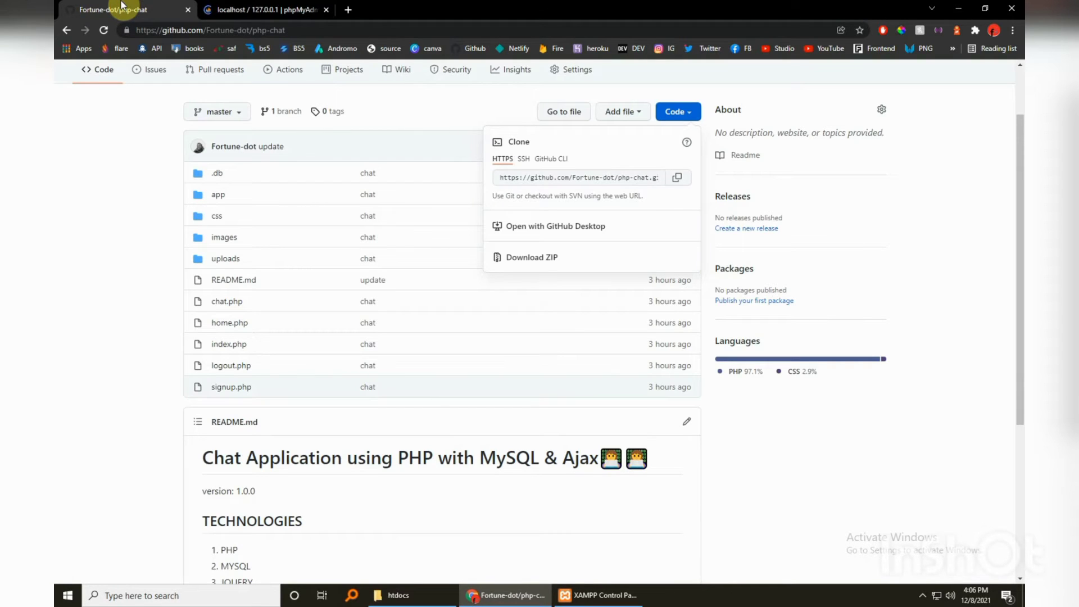
pyautogui.scroll(-3)
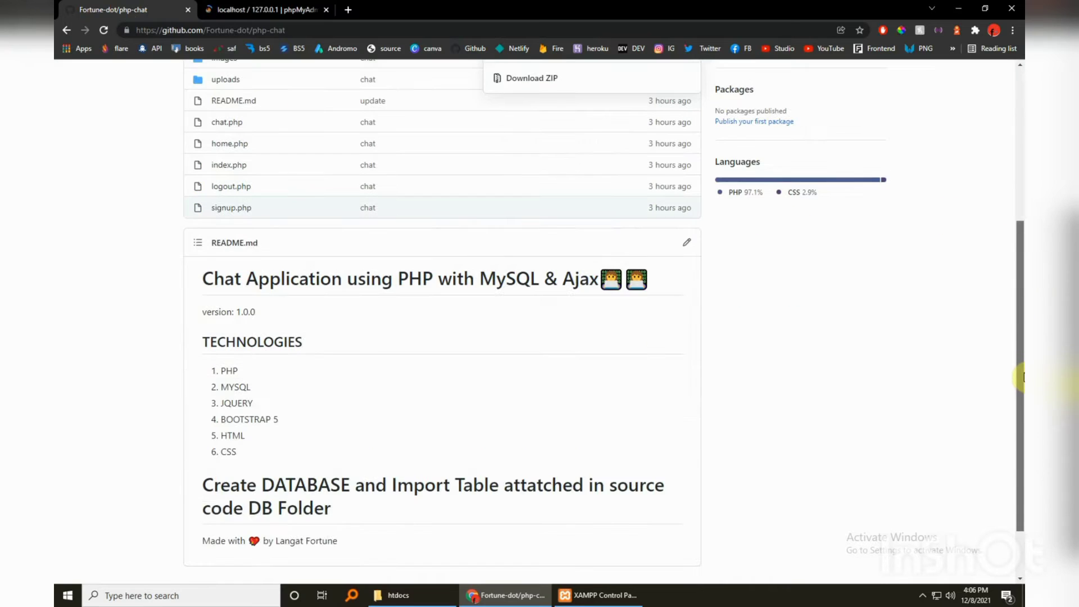
# Drop the old chat_app_db database via its Operations page in phpMyAdmin.
pyautogui.click(597, 596)
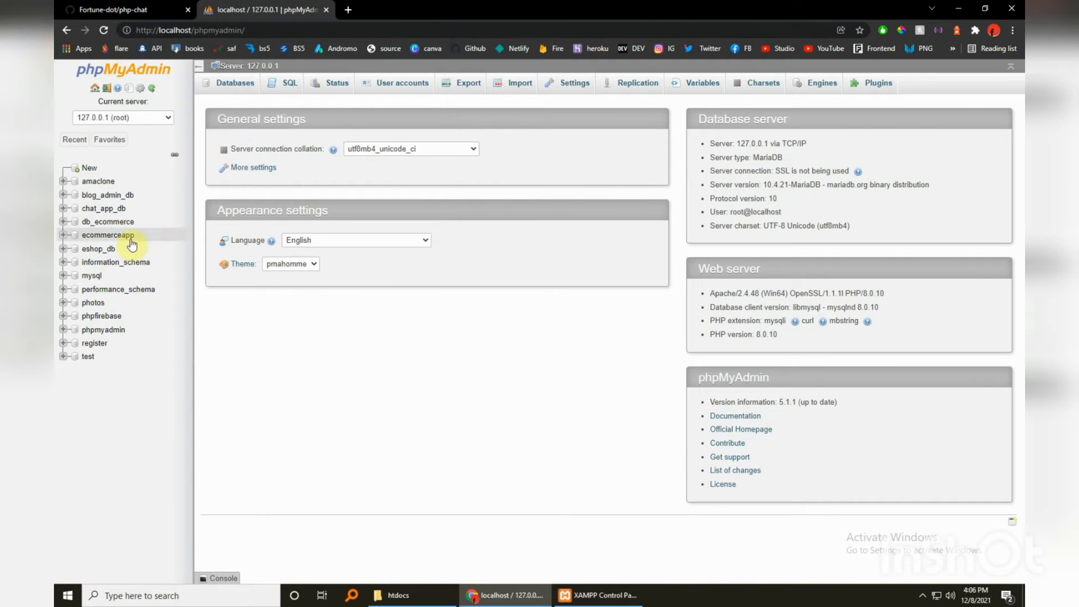
pyautogui.moveTo(225, 224)
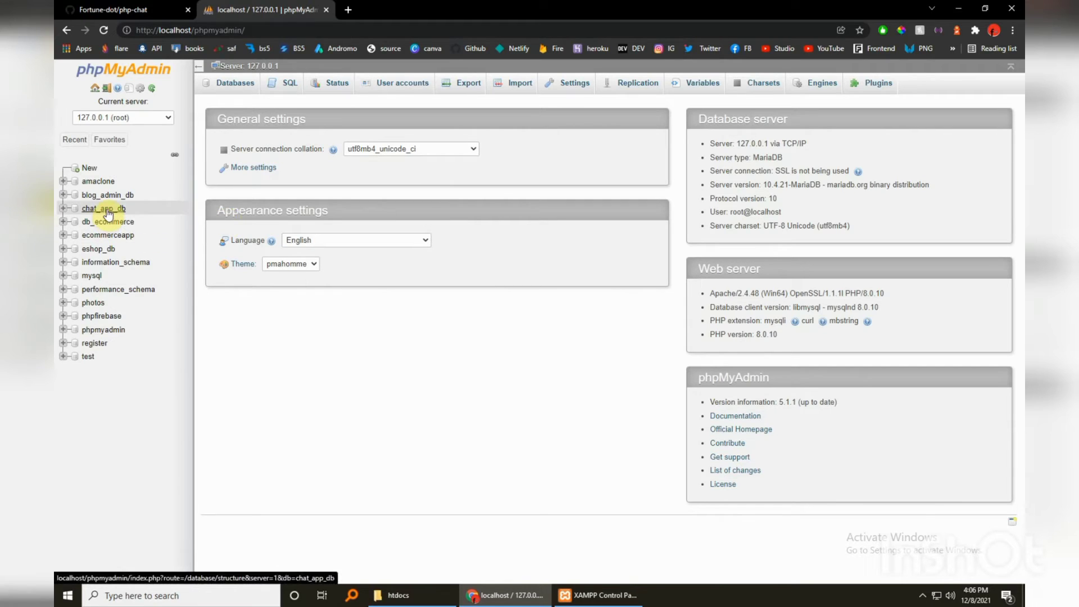
pyautogui.click(104, 208)
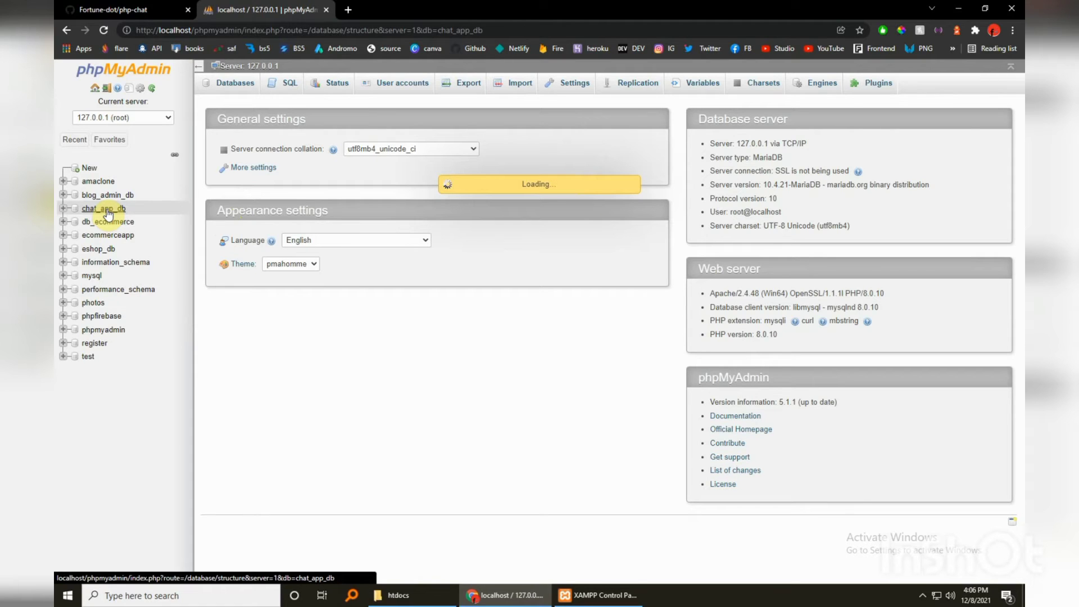
pyautogui.click(104, 208)
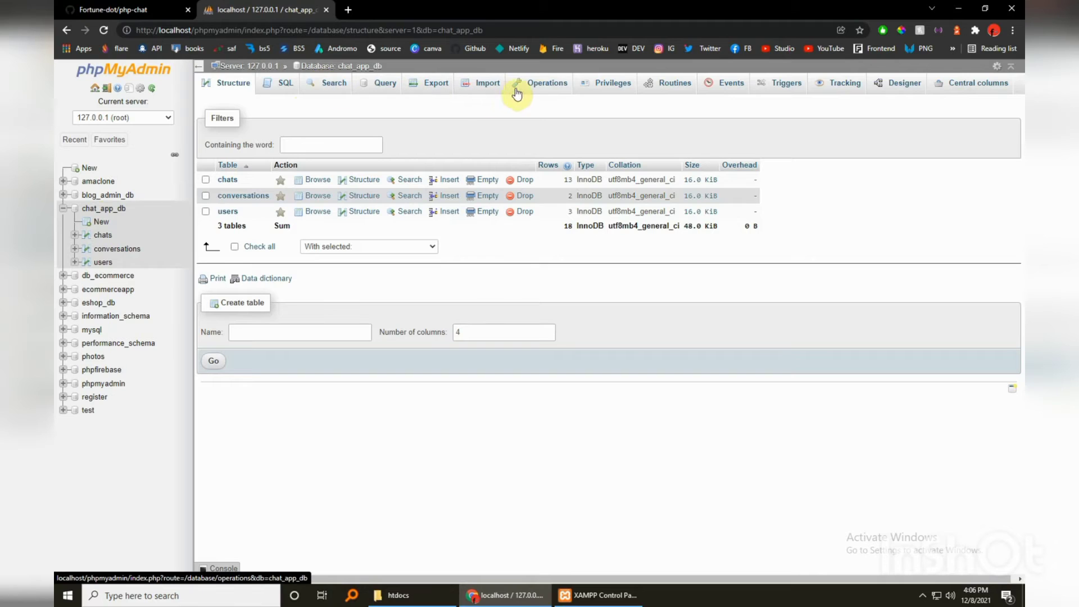
pyautogui.click(547, 82)
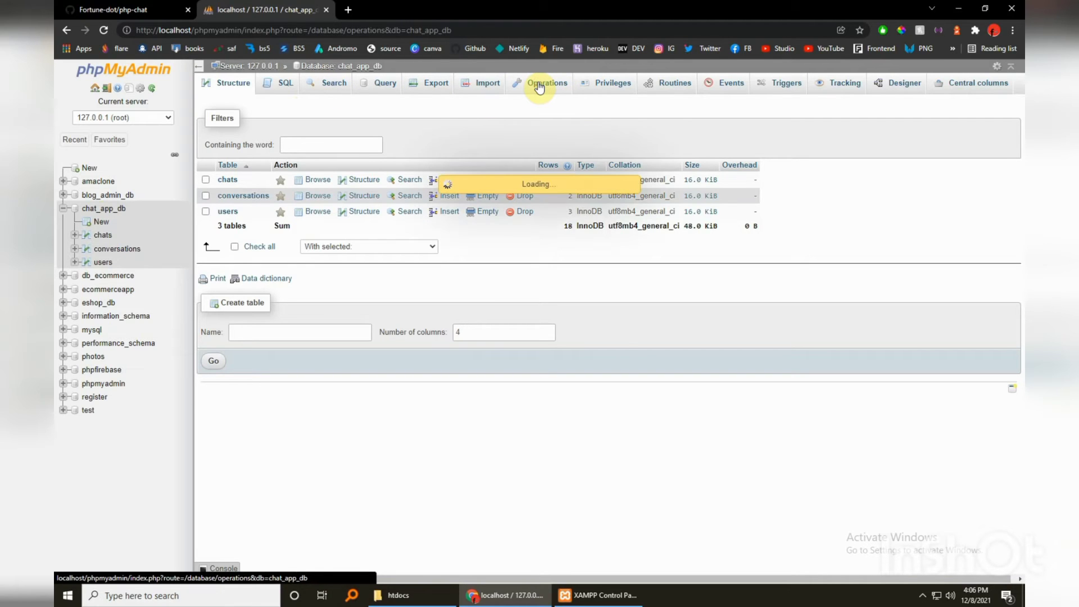
pyautogui.click(546, 82)
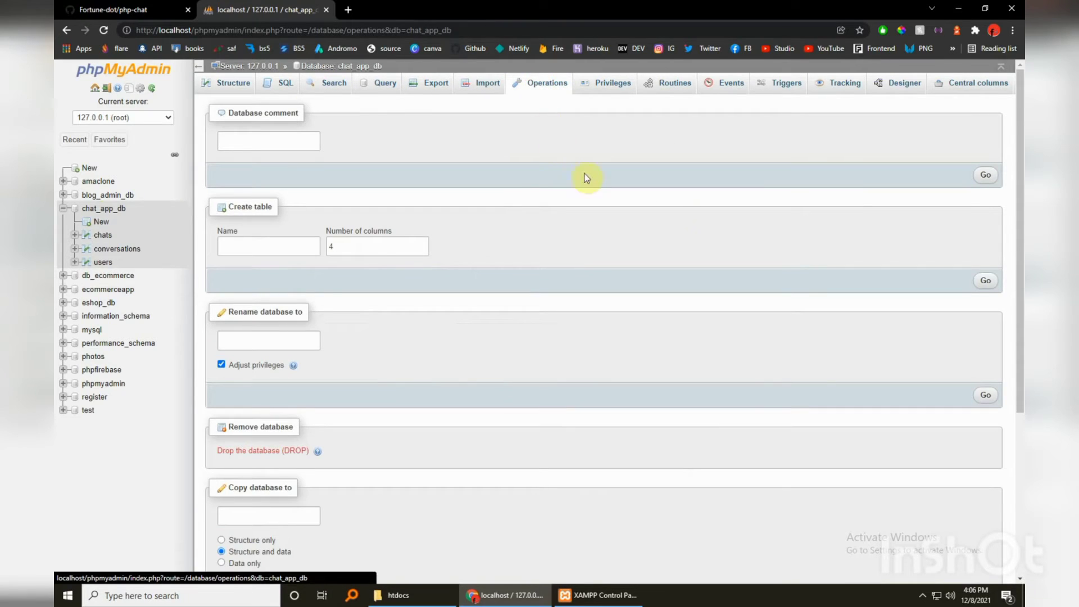
pyautogui.scroll(-3)
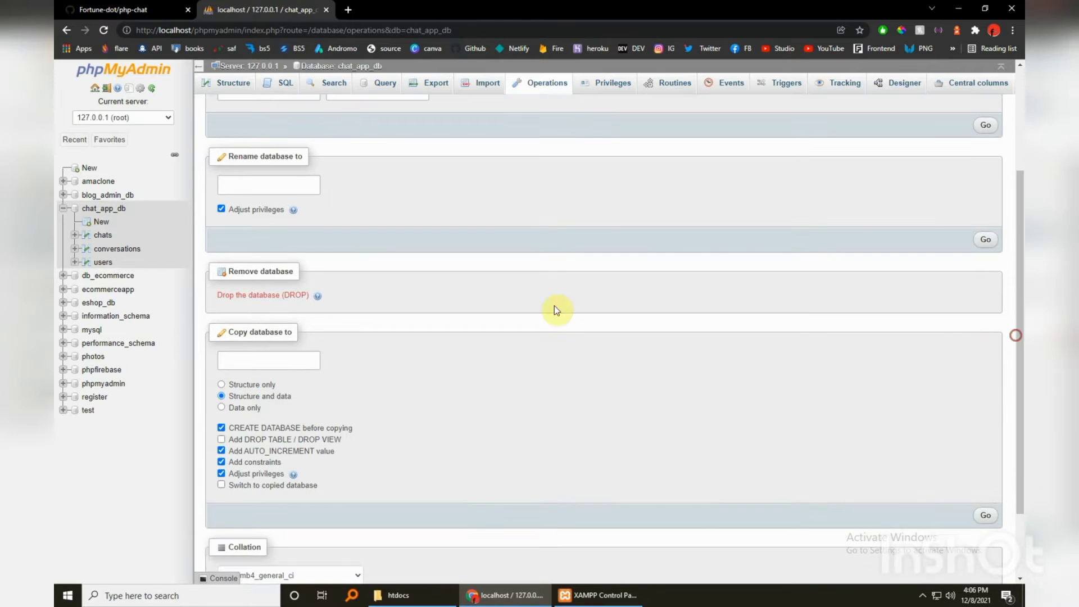
pyautogui.moveTo(262, 294)
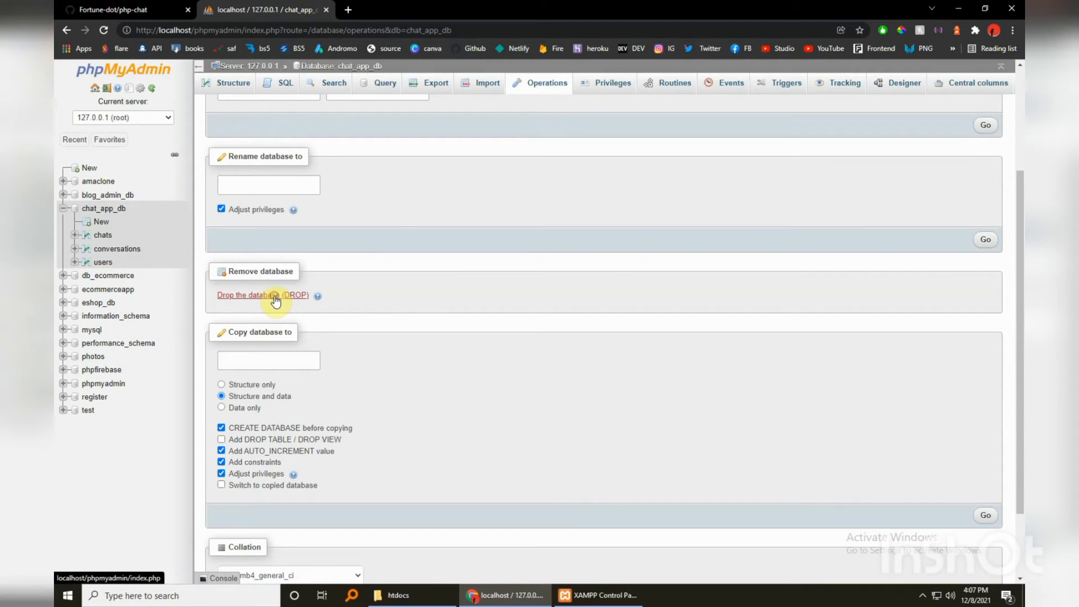
pyautogui.click(262, 294)
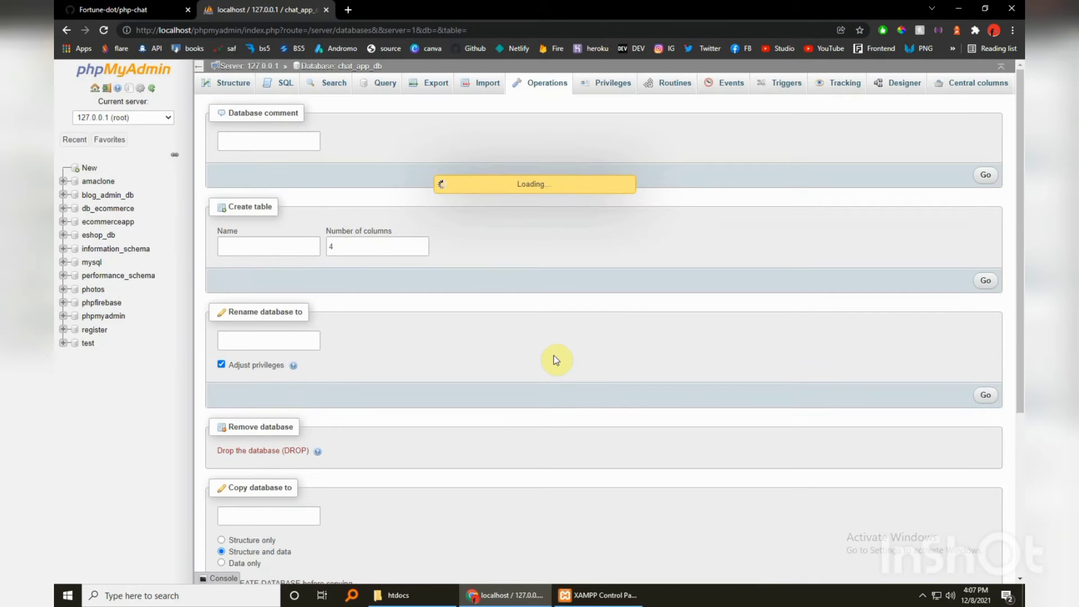
# Create a fresh empty database named chat_app_db and show its no-tables page.
pyautogui.click(235, 82)
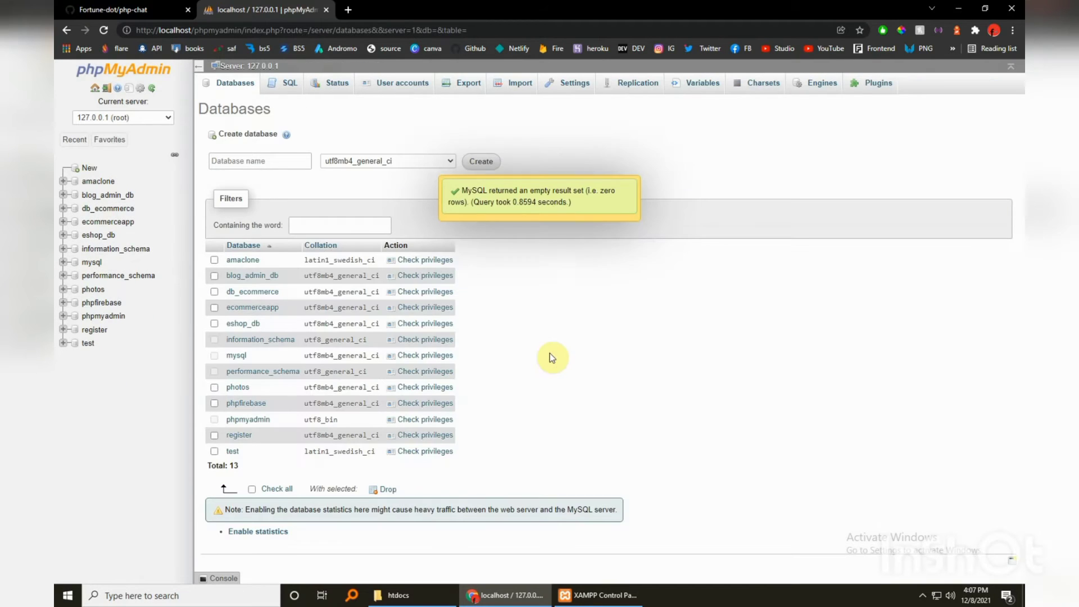
pyautogui.moveTo(268, 191)
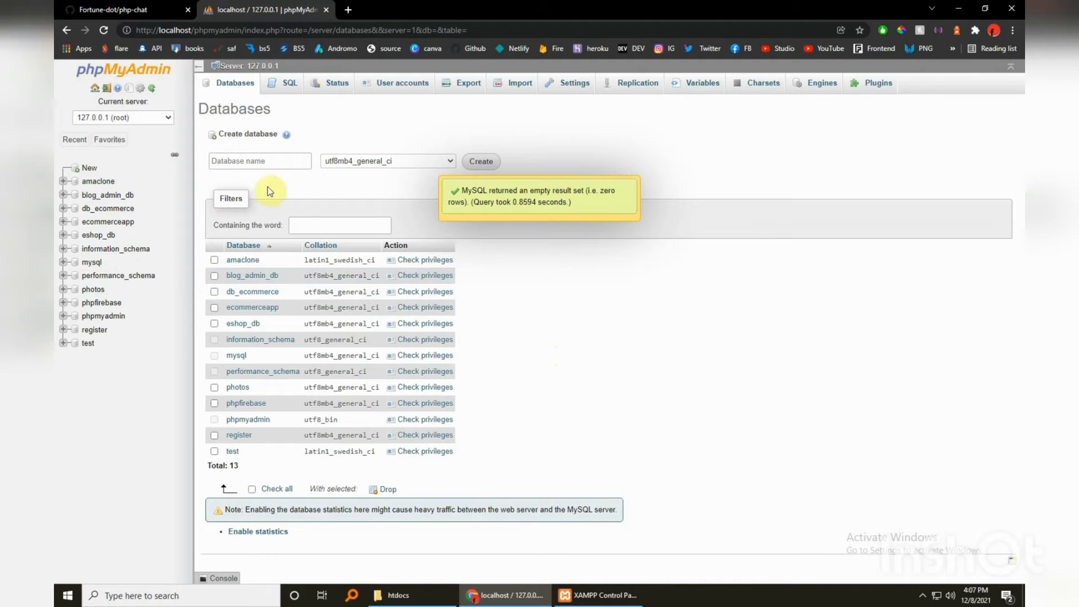
pyautogui.click(88, 169)
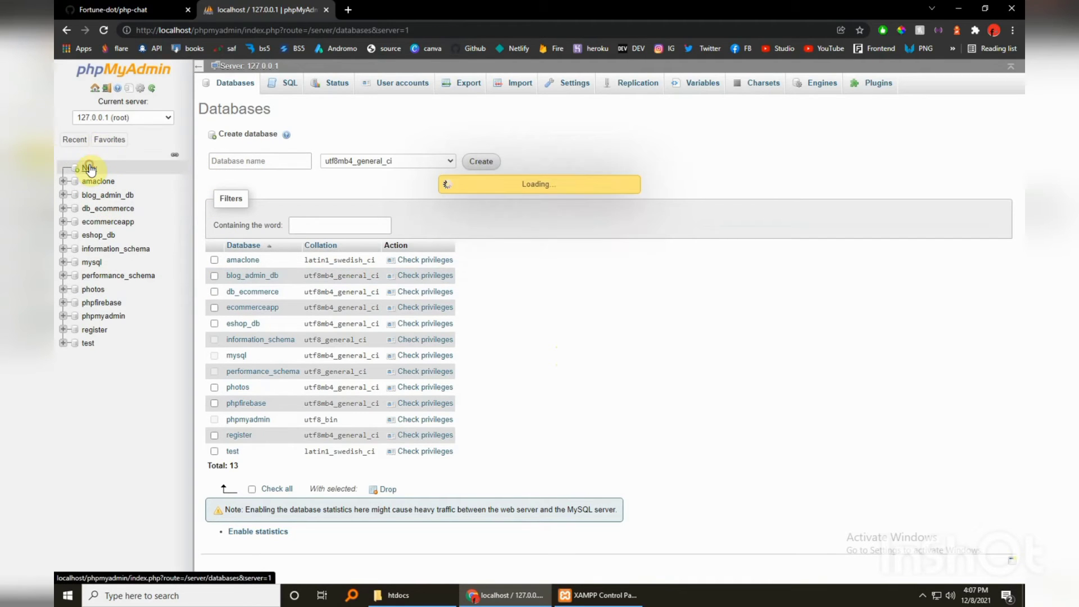
pyautogui.click(87, 167)
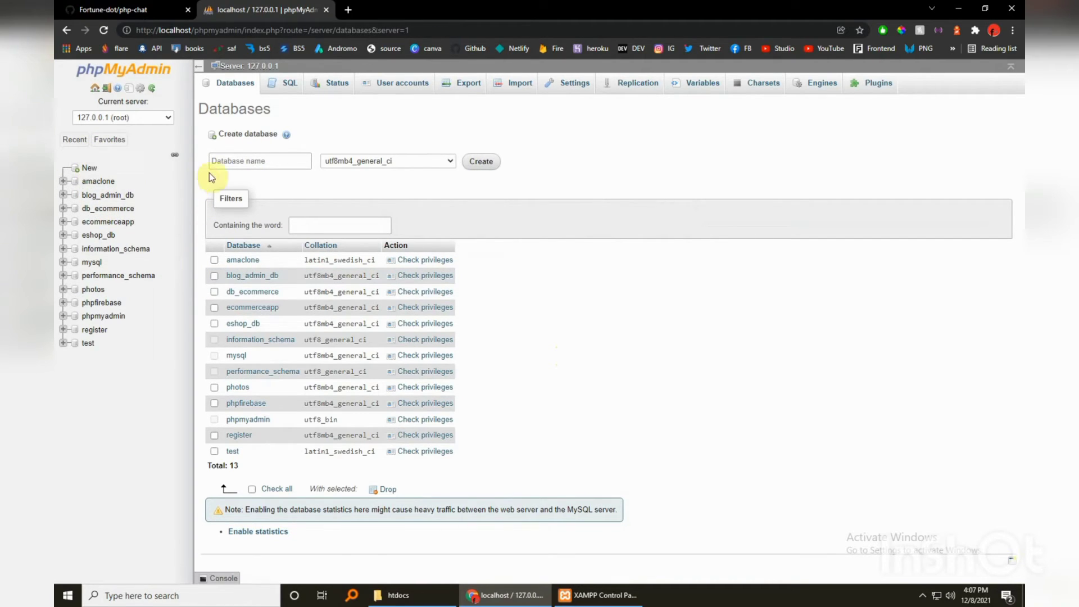
pyautogui.click(260, 161)
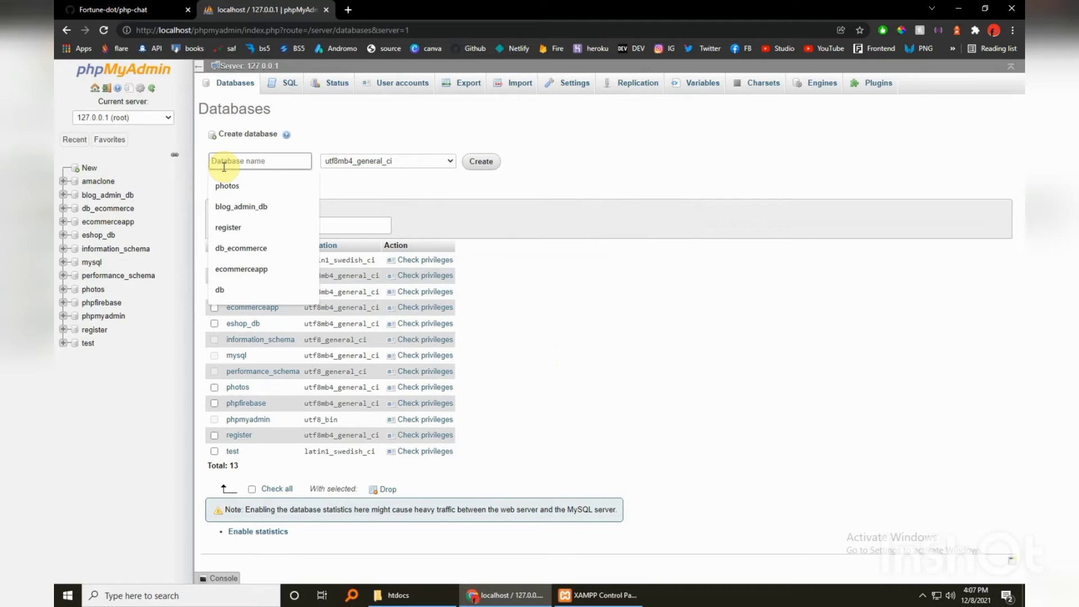
pyautogui.write('chat')
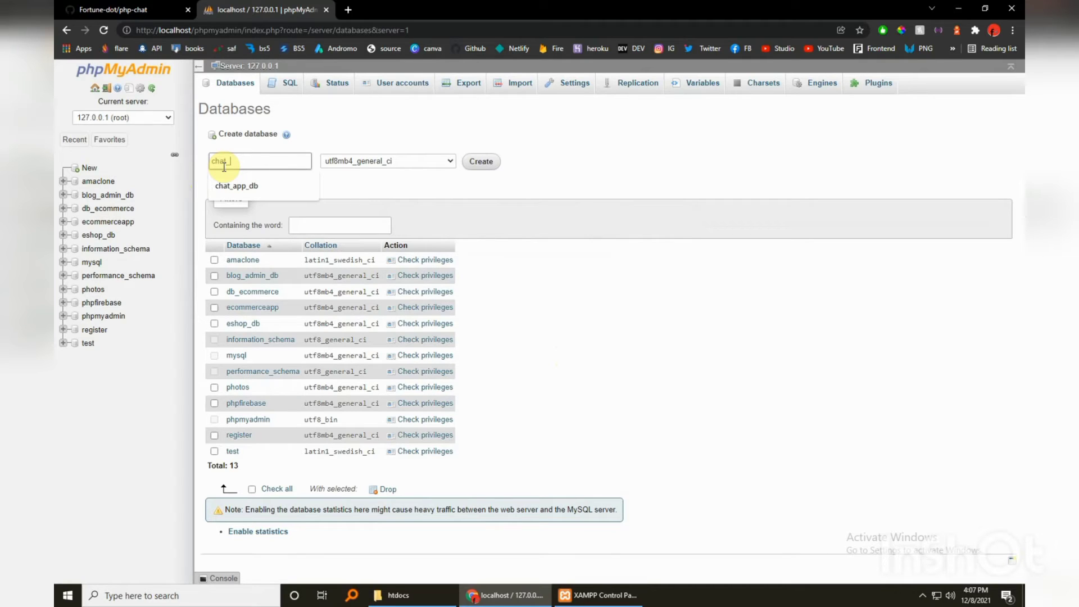
pyautogui.write('_app')
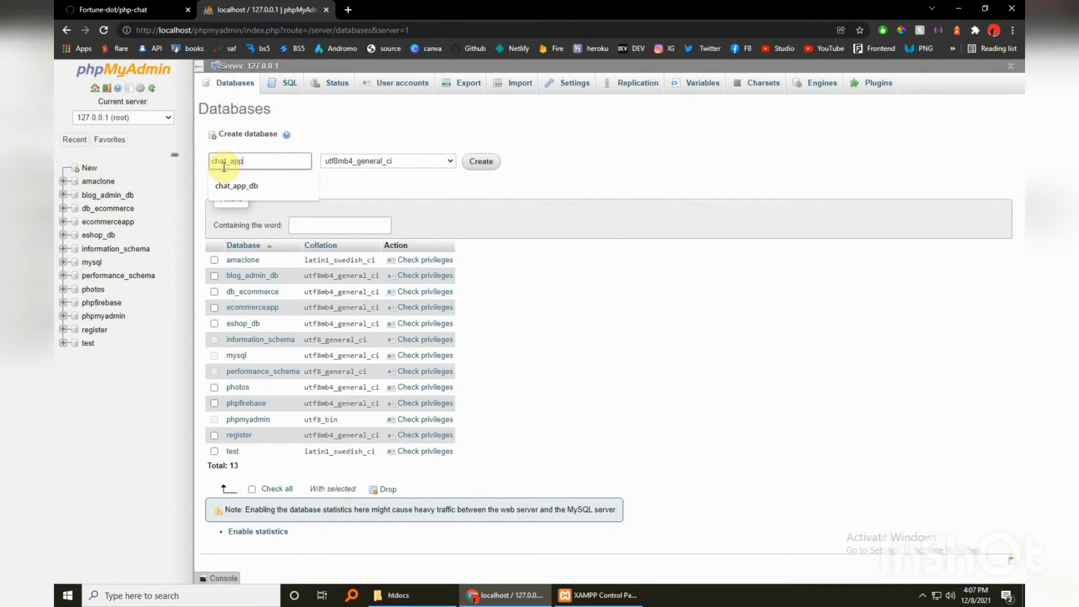
pyautogui.write('_')
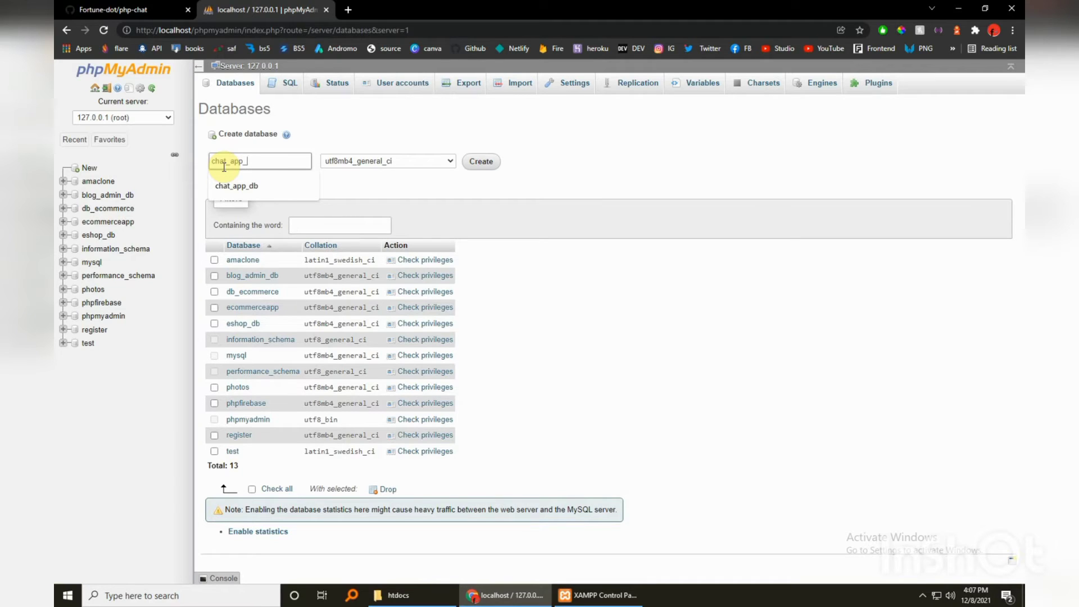
pyautogui.click(235, 186)
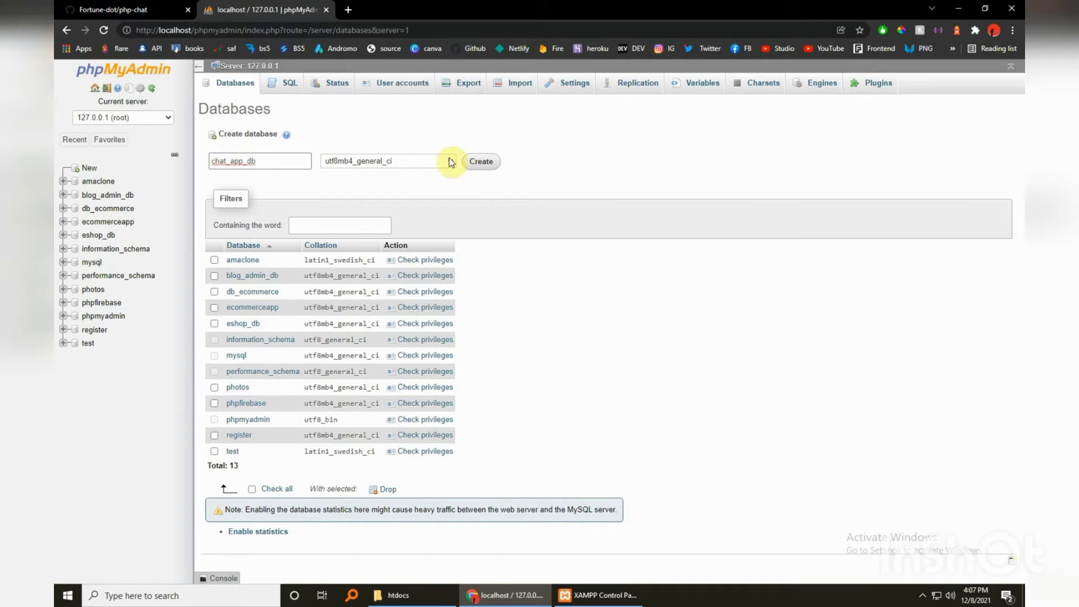
pyautogui.click(481, 160)
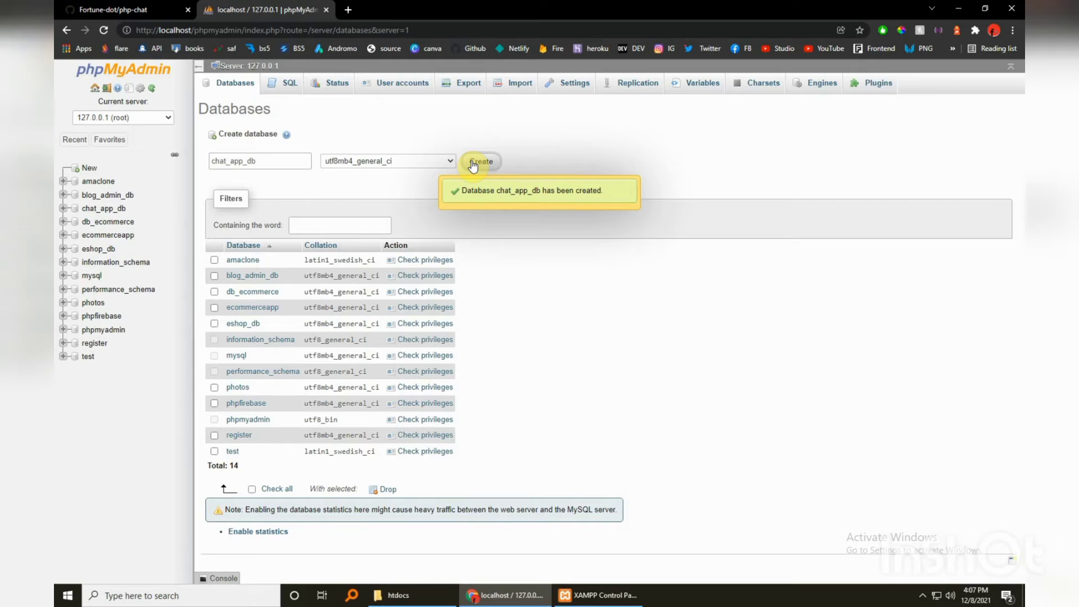
pyautogui.click(482, 161)
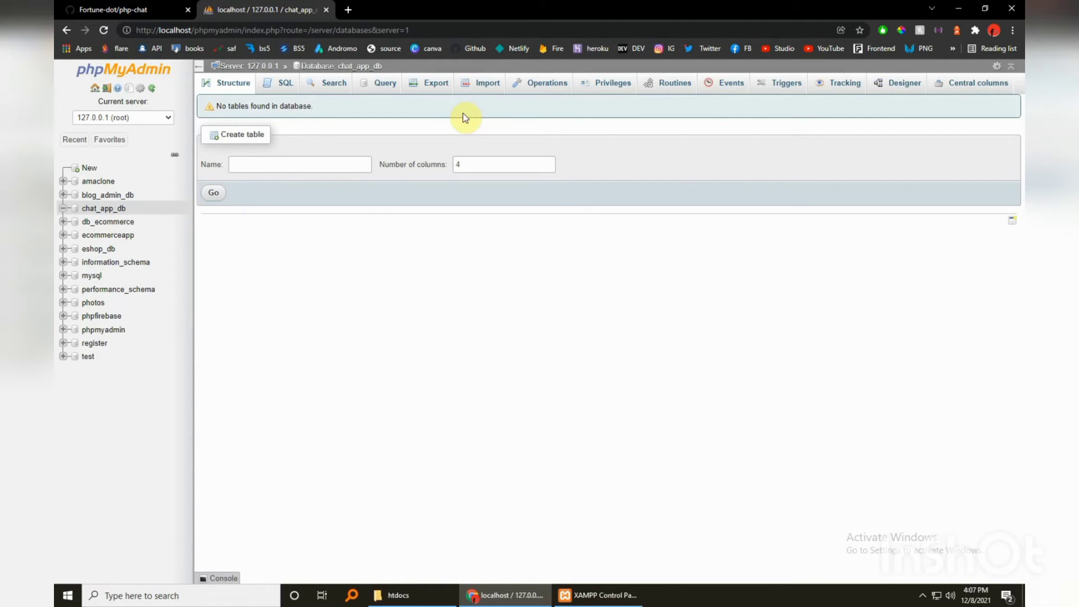
# Choose chat_app_db.sql from htdocs/php-chat-tutorial/.db as the import file for chat_app_db.
pyautogui.click(480, 82)
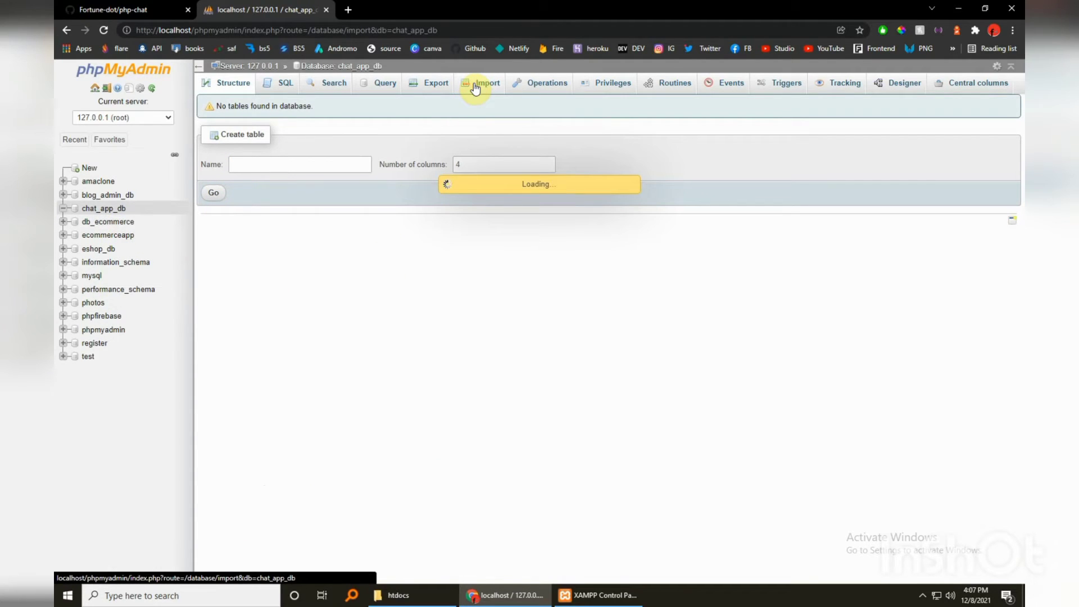
pyautogui.click(486, 82)
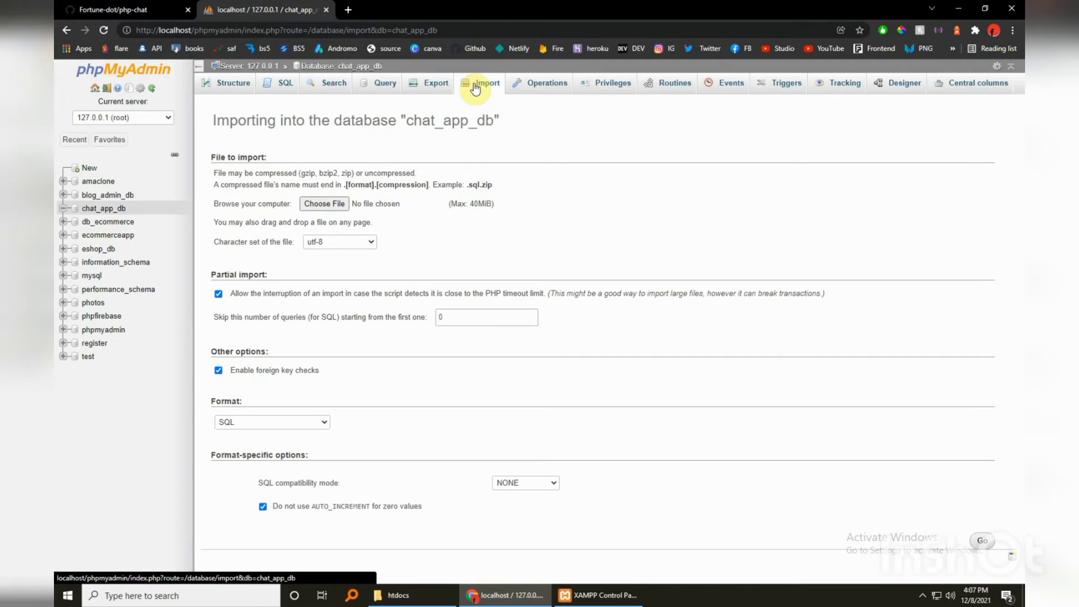
pyautogui.moveTo(324, 204)
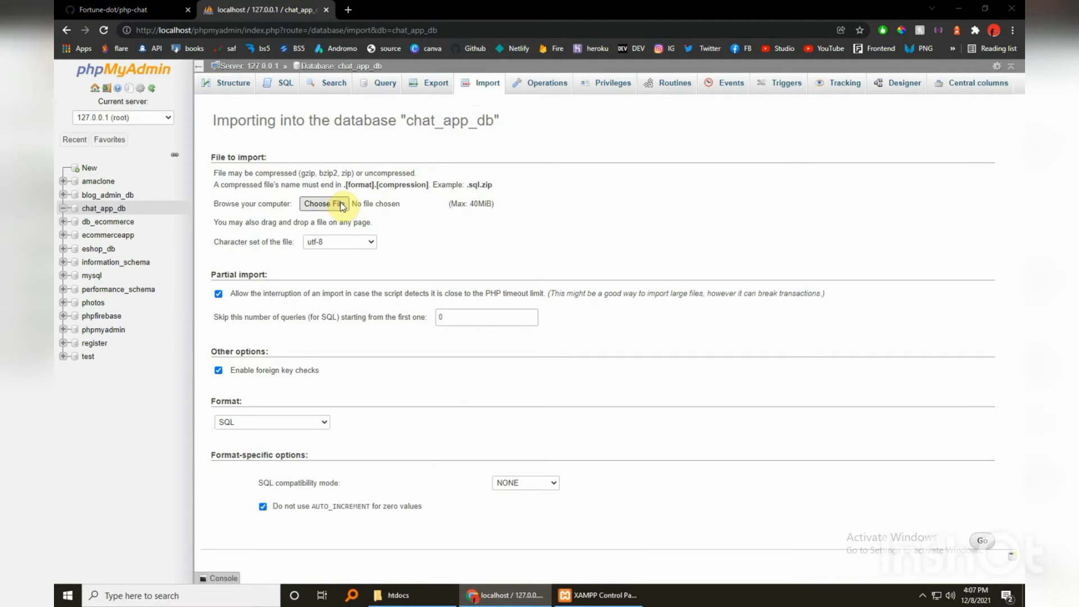
pyautogui.click(327, 203)
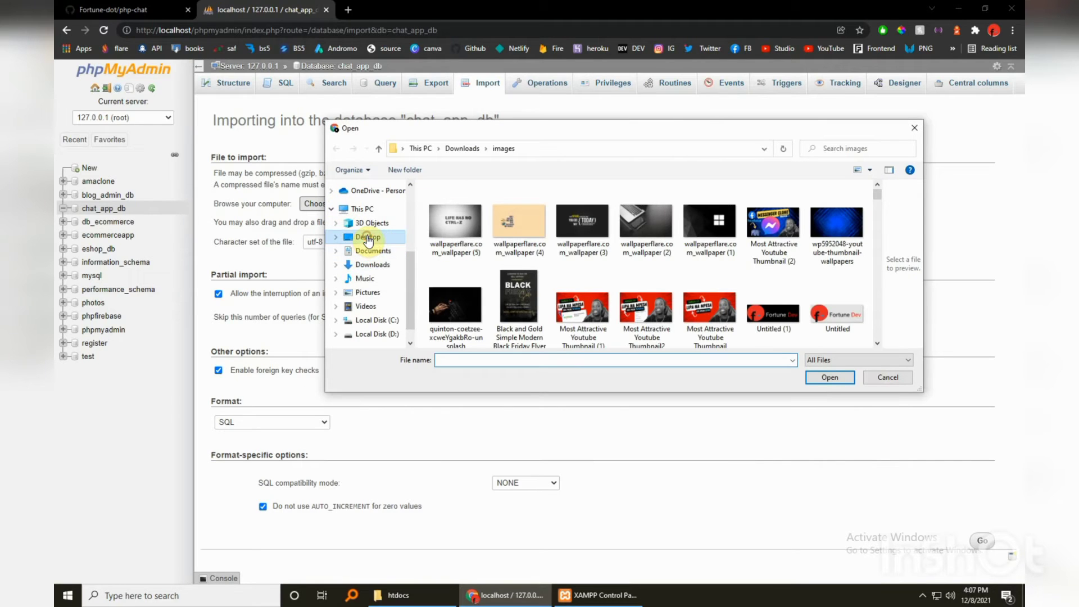
pyautogui.click(370, 320)
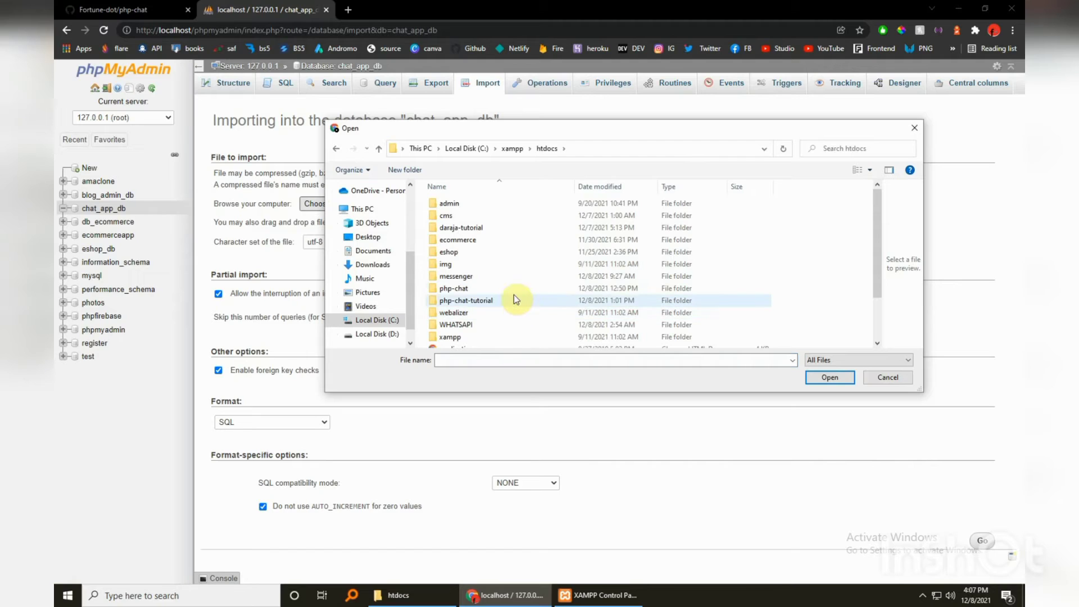
pyautogui.moveTo(873, 249)
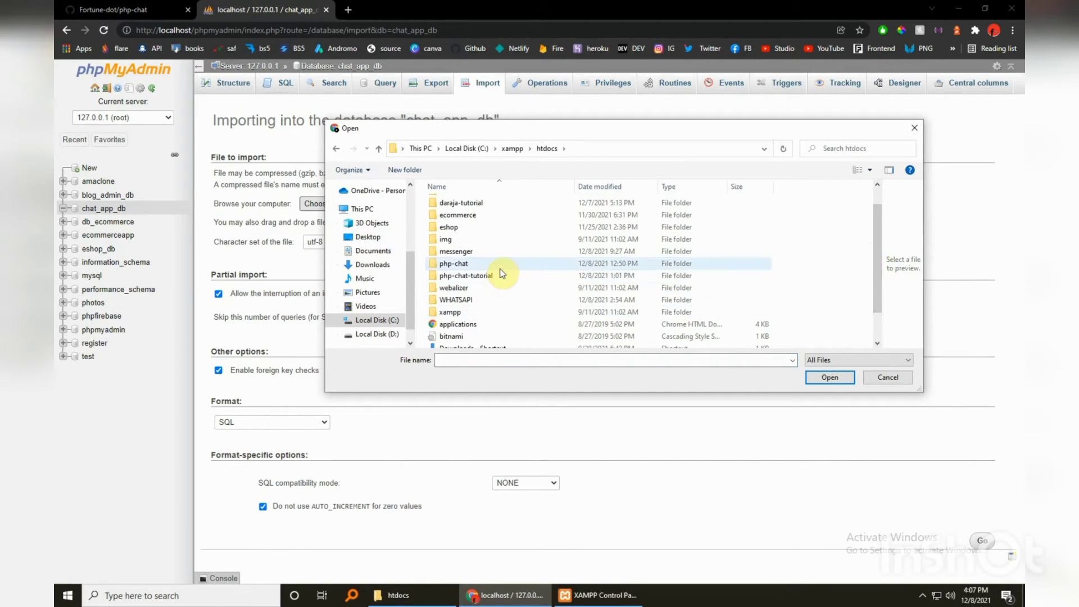
pyautogui.doubleClick(453, 263)
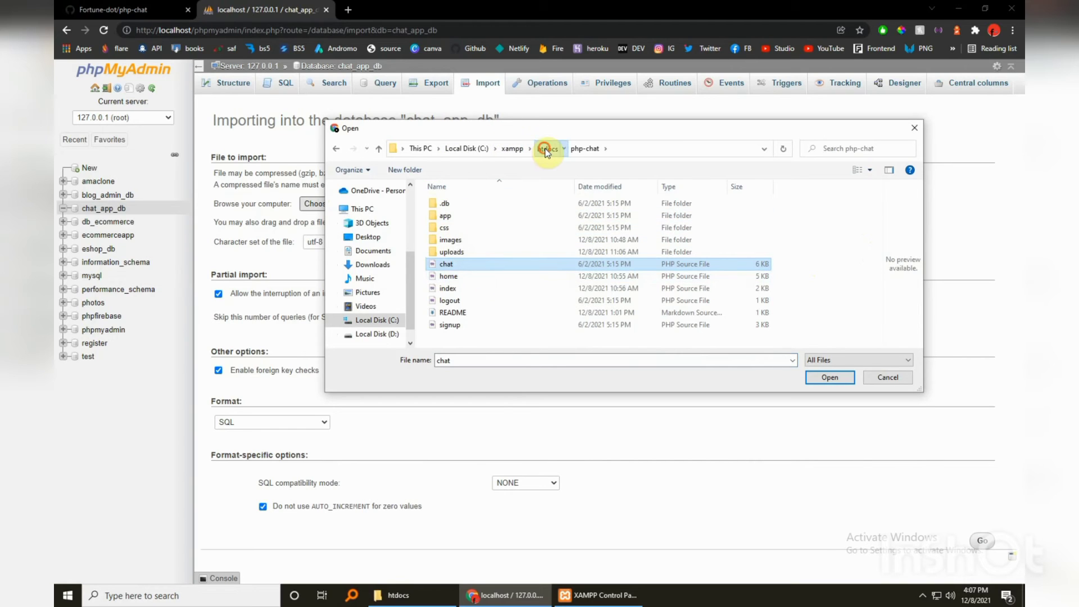
pyautogui.click(547, 148)
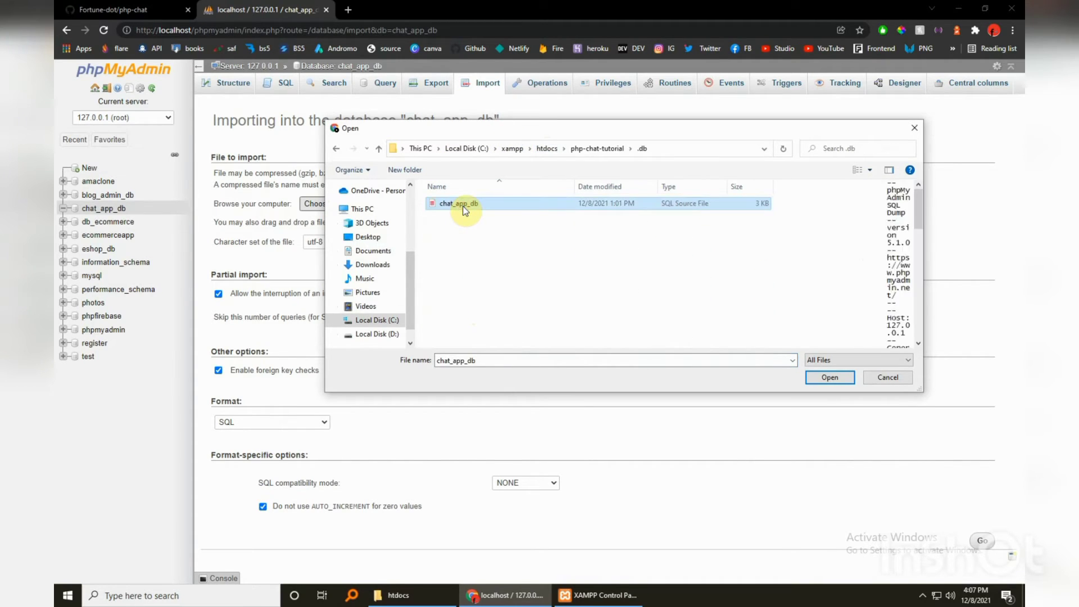
pyautogui.moveTo(630, 250)
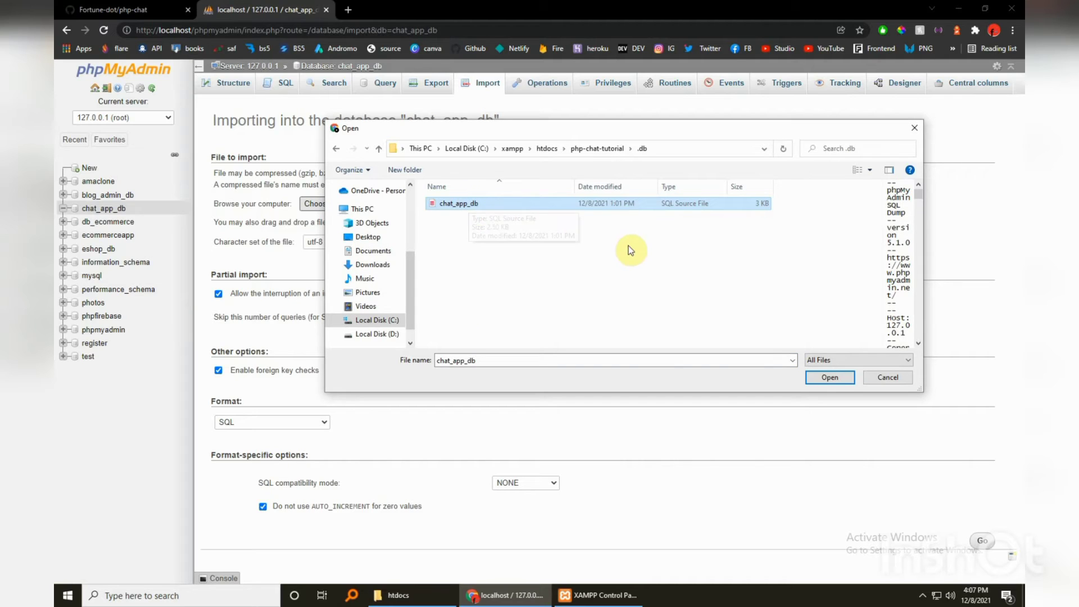
pyautogui.click(830, 377)
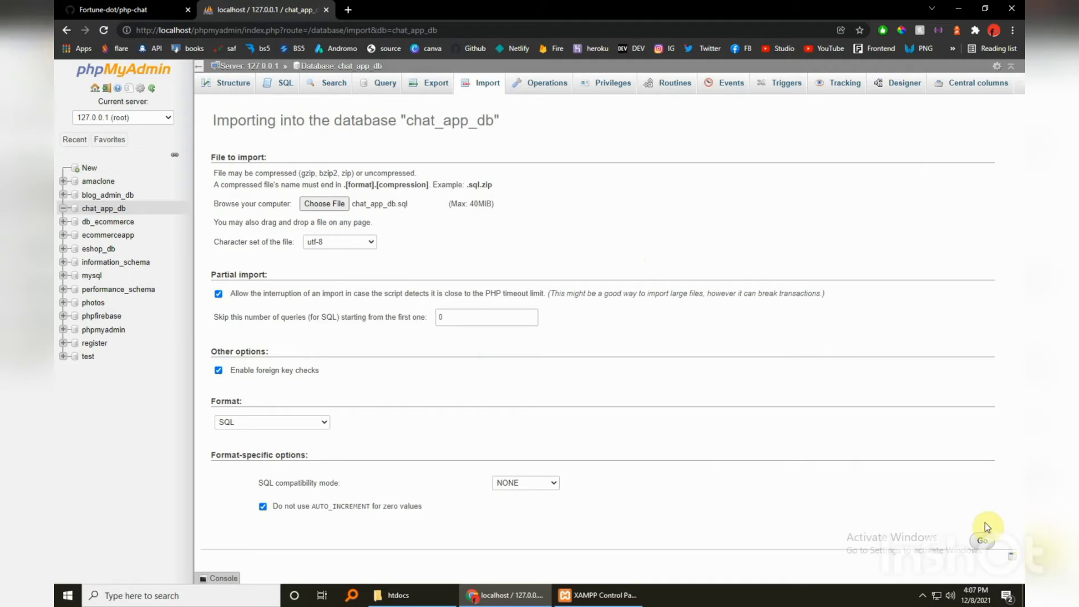
# Start the chat_app_db.sql import with Go, then return to the GitHub repository while it uploads.
pyautogui.click(982, 541)
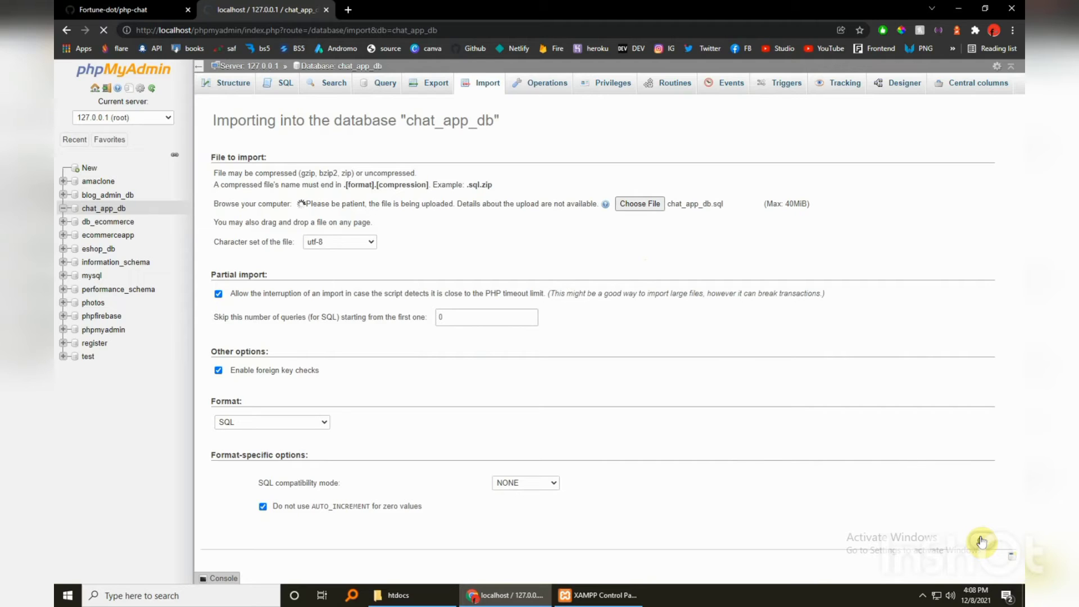
pyautogui.moveTo(978, 526)
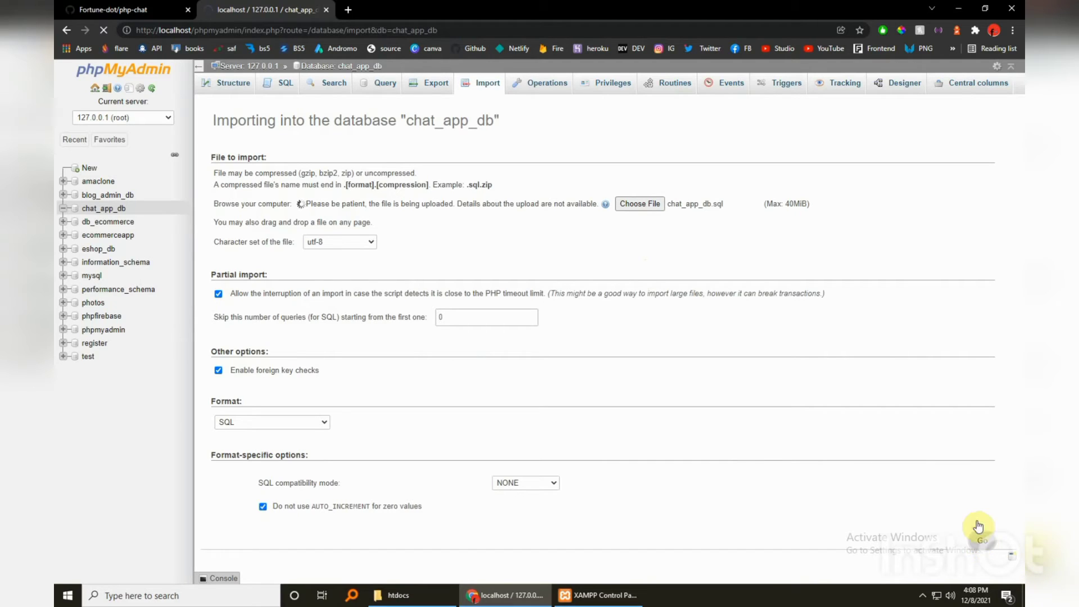
pyautogui.moveTo(617, 443)
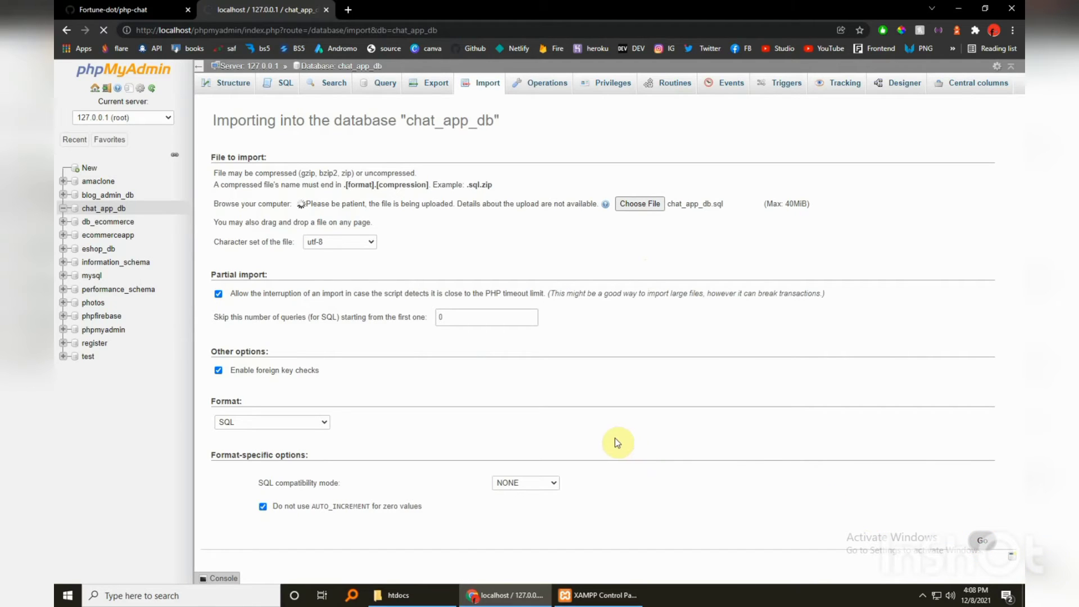
pyautogui.moveTo(570, 390)
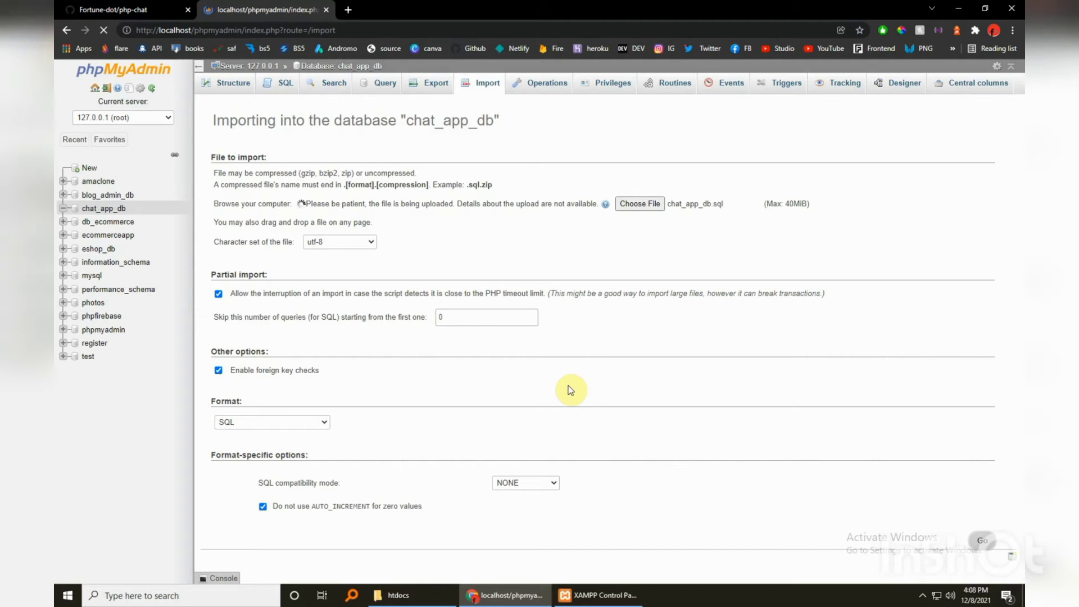
pyautogui.click(117, 10)
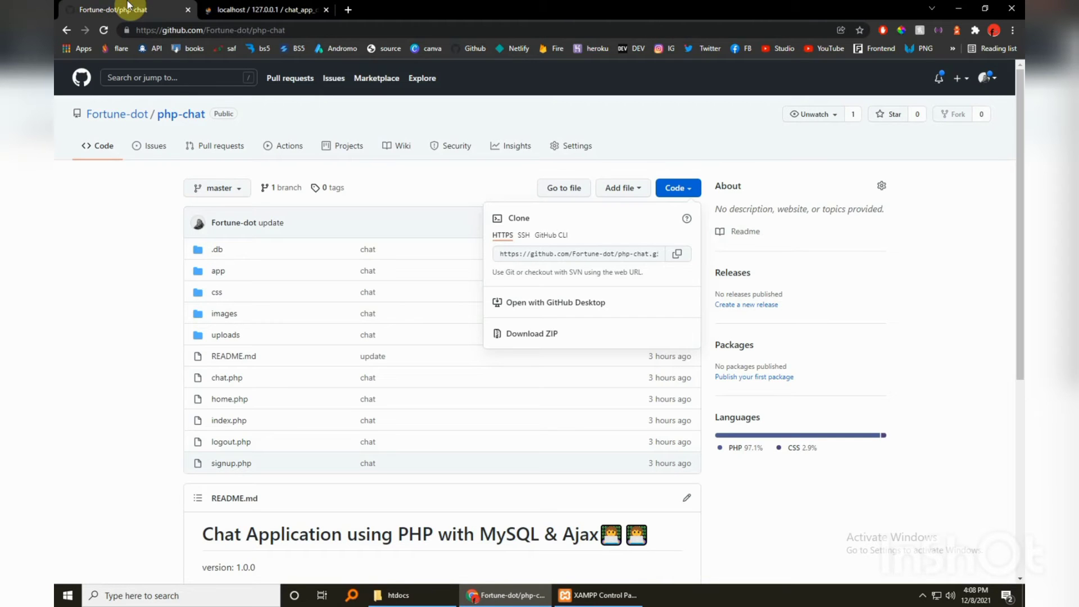
pyautogui.moveTo(266, 10)
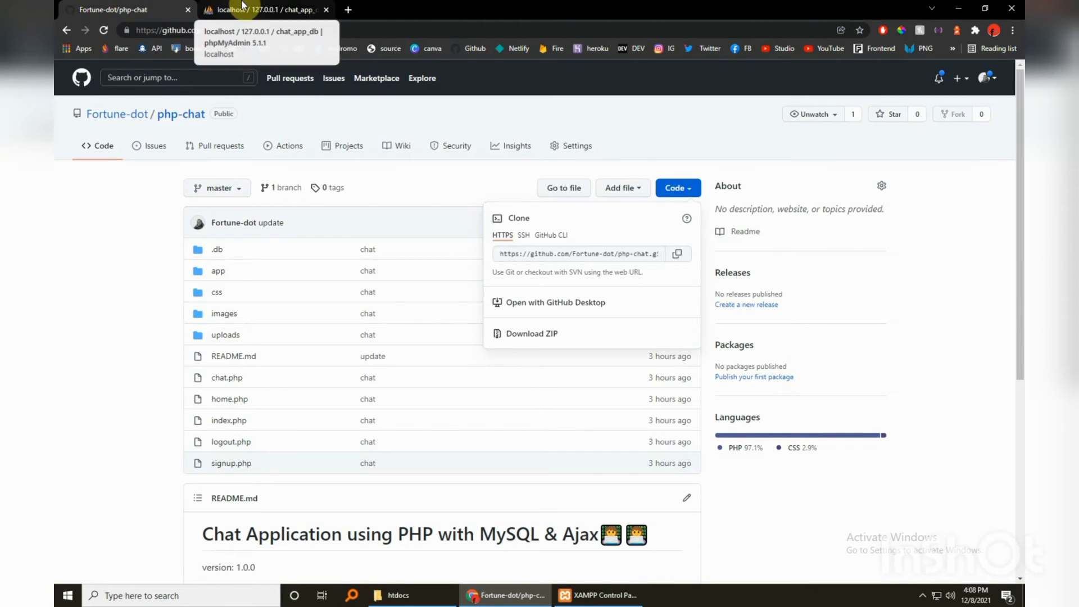
# Return to phpMyAdmin showing the import finished with chats, conversations and users tables.
pyautogui.click(266, 10)
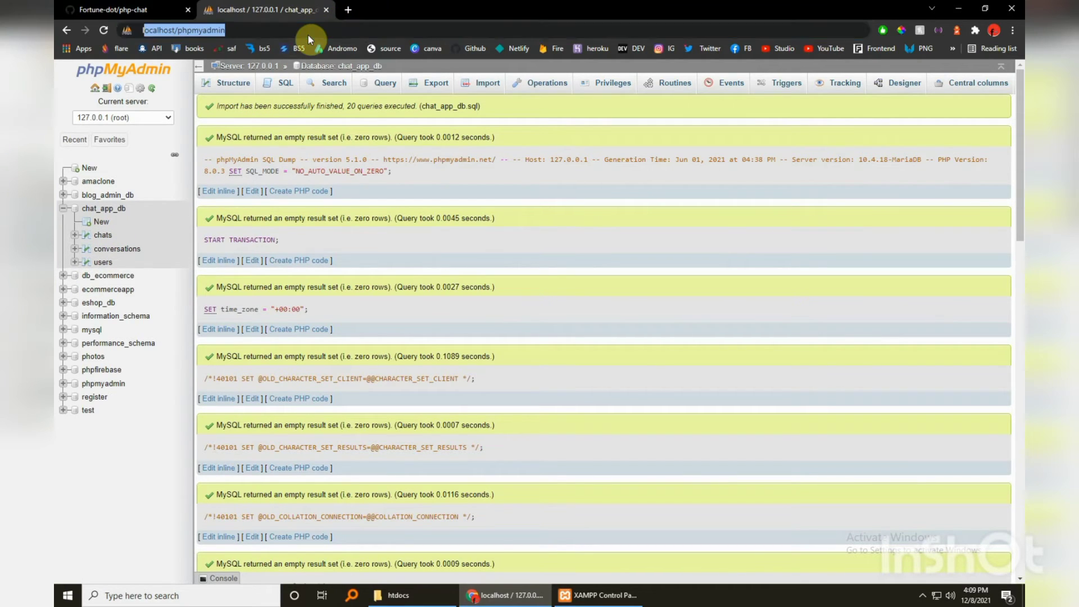
# Navigate the browser to the chat app at localhost/php-chat-tutorial.
pyautogui.click(183, 30)
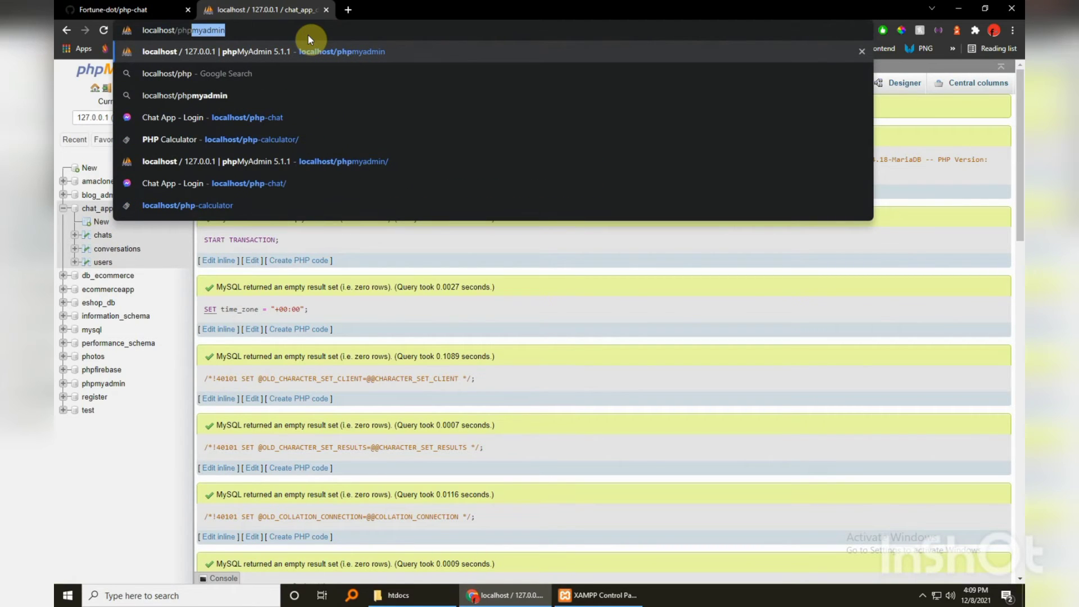
pyautogui.write('localhost/php-chat-tu')
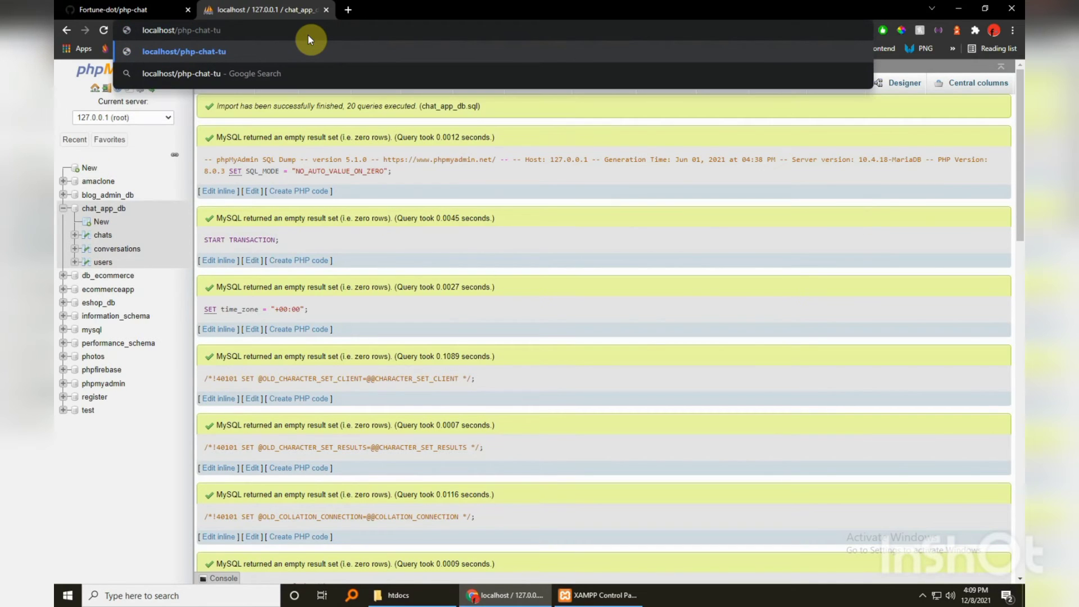
pyautogui.write('torial/')
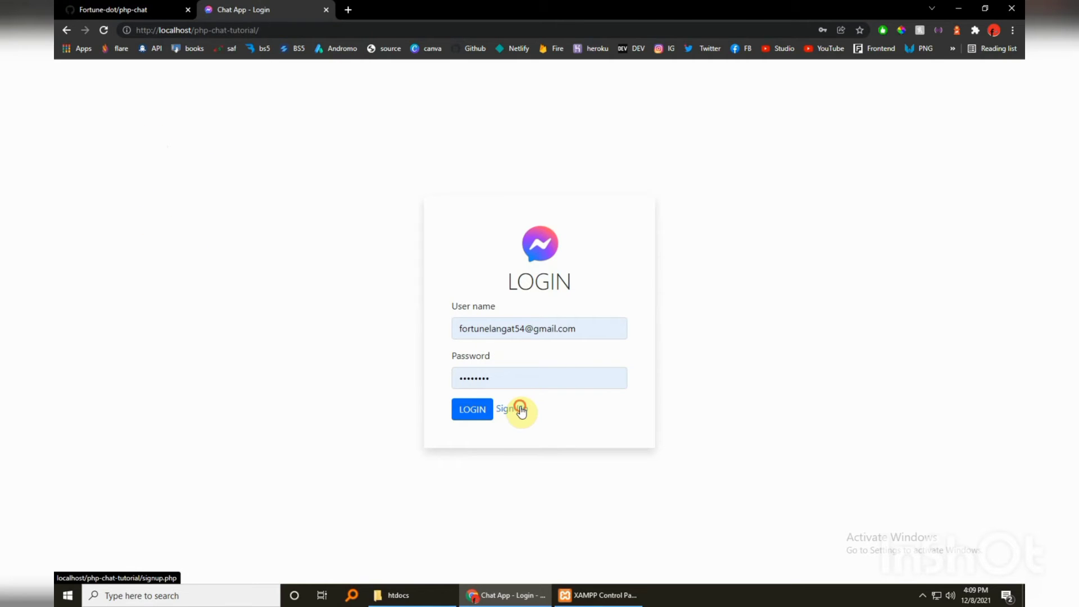
# Go from the login page to the Sign Up page via the Signup link.
pyautogui.click(506, 409)
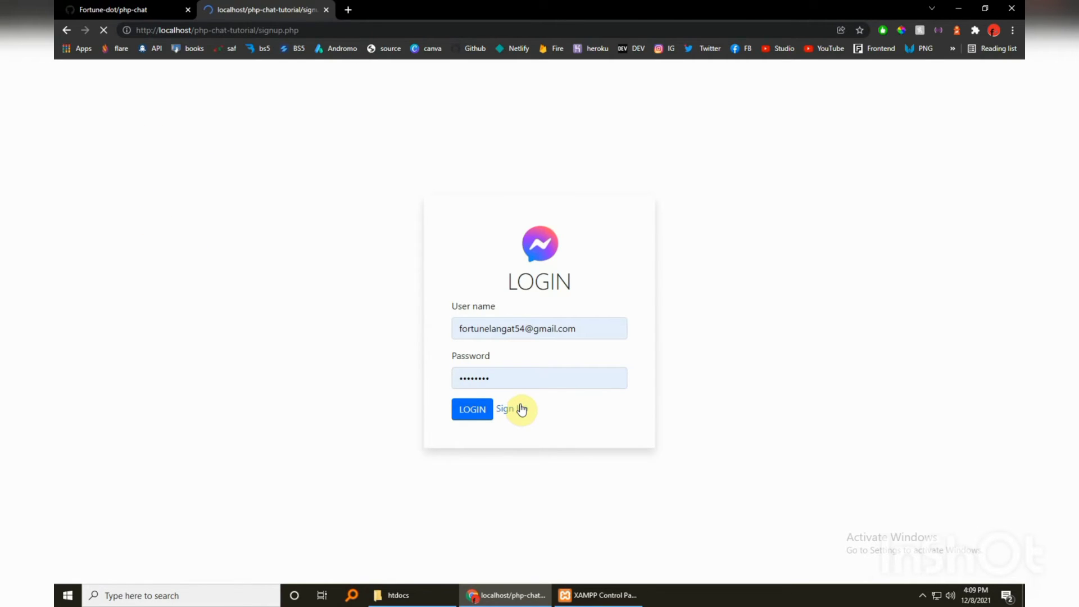
pyautogui.moveTo(250, 269)
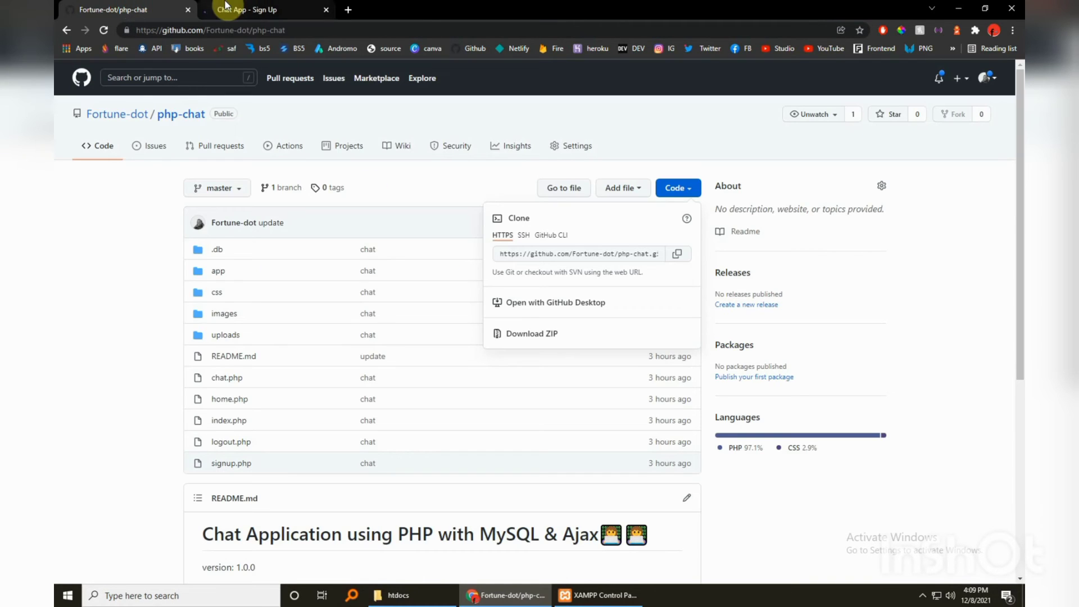
# Fill the sign-up form with name Steve jobs, username tom and a password.
pyautogui.click(247, 9)
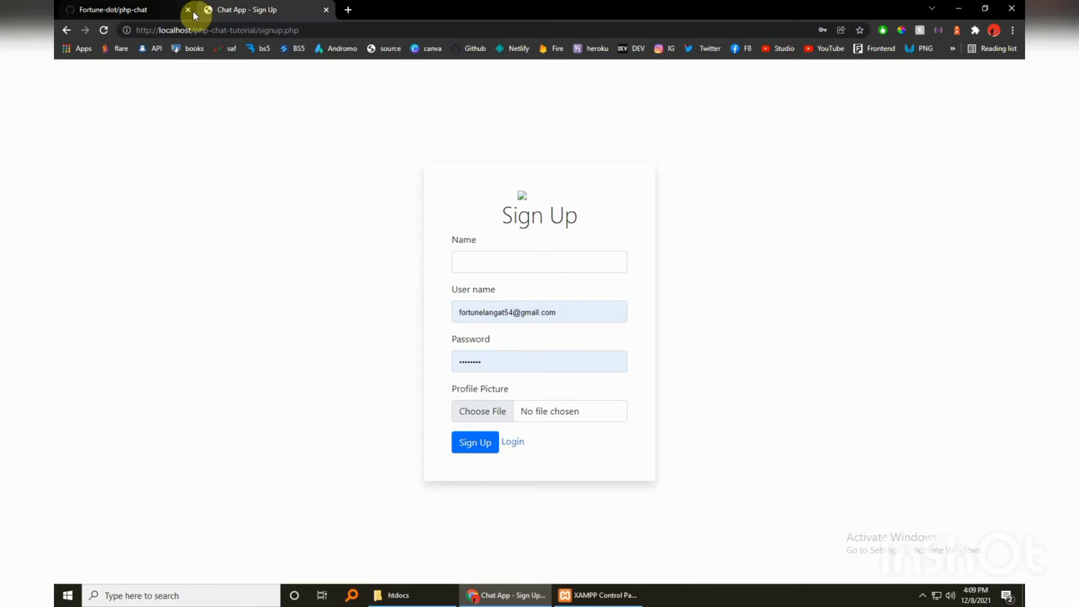
pyautogui.click(188, 10)
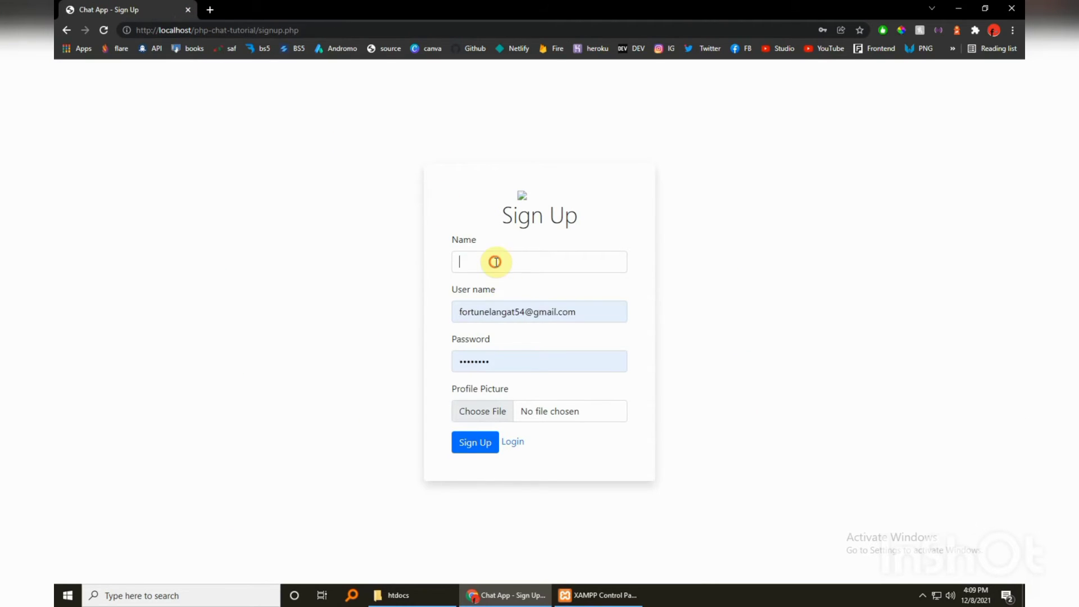
pyautogui.write('s')
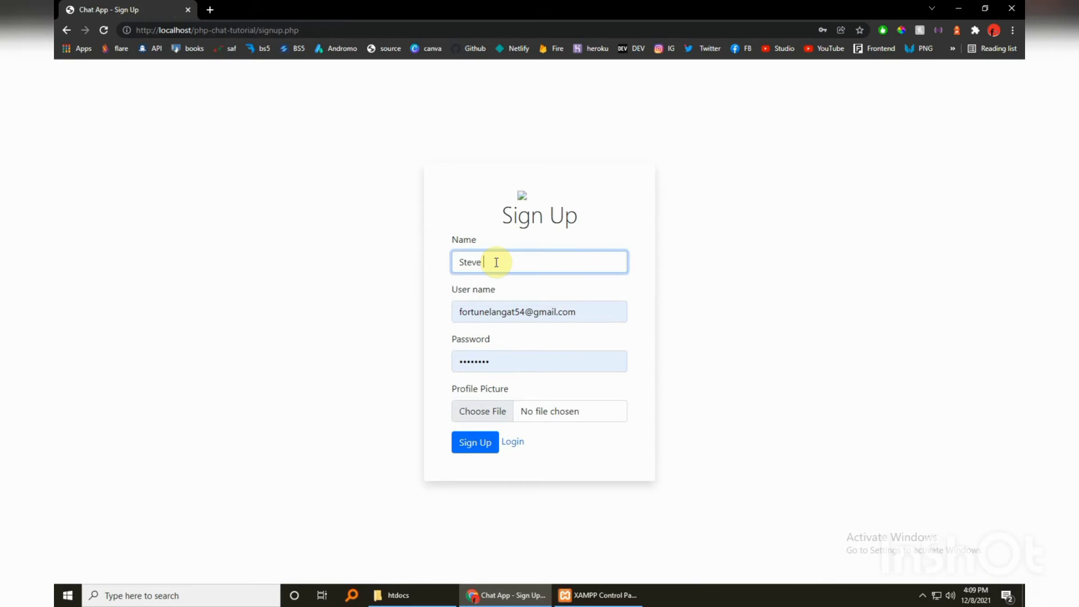
pyautogui.write('jobs')
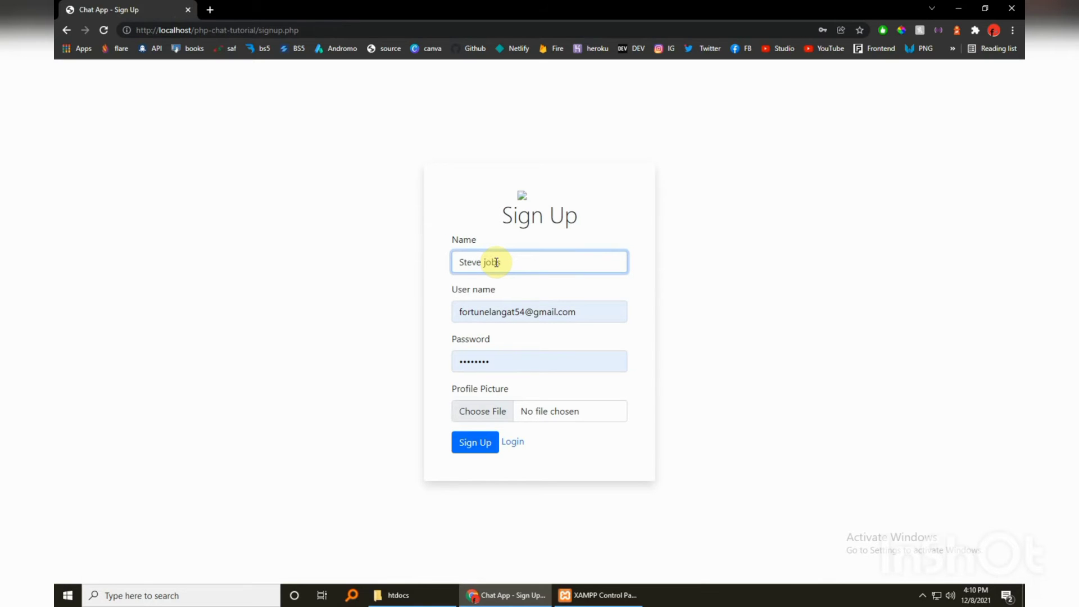
pyautogui.click(539, 312)
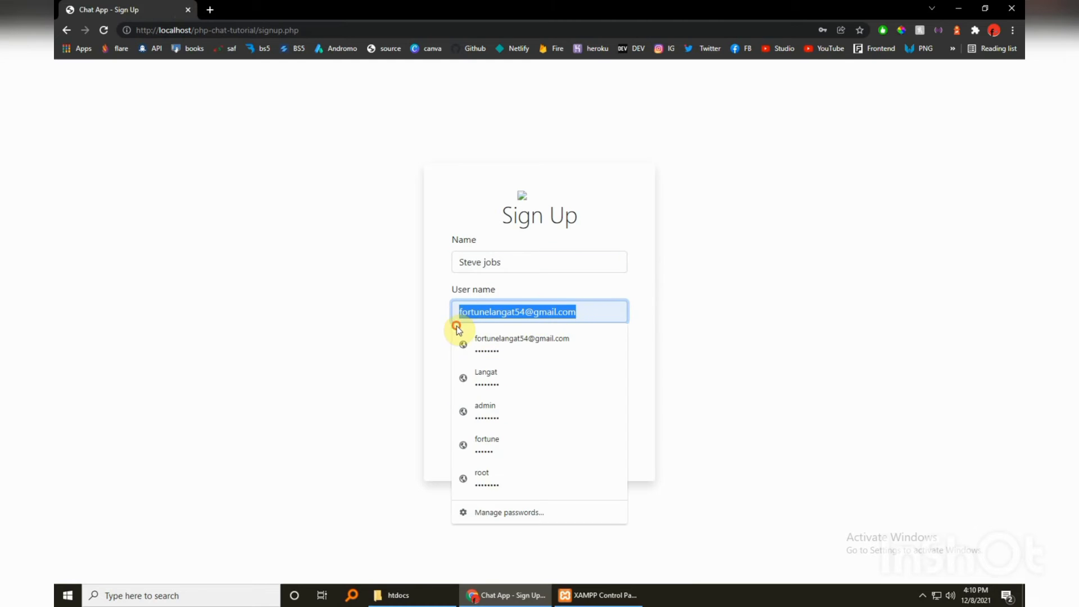
pyautogui.write('to')
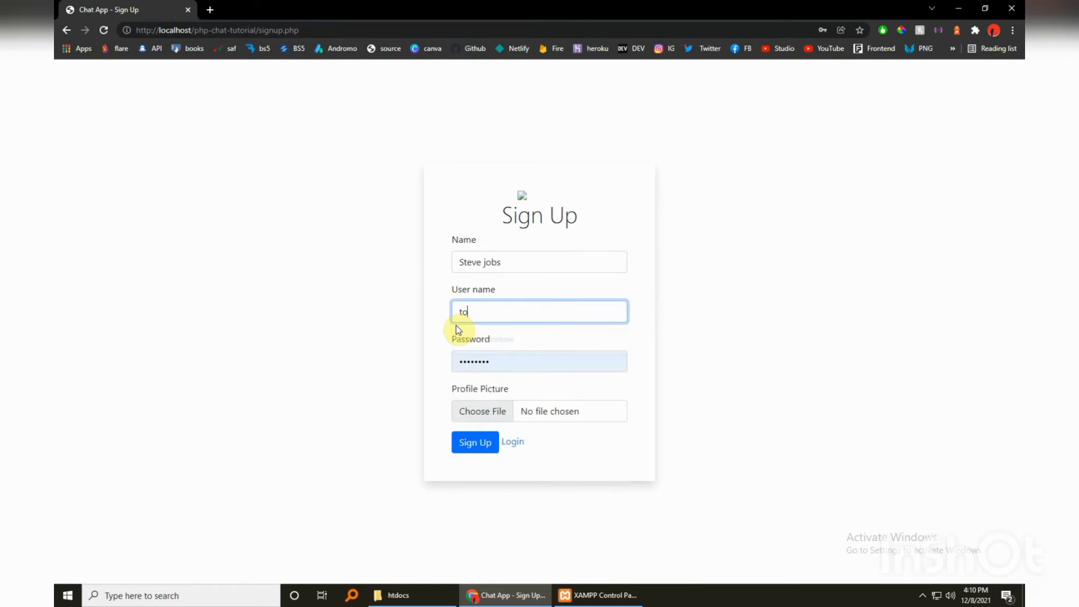
pyautogui.click(539, 361)
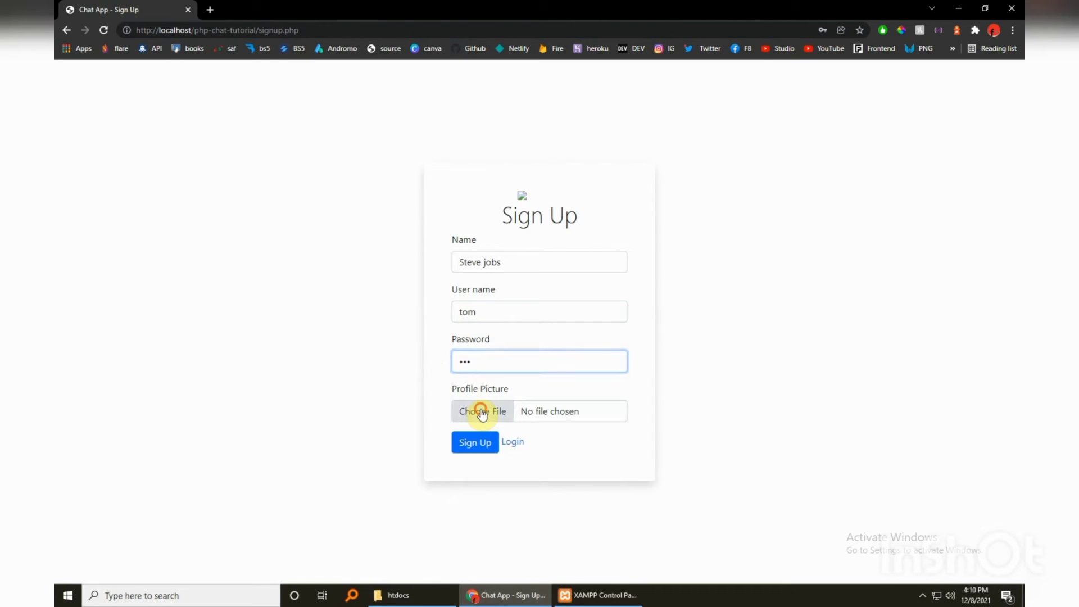
# Choose elias.jpg from Desktop > avatars as the profile picture and submit the sign-up.
pyautogui.click(483, 412)
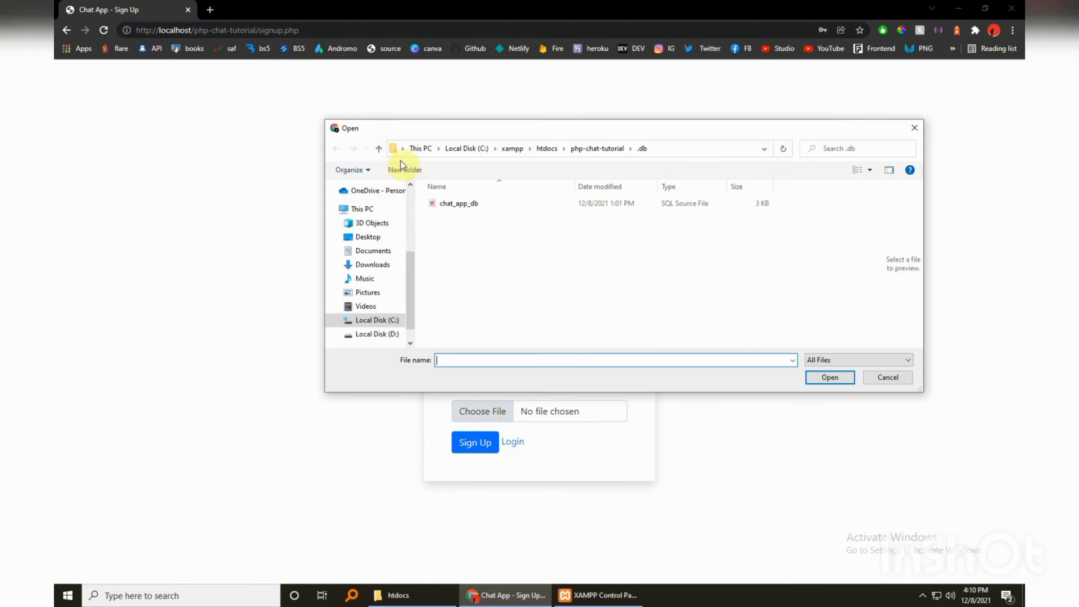
pyautogui.click(362, 209)
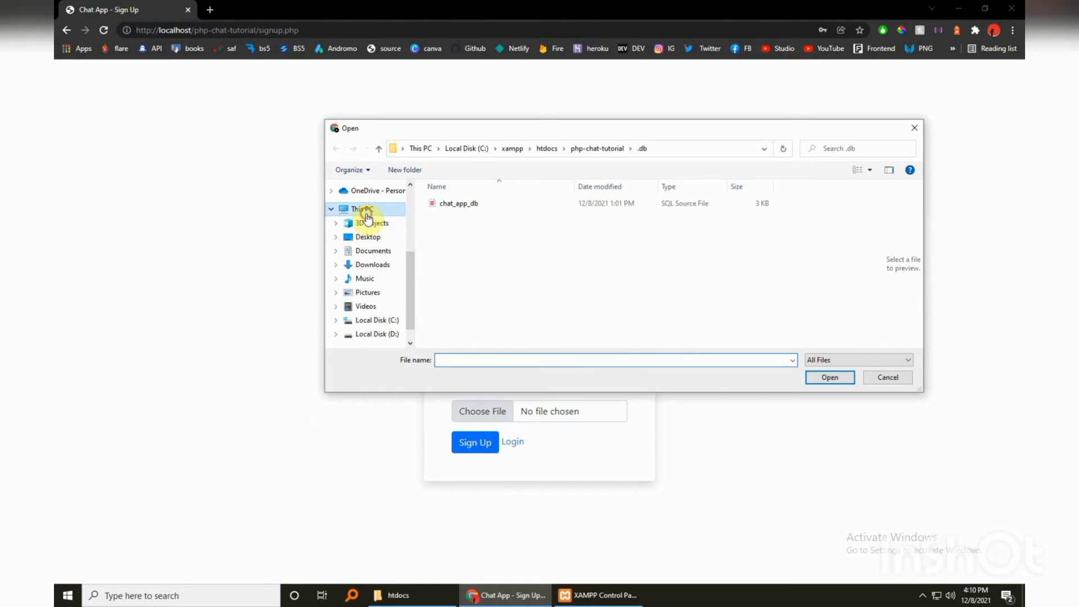
pyautogui.click(360, 210)
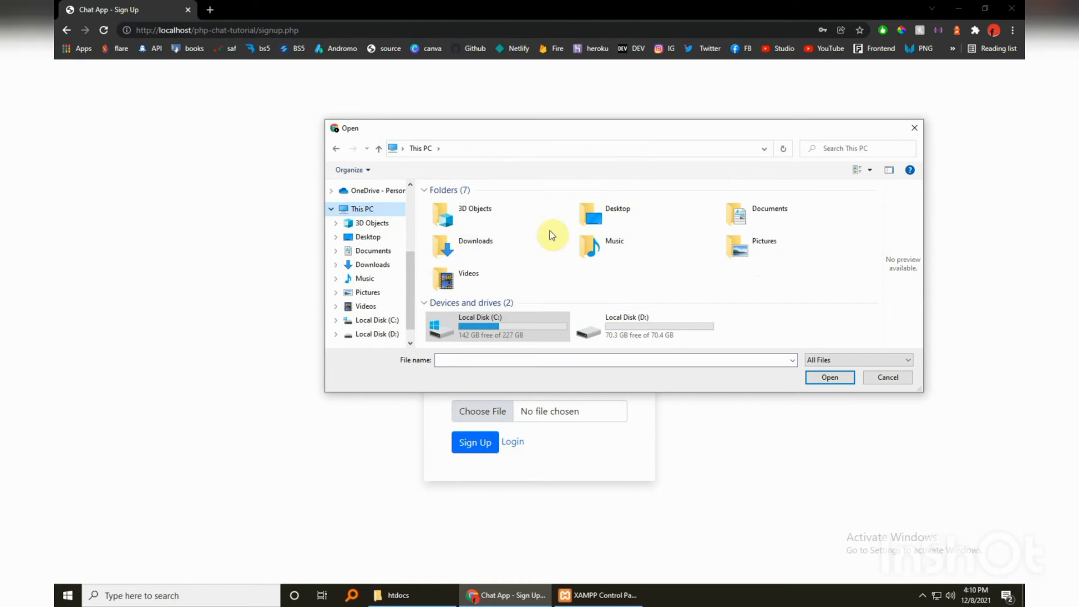
pyautogui.doubleClick(617, 209)
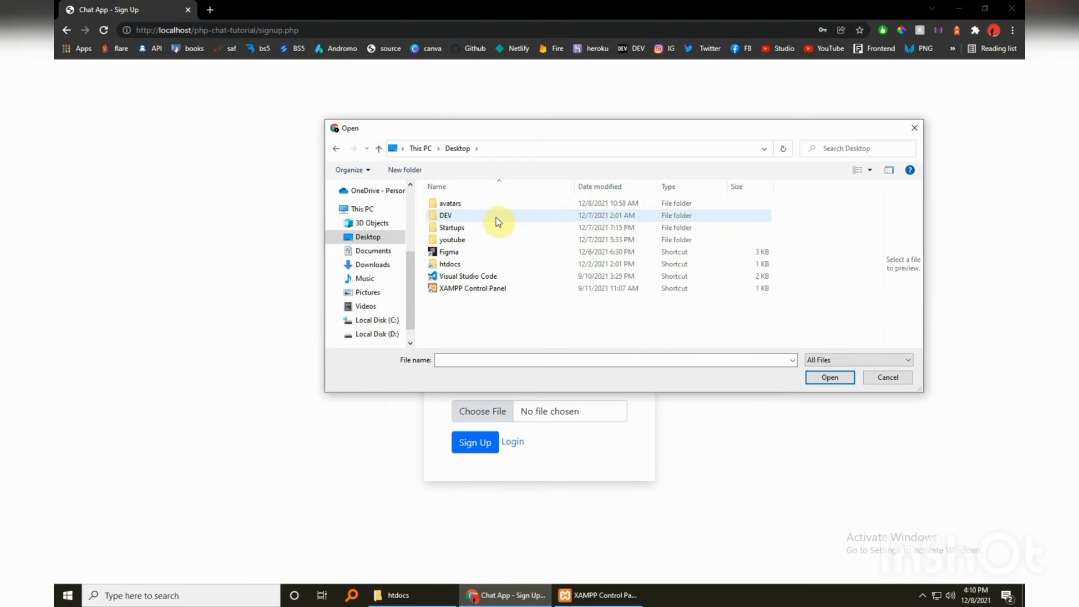
pyautogui.click(449, 204)
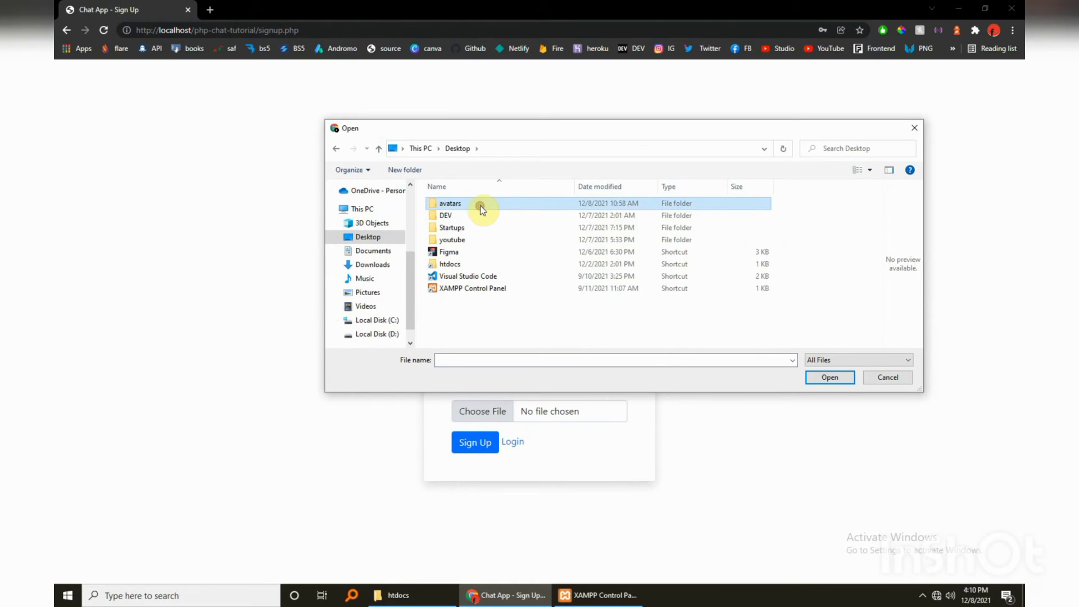
pyautogui.doubleClick(450, 204)
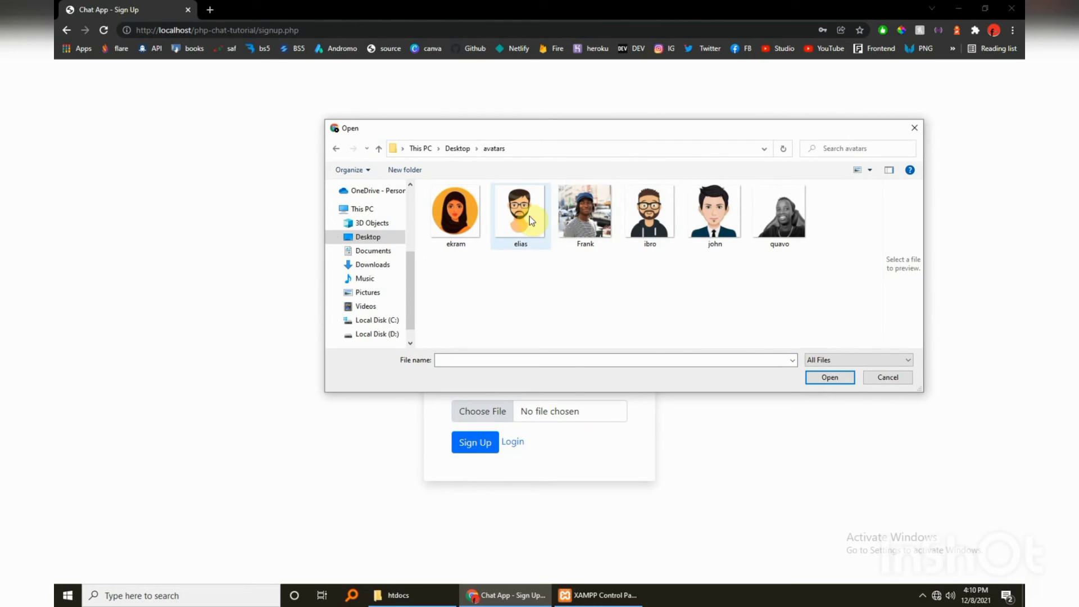
pyautogui.click(829, 377)
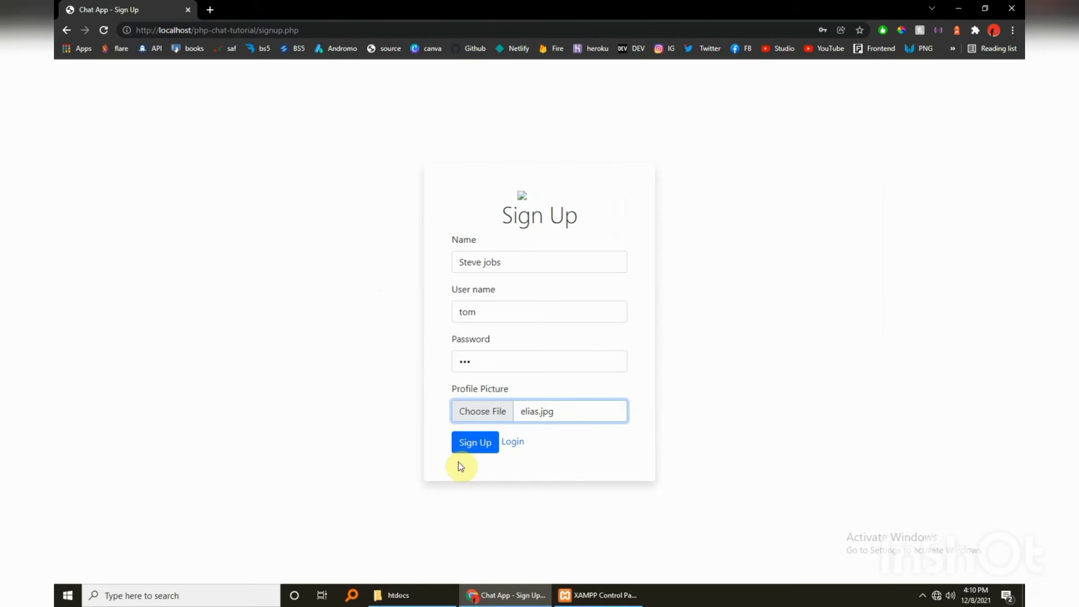
pyautogui.click(474, 442)
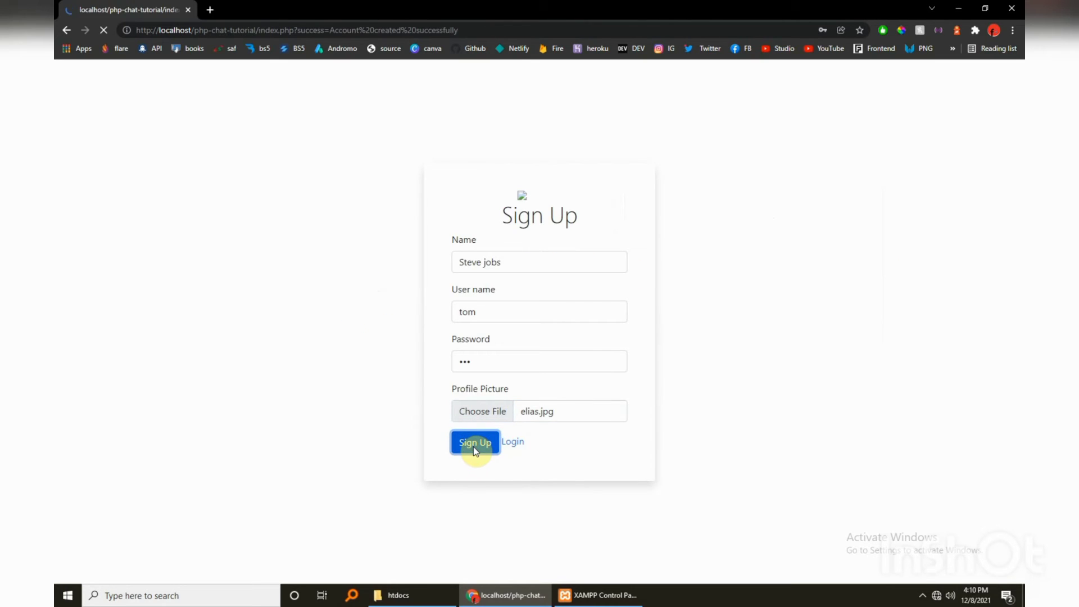
pyautogui.click(474, 443)
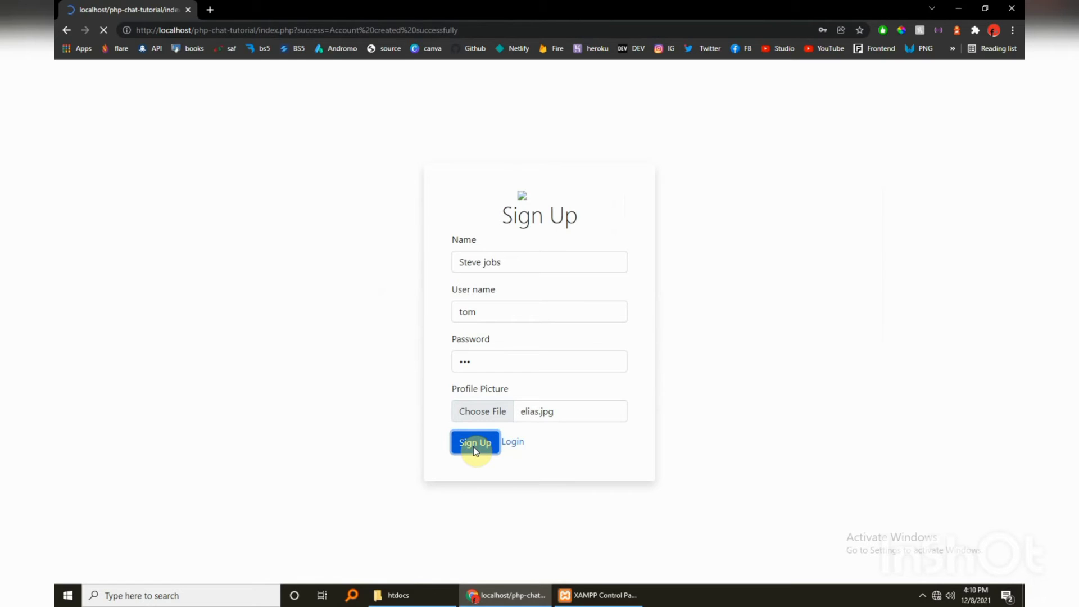
# Log in as tom with the password, reaching Steve jobs's empty home page.
pyautogui.click(475, 443)
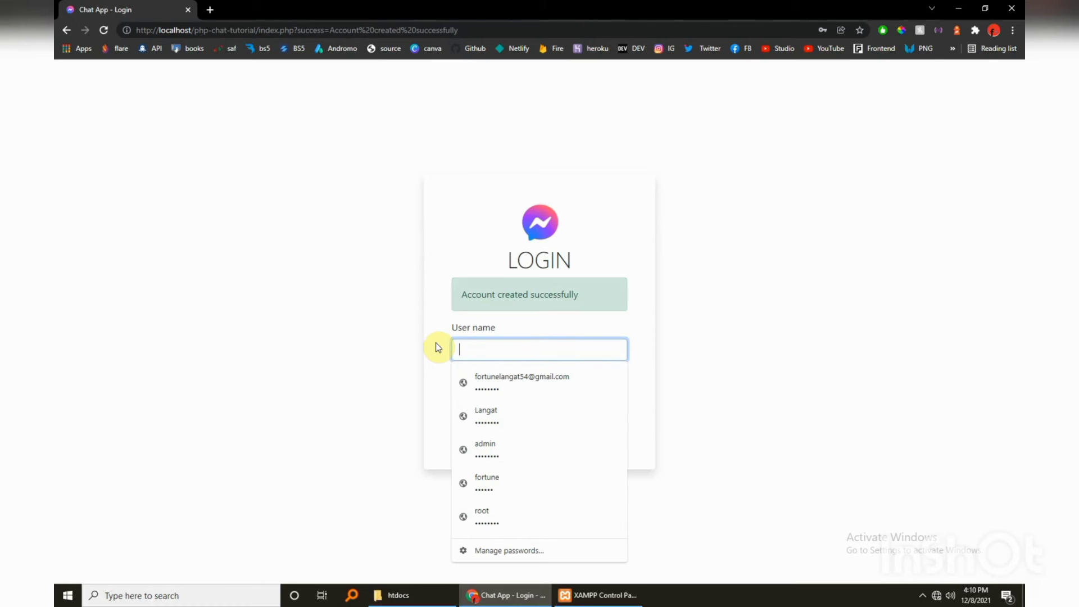
pyautogui.write('tom')
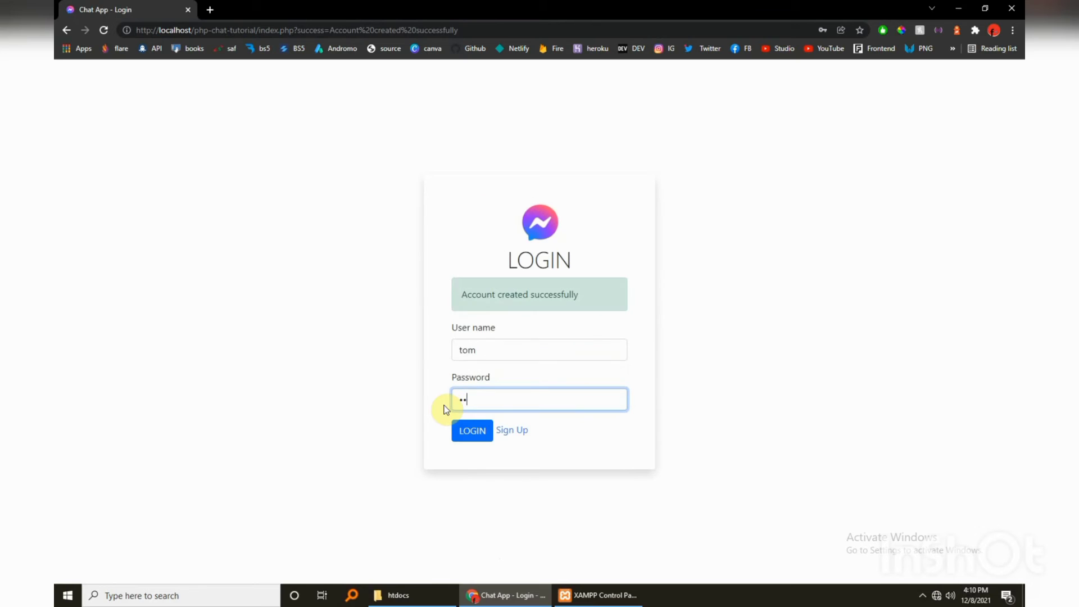
pyautogui.click(473, 431)
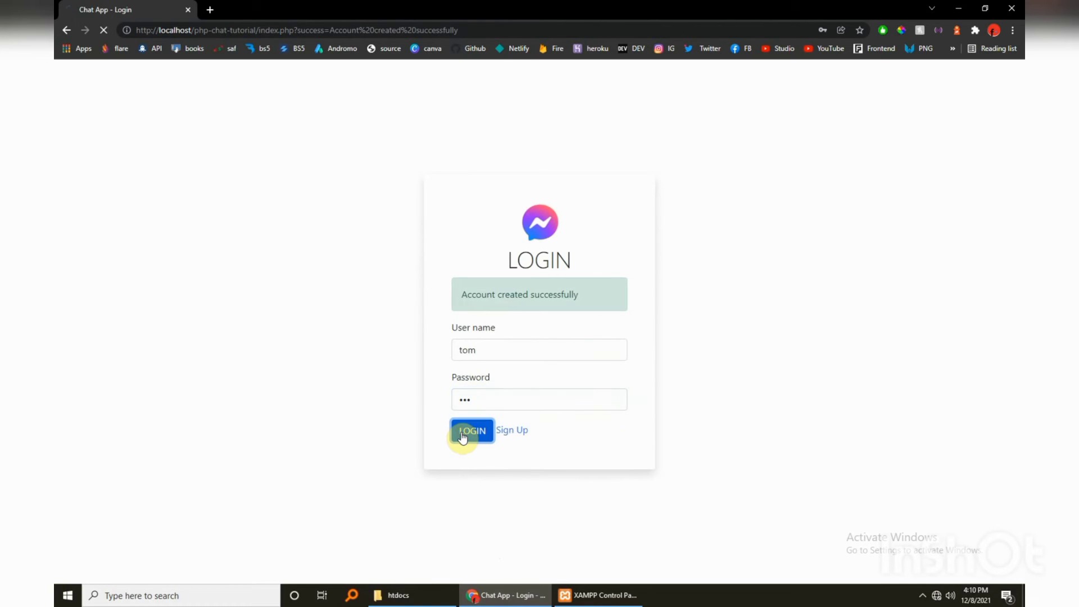
pyautogui.click(471, 431)
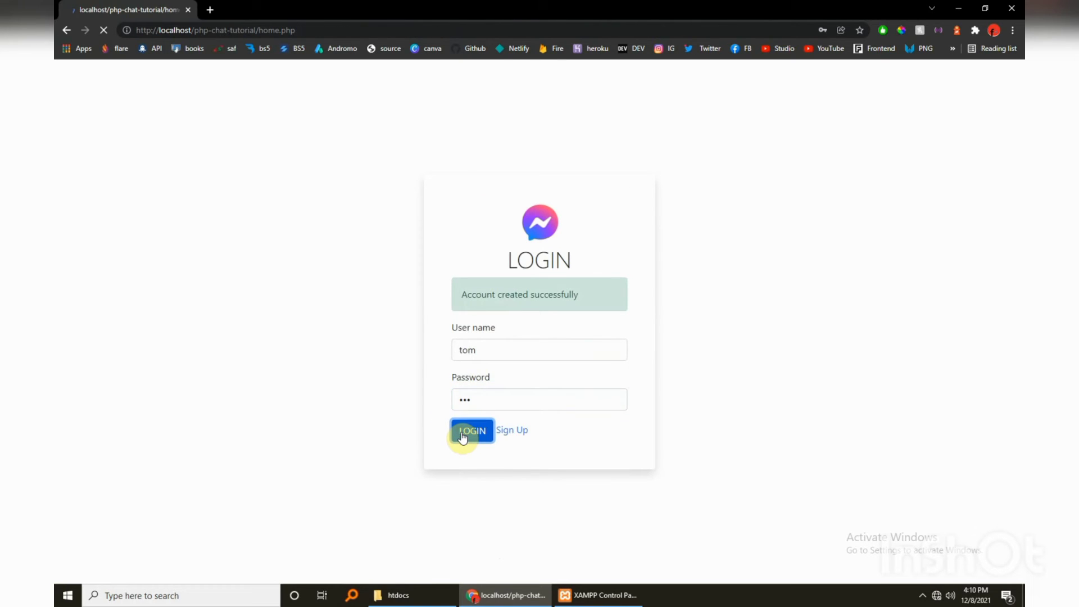
pyautogui.click(472, 429)
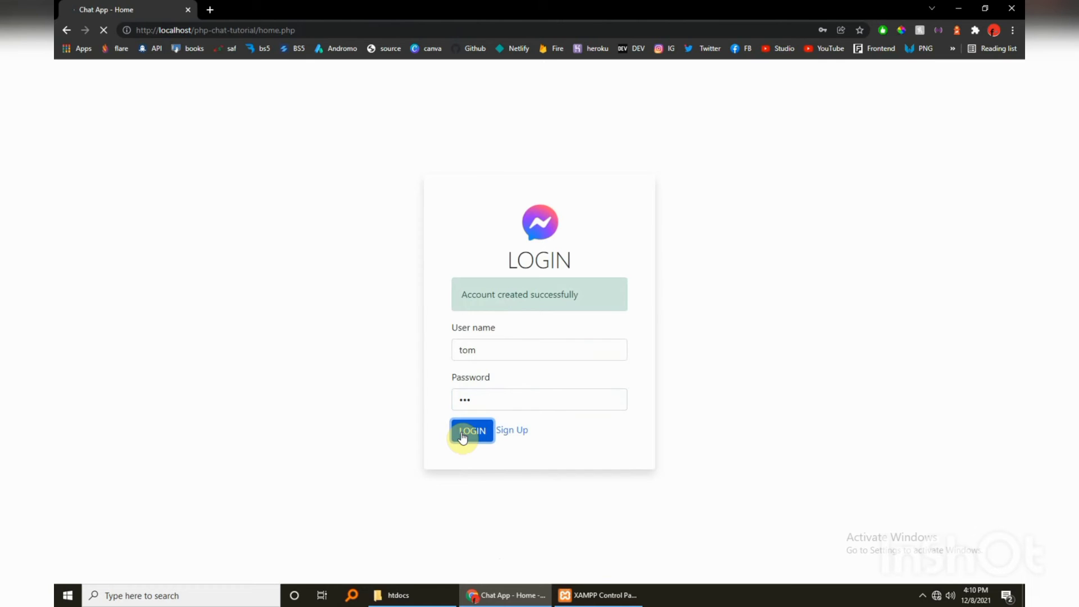
pyautogui.click(471, 431)
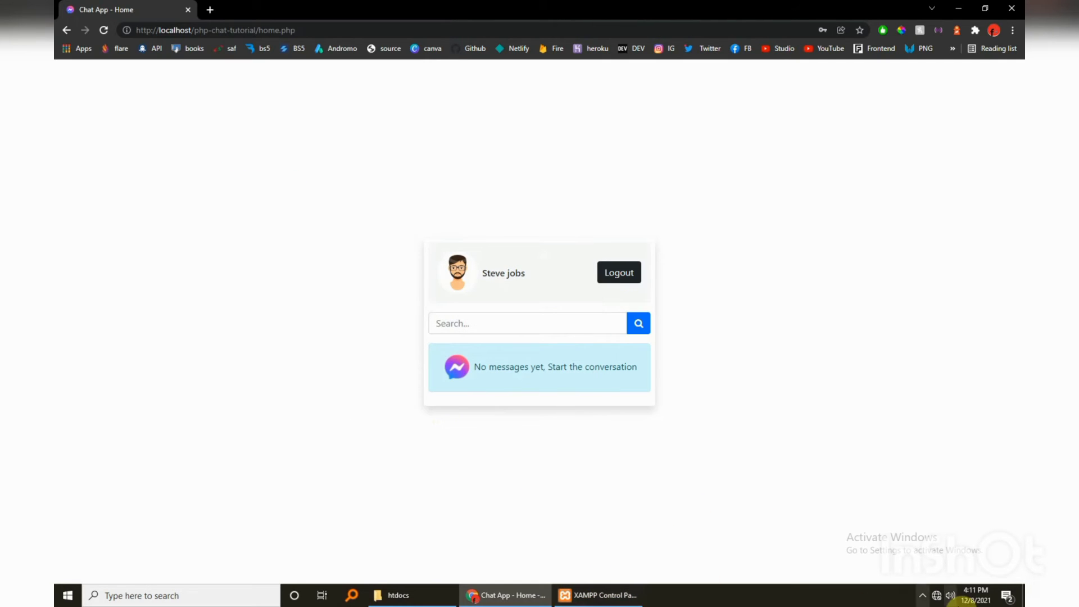
pyautogui.click(922, 596)
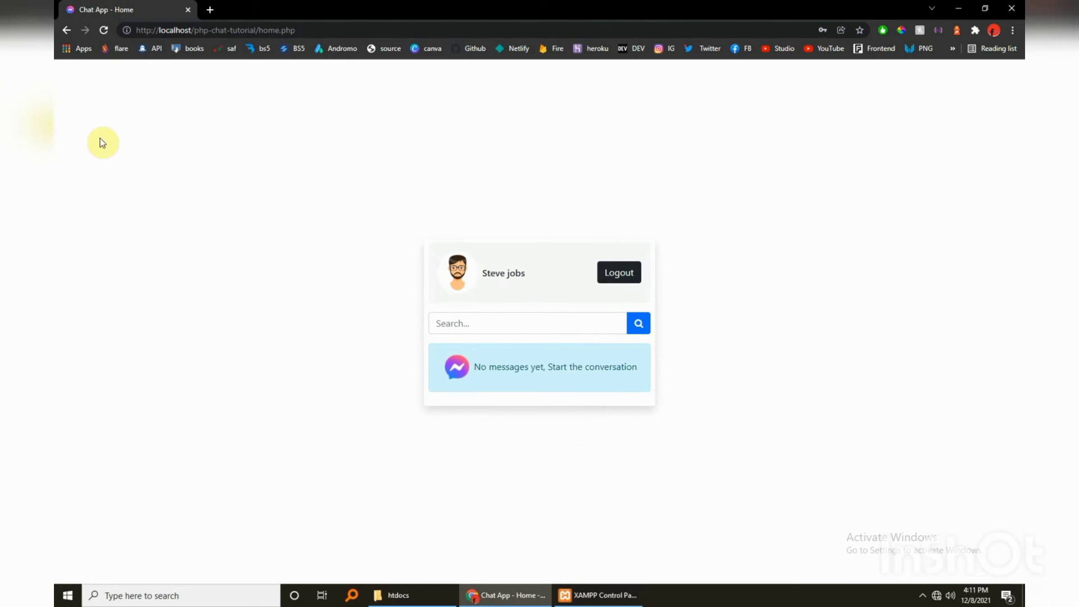
pyautogui.moveTo(195, 43)
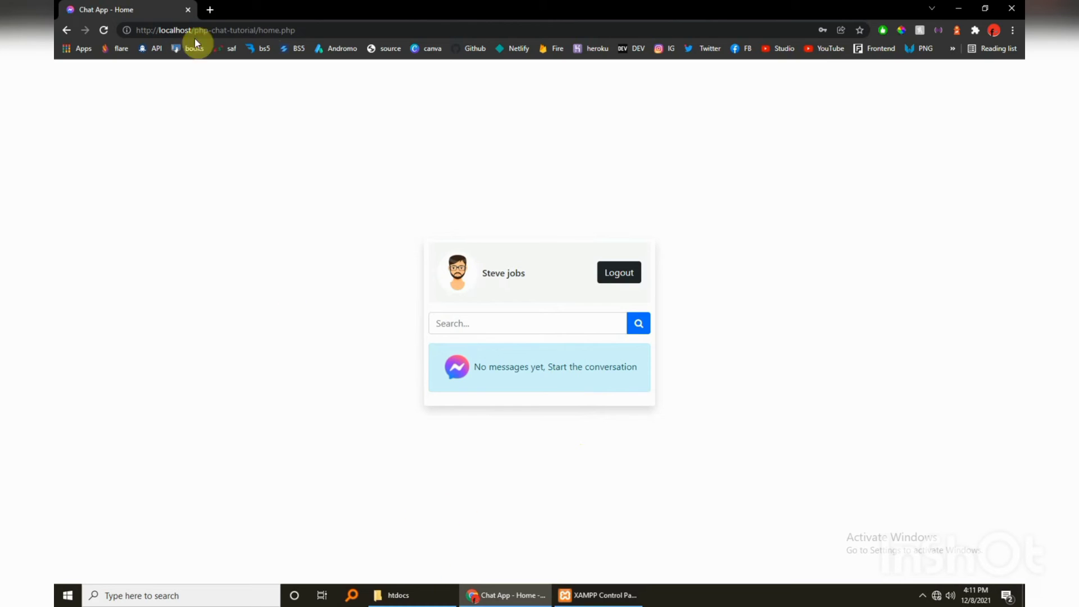
pyautogui.click(214, 30)
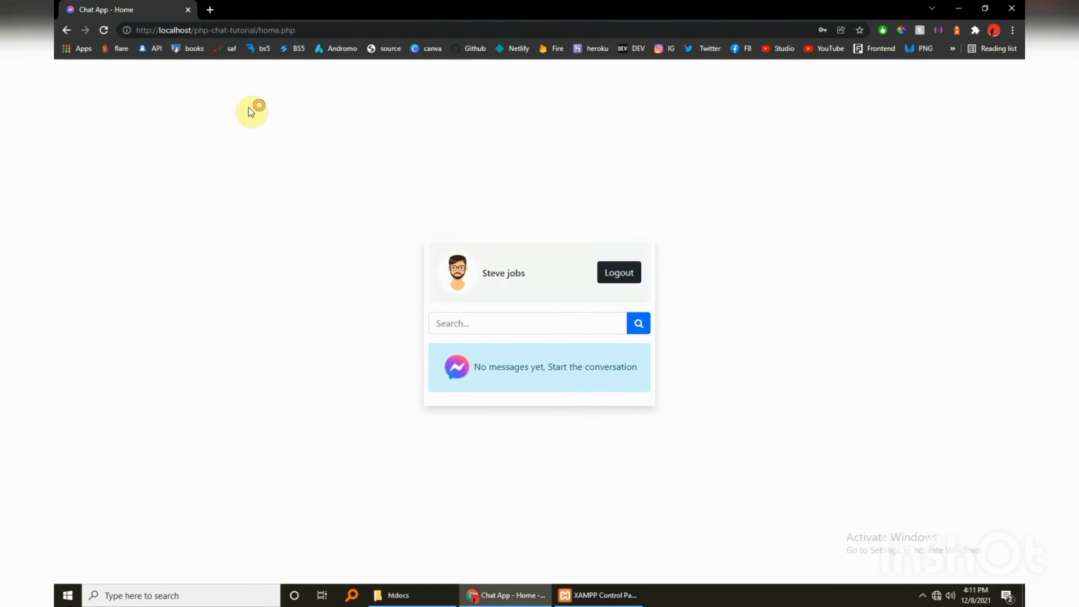
pyautogui.click(1012, 29)
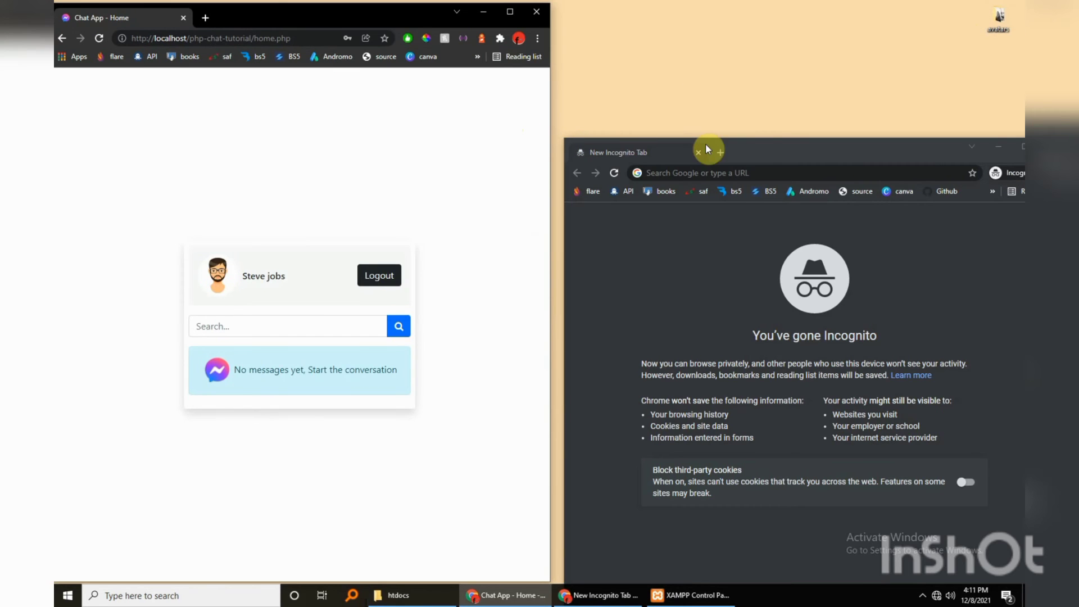
pyautogui.click(791, 173)
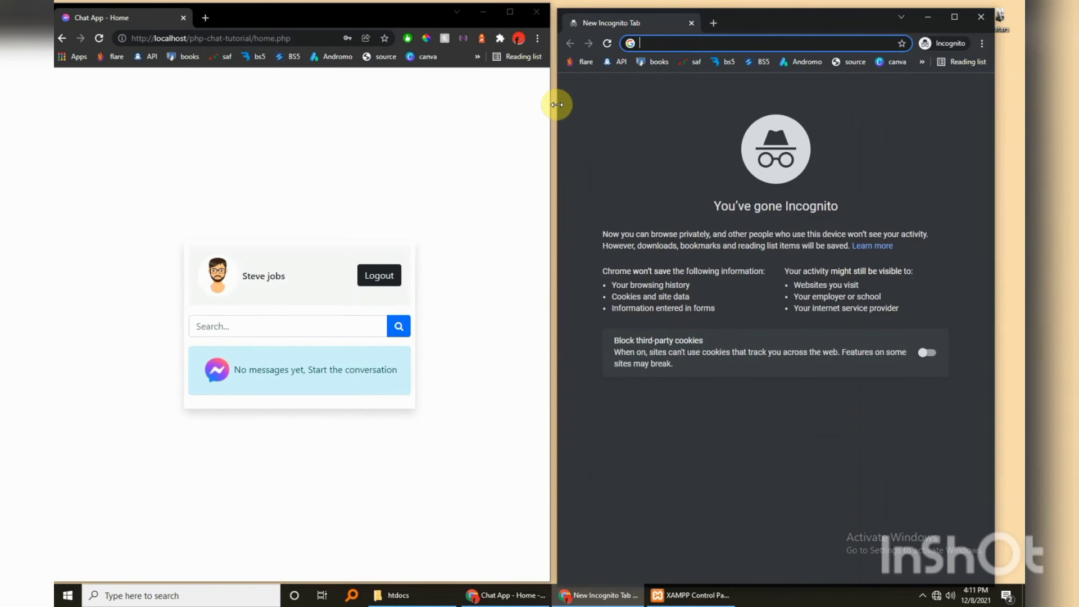
pyautogui.write('http://localhost/php-chat-tutorial/home.php')
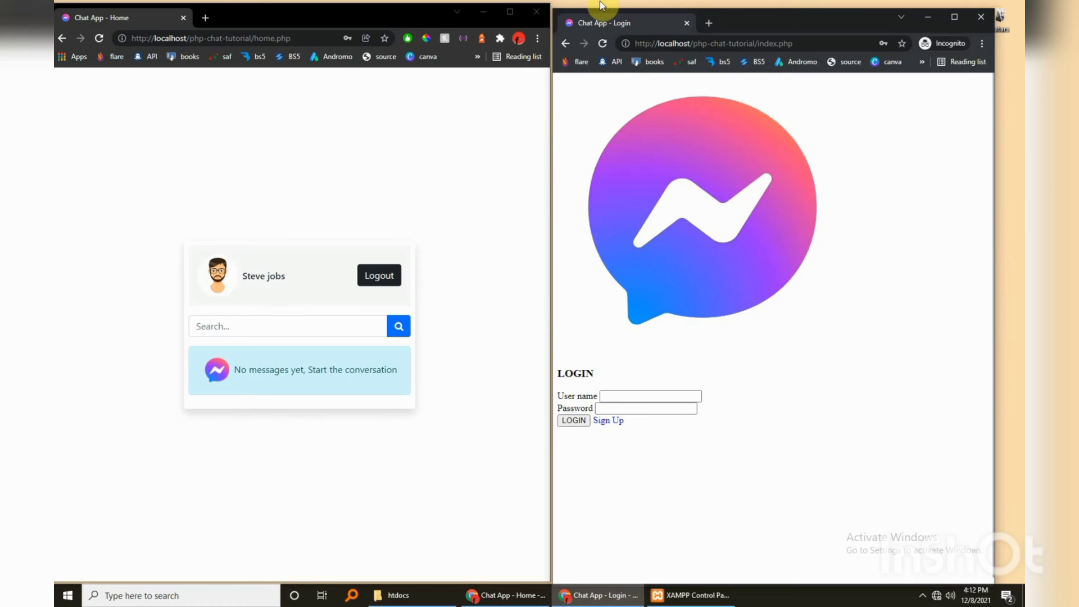
pyautogui.moveTo(603, 49)
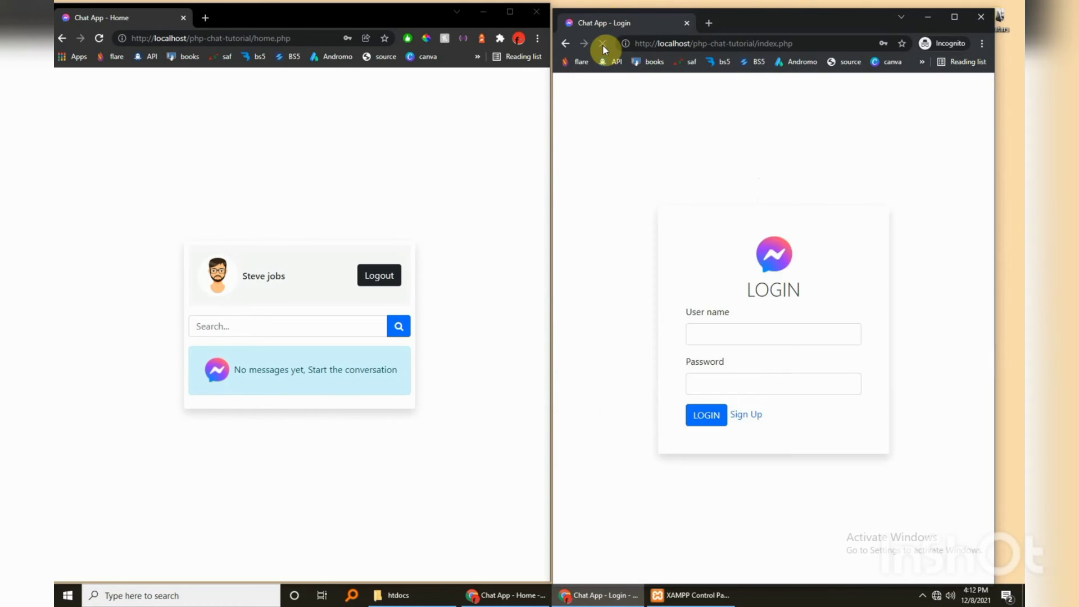
pyautogui.click(747, 415)
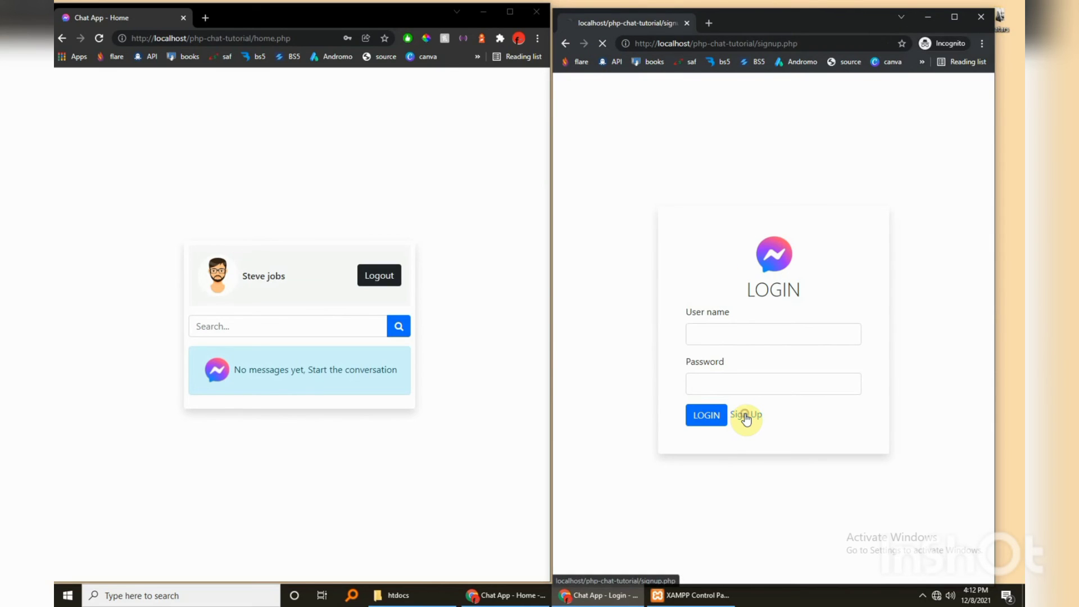
pyautogui.click(745, 415)
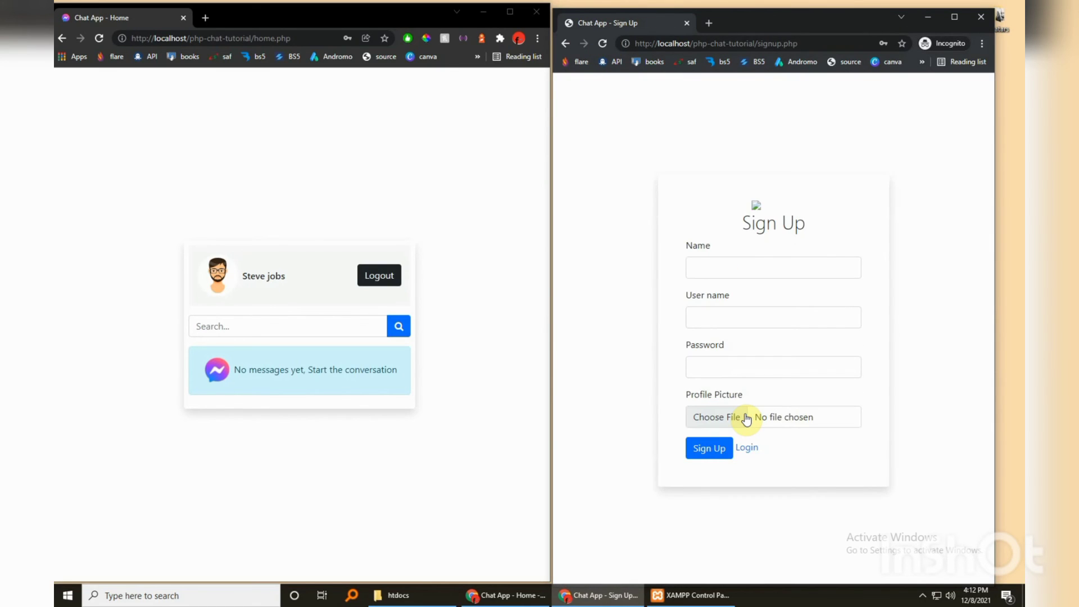
pyautogui.click(772, 268)
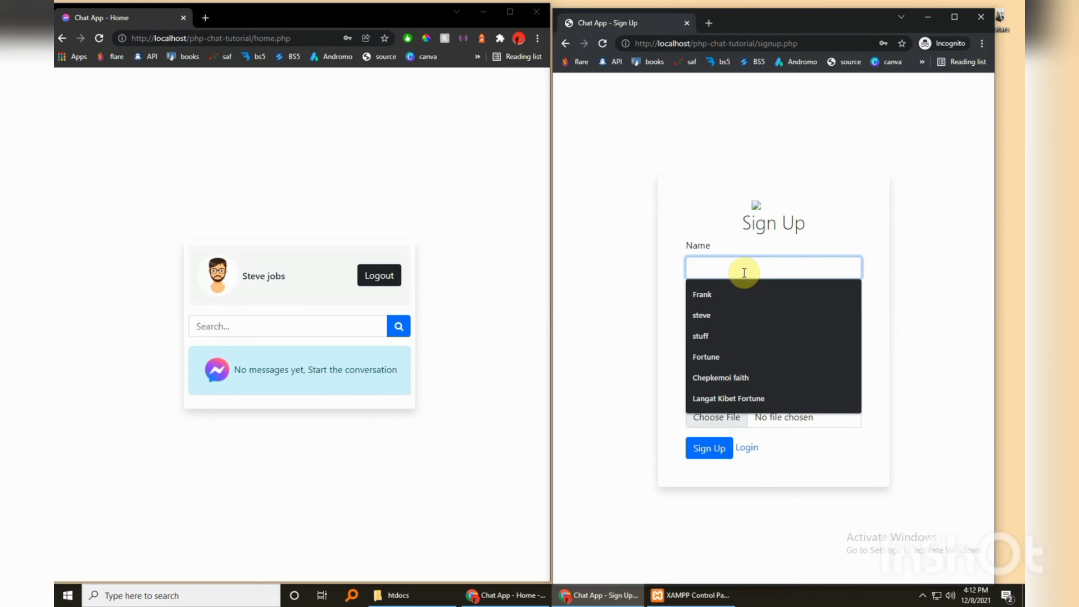
pyautogui.write('dave')
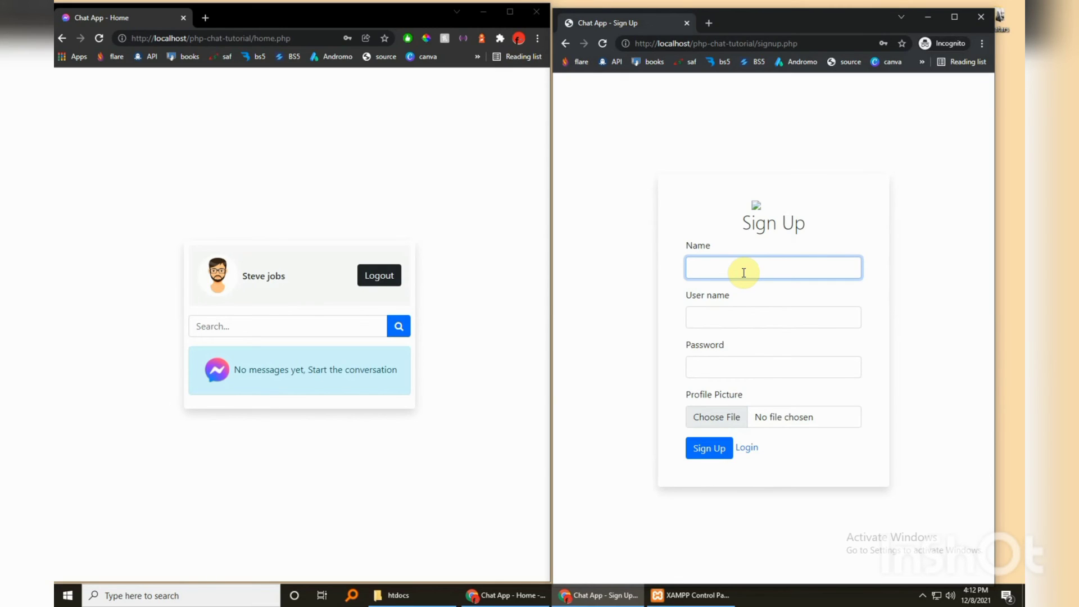
pyautogui.write('Ro')
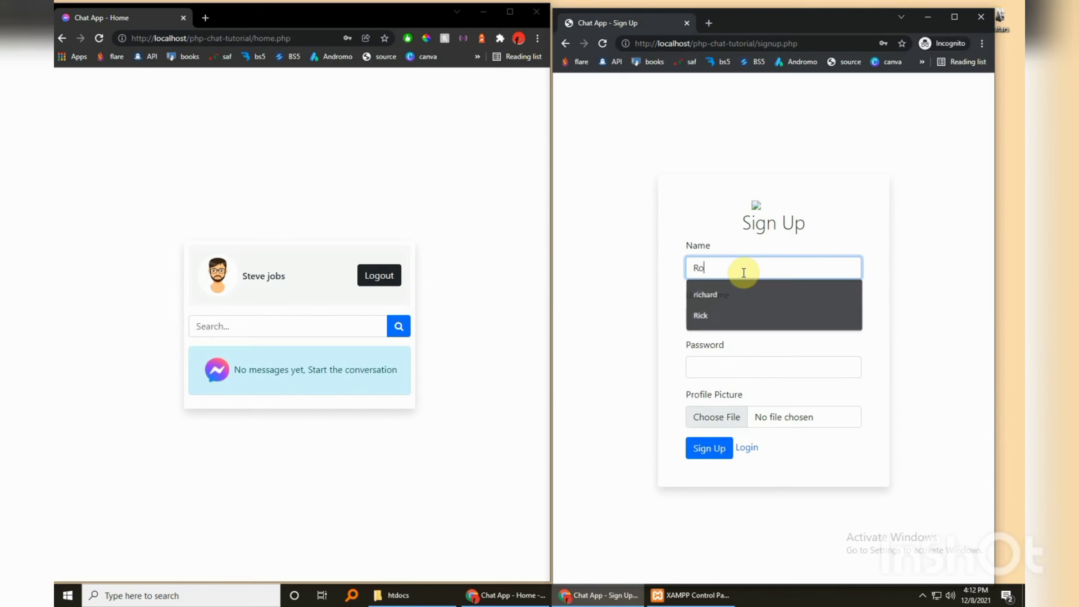
pyautogui.write('se')
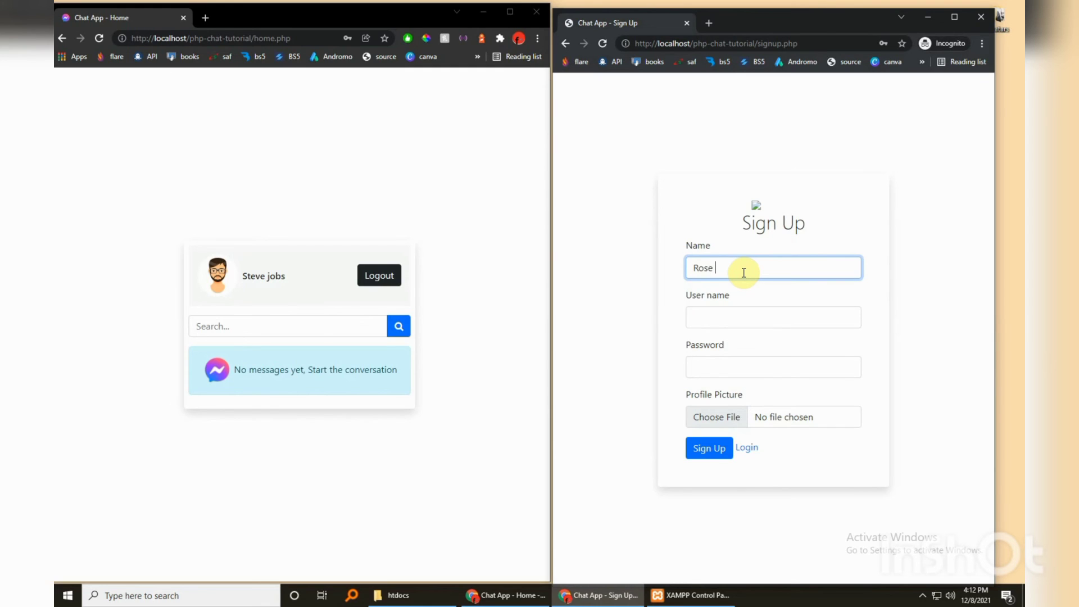
pyautogui.write('somen')
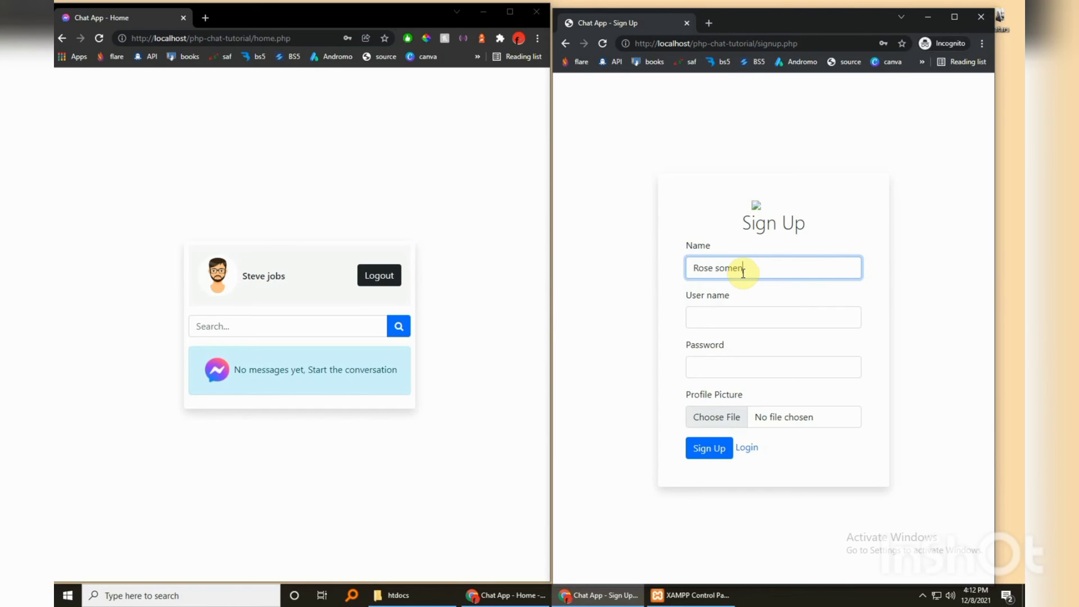
pyautogui.click(773, 317)
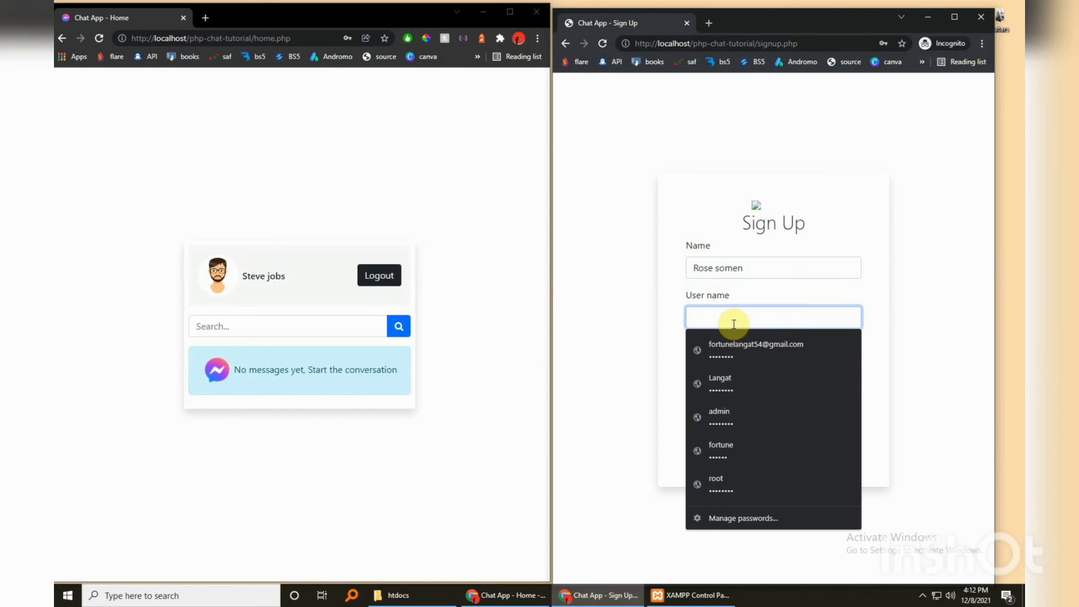
pyautogui.write('rose')
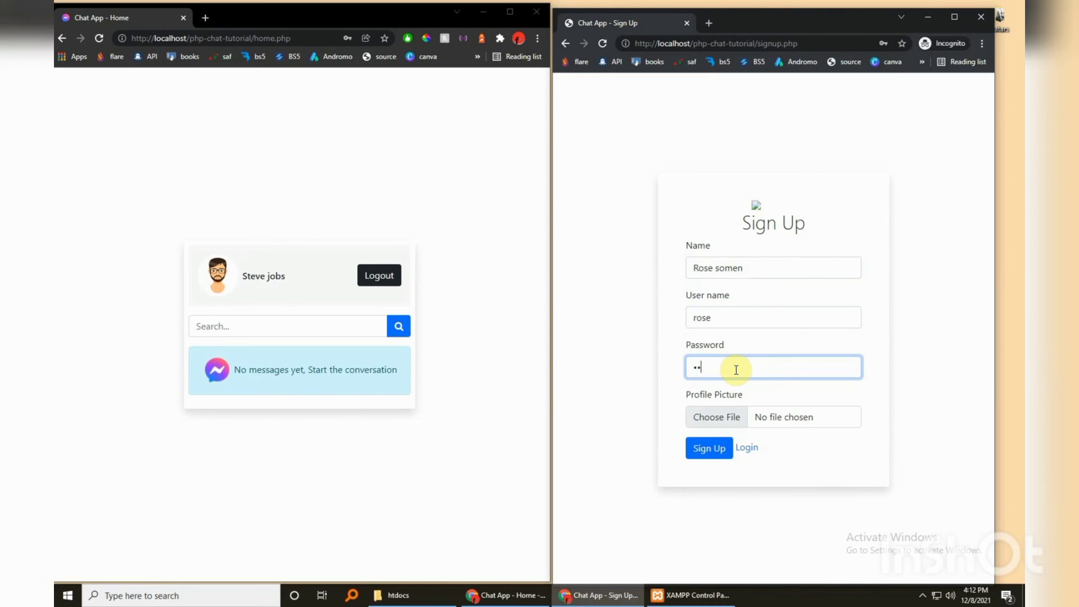
pyautogui.write('••')
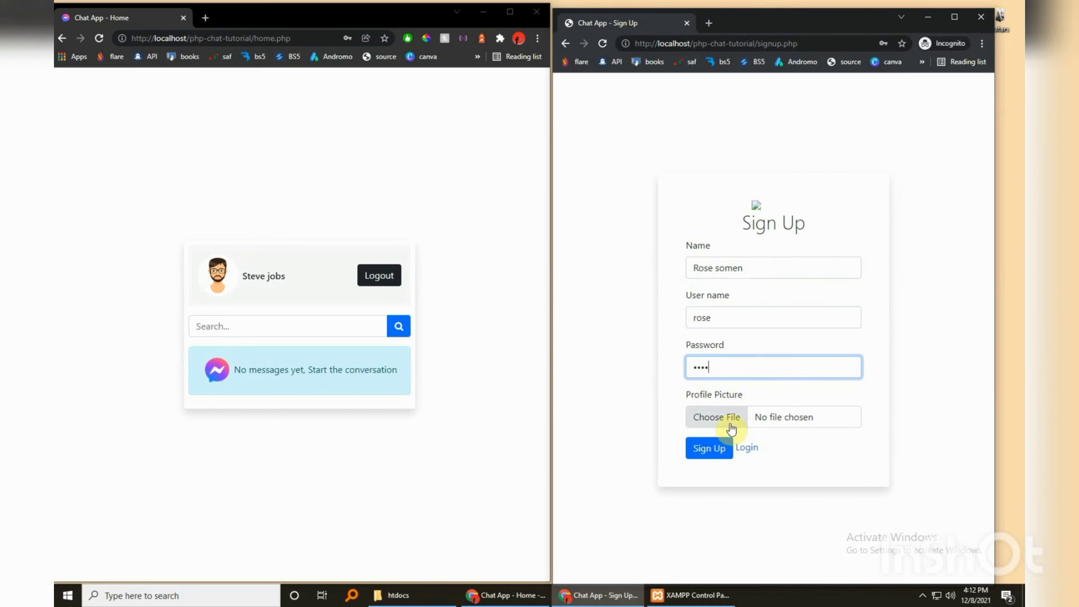
# Choose ekram.jpg as the profile picture and submit the second sign-up.
pyautogui.click(717, 417)
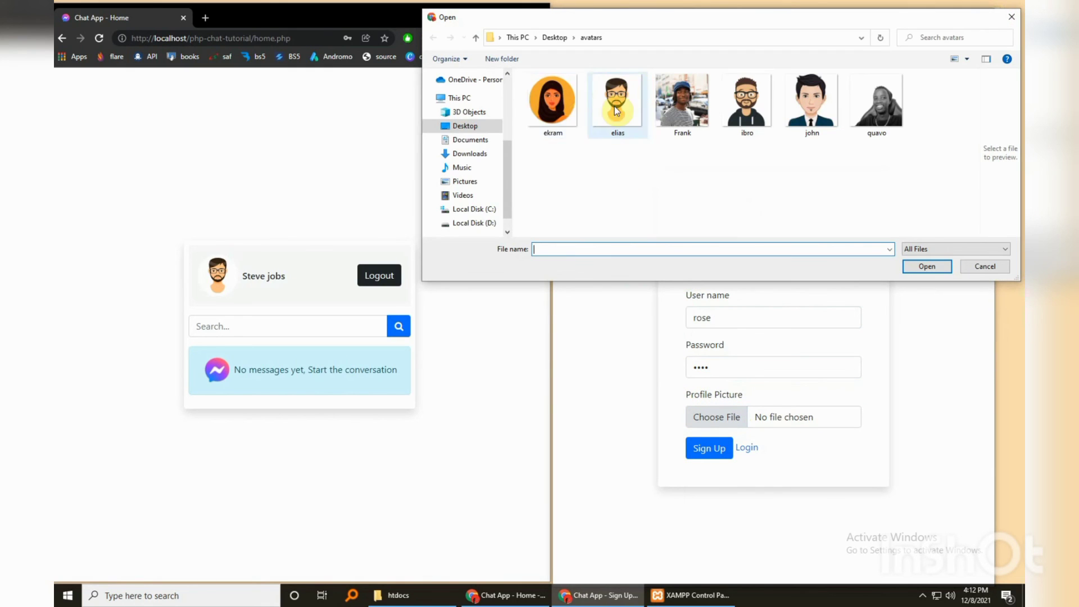
pyautogui.click(552, 103)
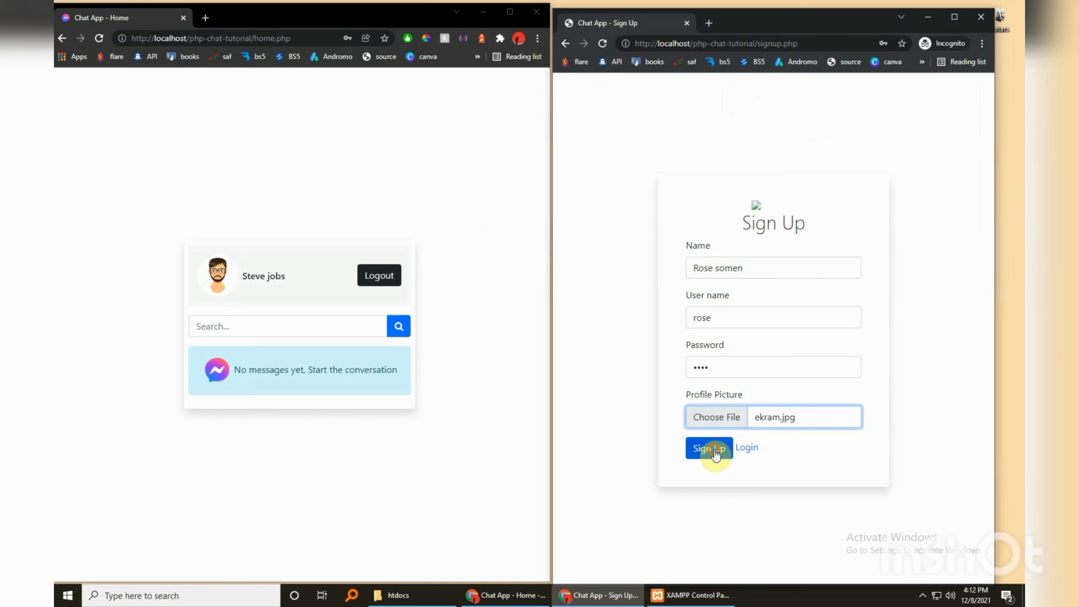
pyautogui.click(708, 447)
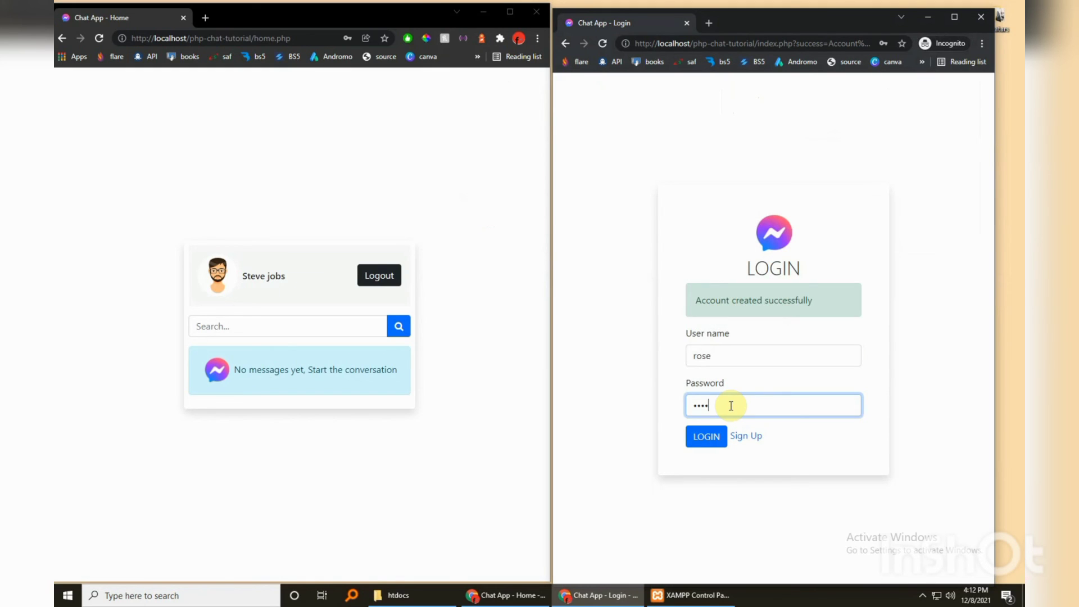
# Log in as rose in the incognito window, then focus Steve's Search box.
pyautogui.click(706, 437)
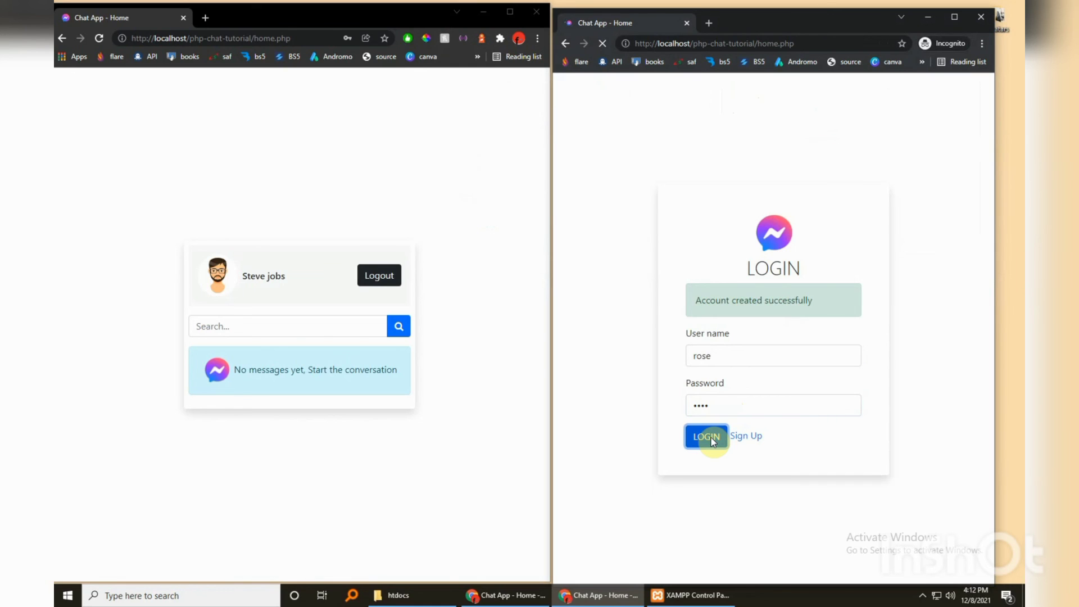
pyautogui.click(706, 436)
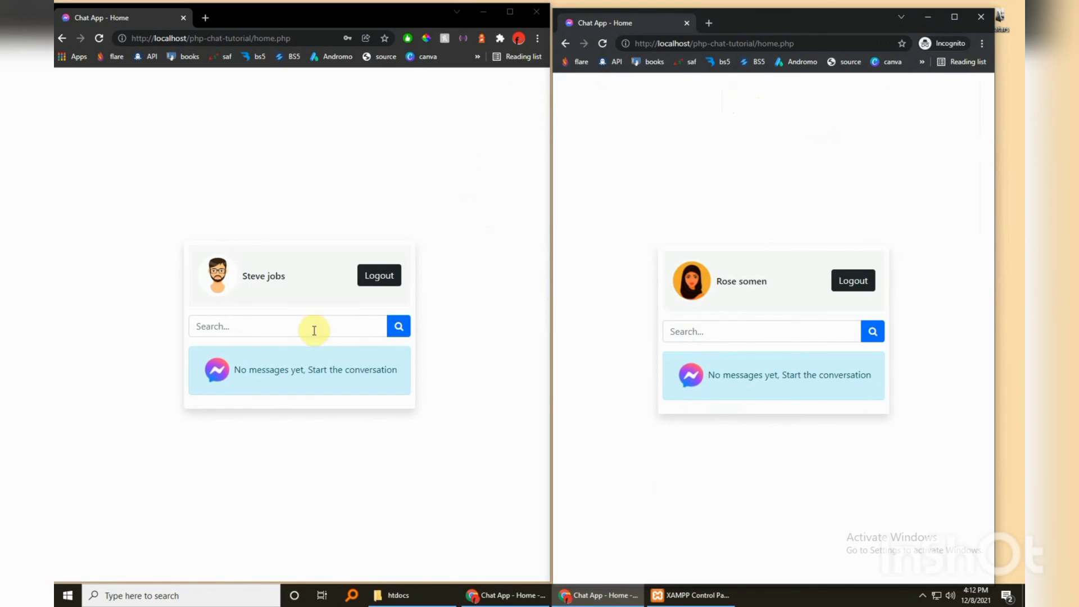
pyautogui.click(288, 326)
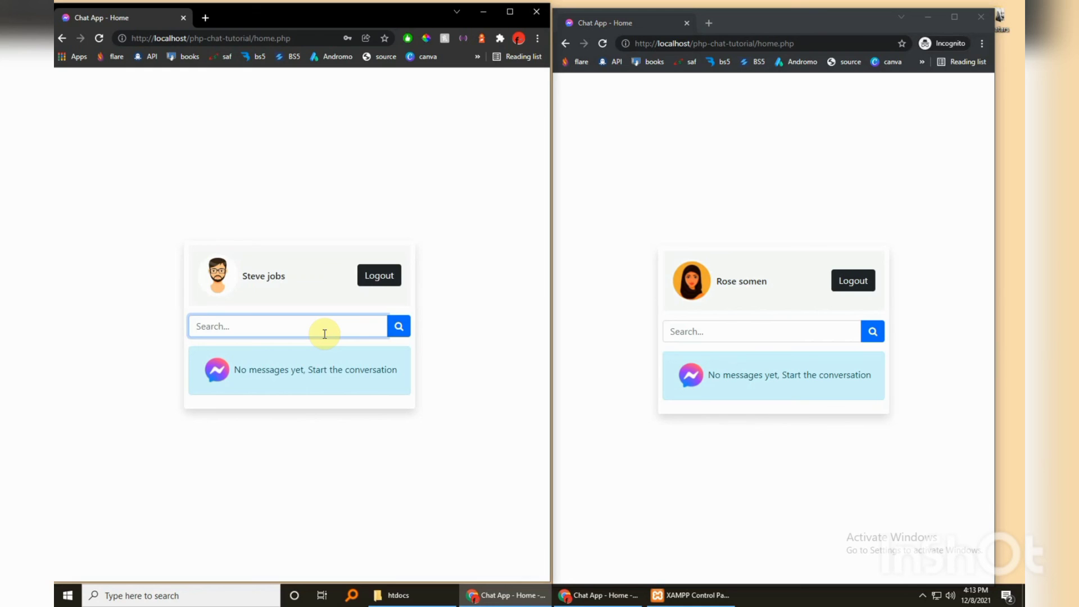
pyautogui.write('rose')
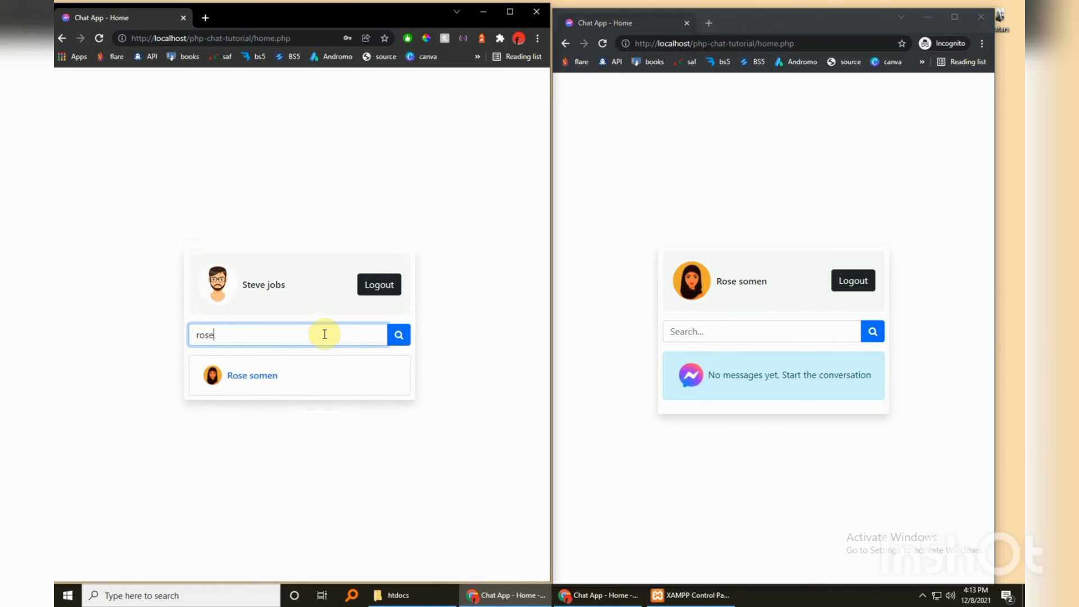
pyautogui.click(250, 376)
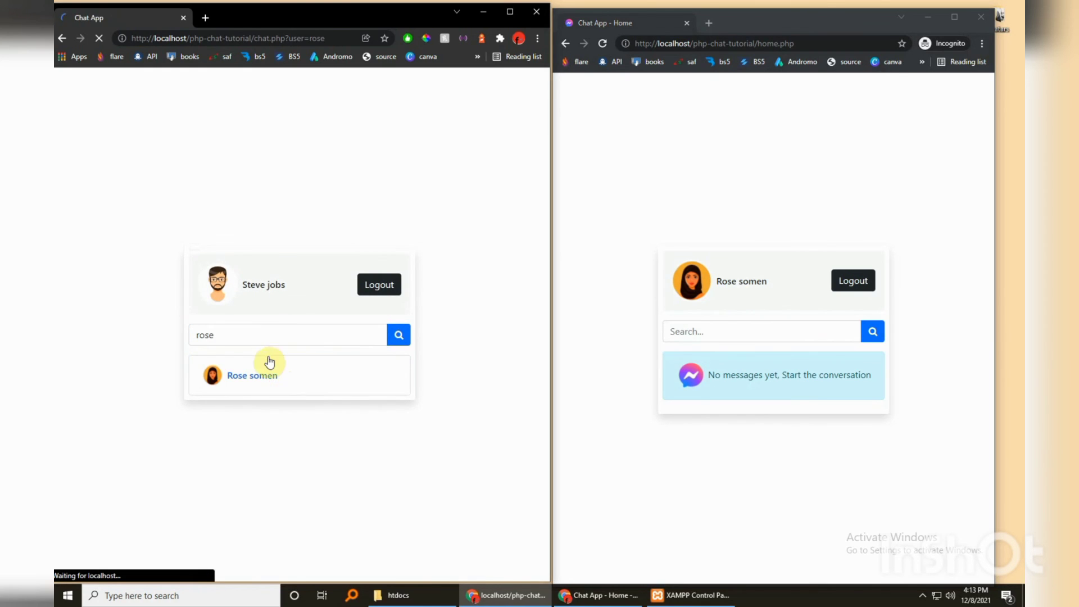
pyautogui.click(251, 375)
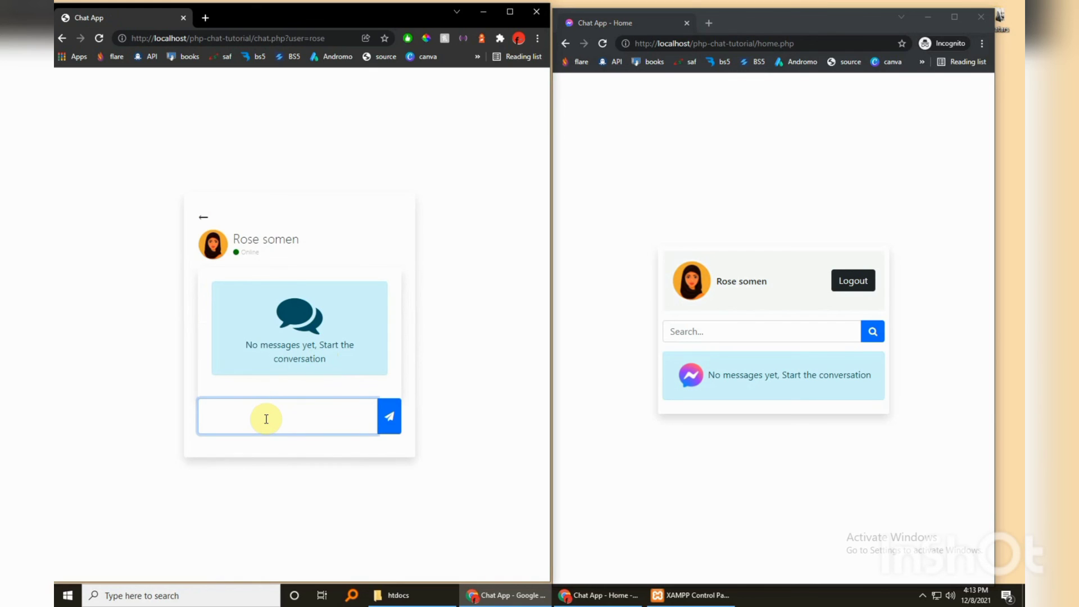
pyautogui.click(388, 416)
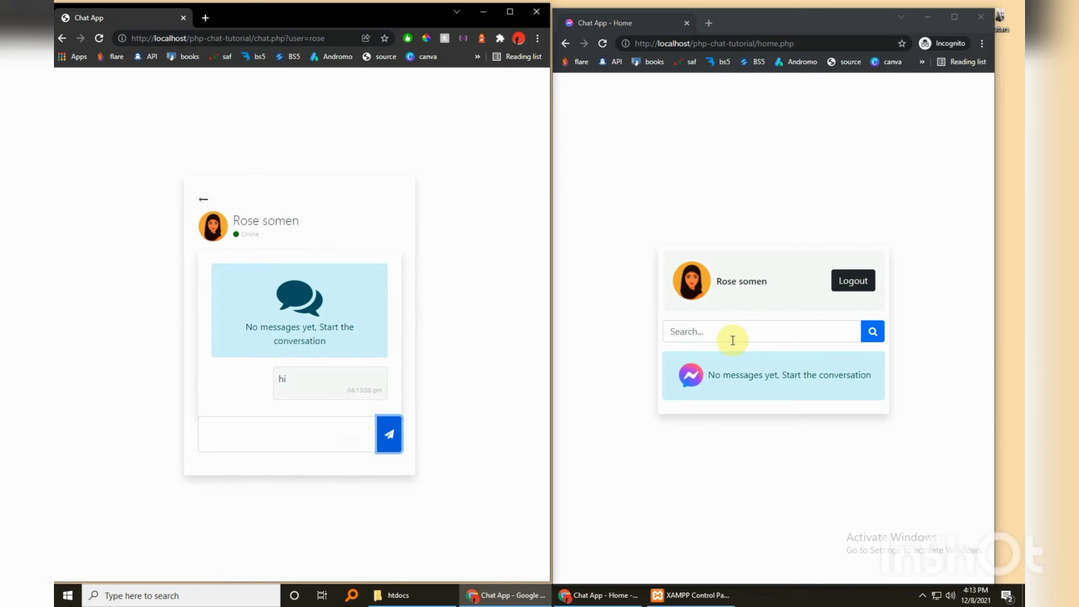
# As Rose, search ste, open a chat with Steve jobs and draft the reply yoo.
pyautogui.write('st')
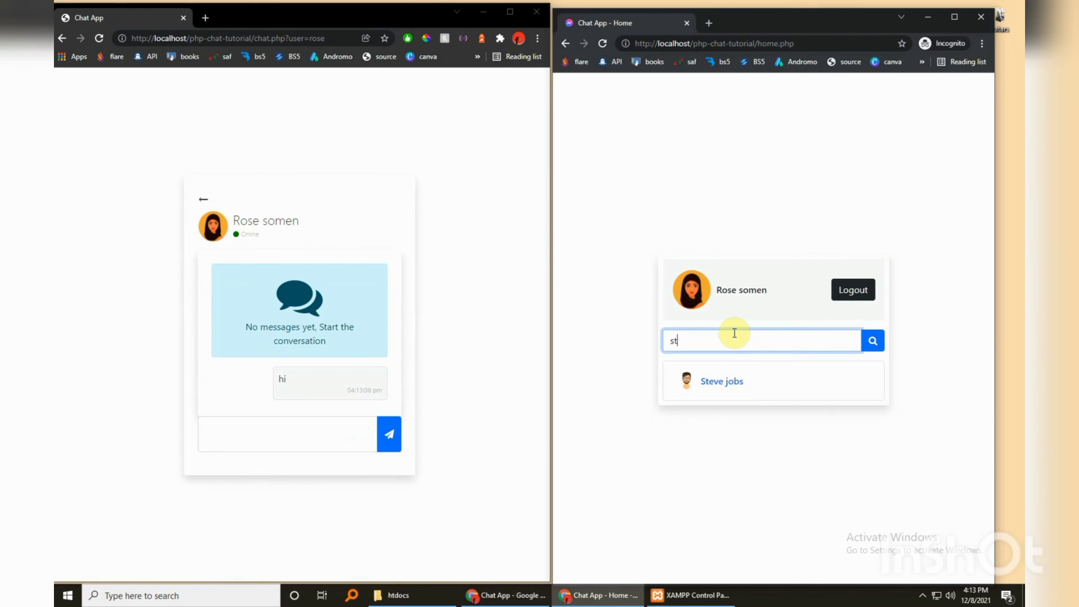
pyautogui.write('e')
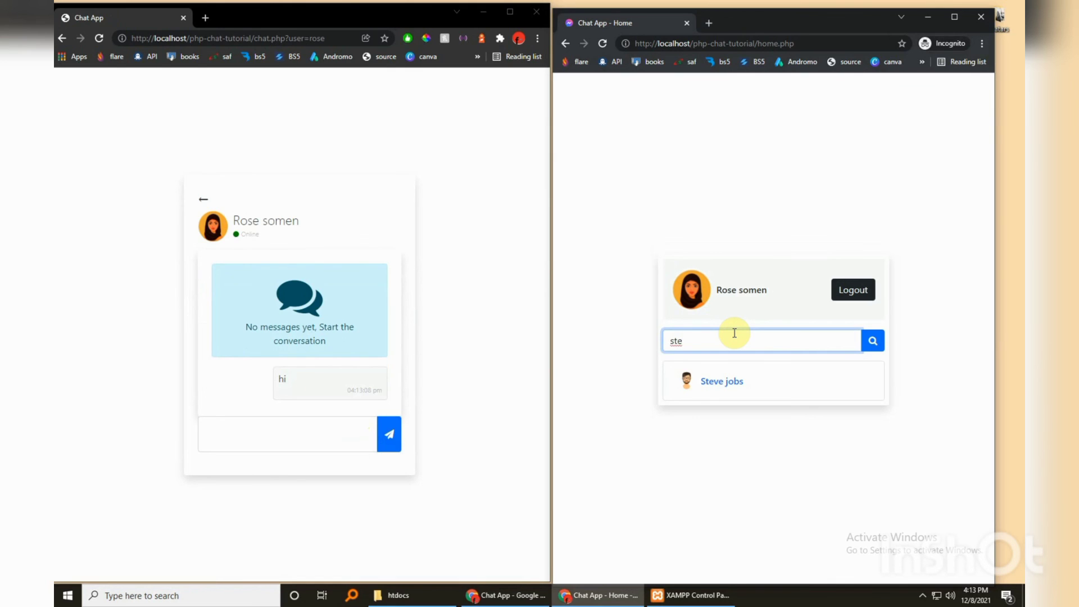
pyautogui.click(721, 381)
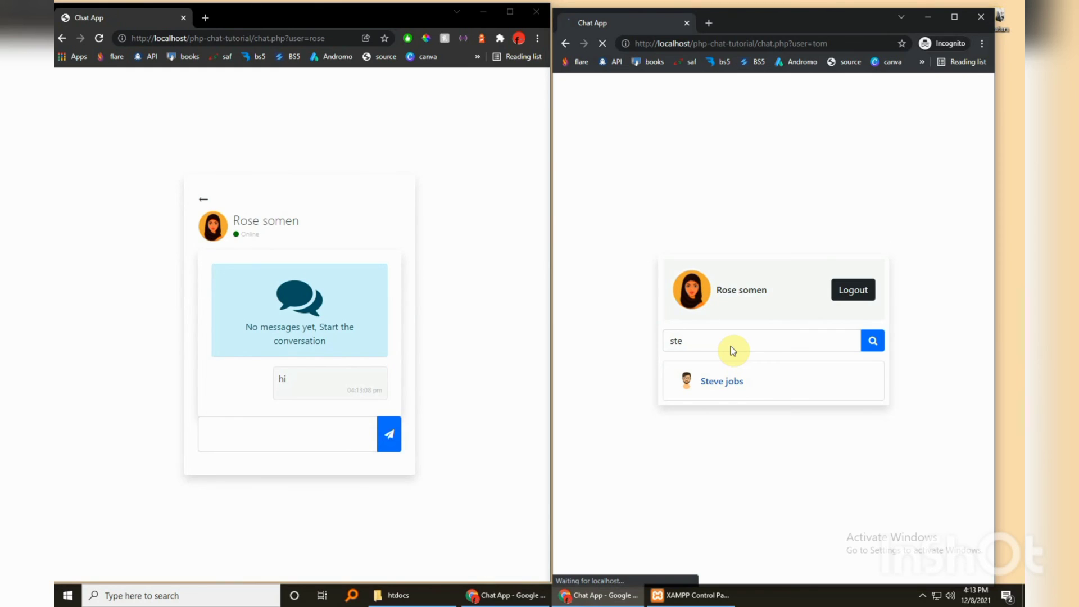
pyautogui.click(722, 381)
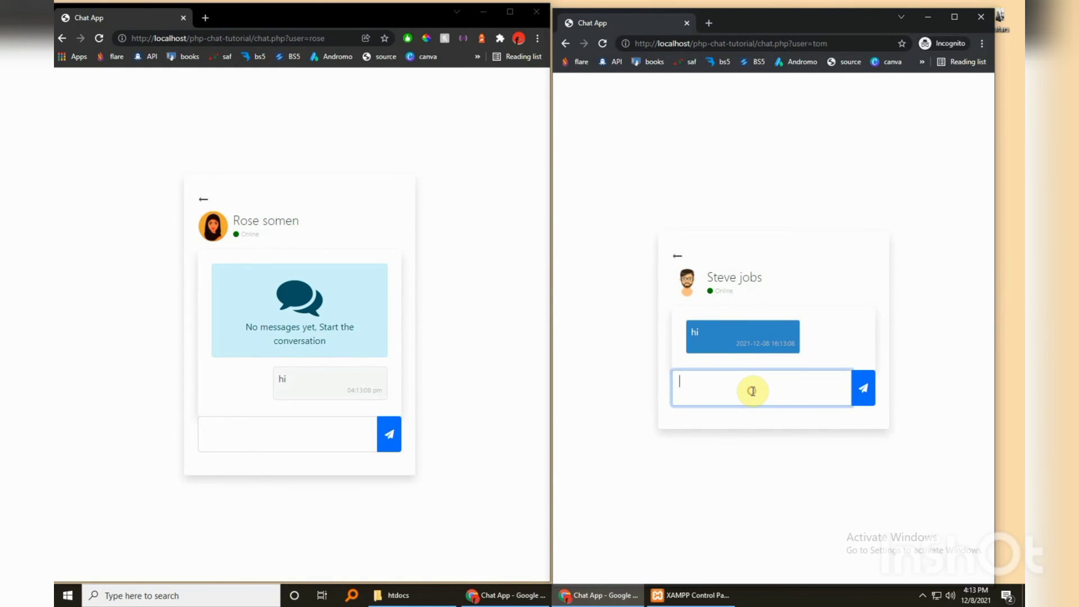
pyautogui.write('yoo')
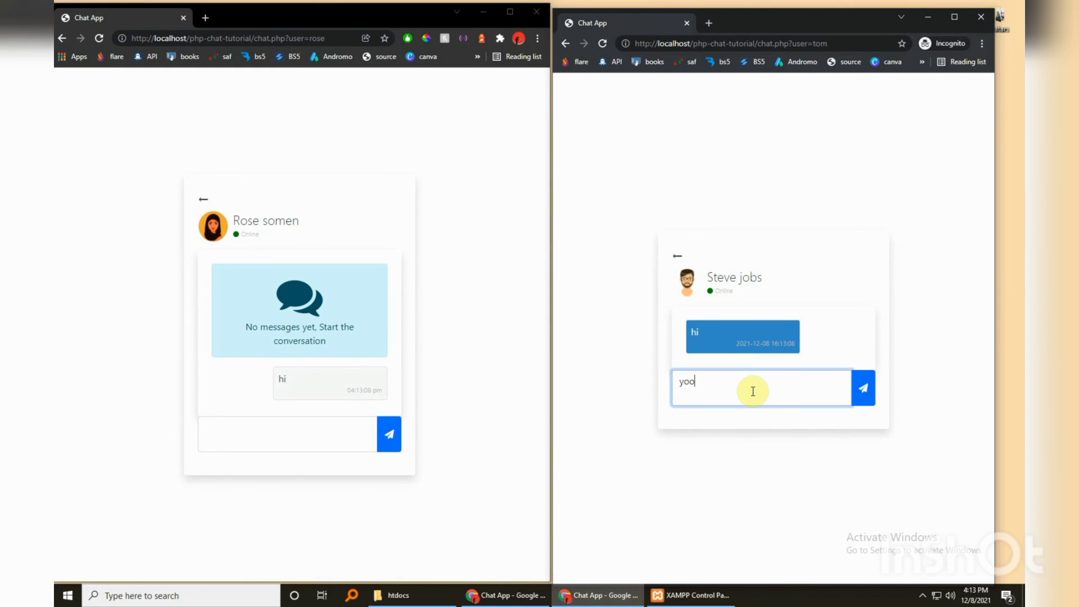